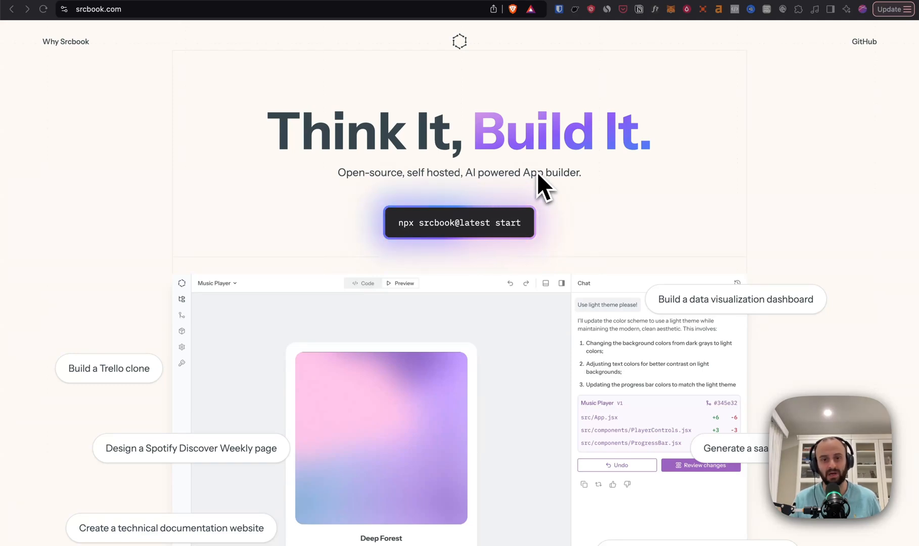
{"action": "mouse_move", "coordinate": [514, 190]}
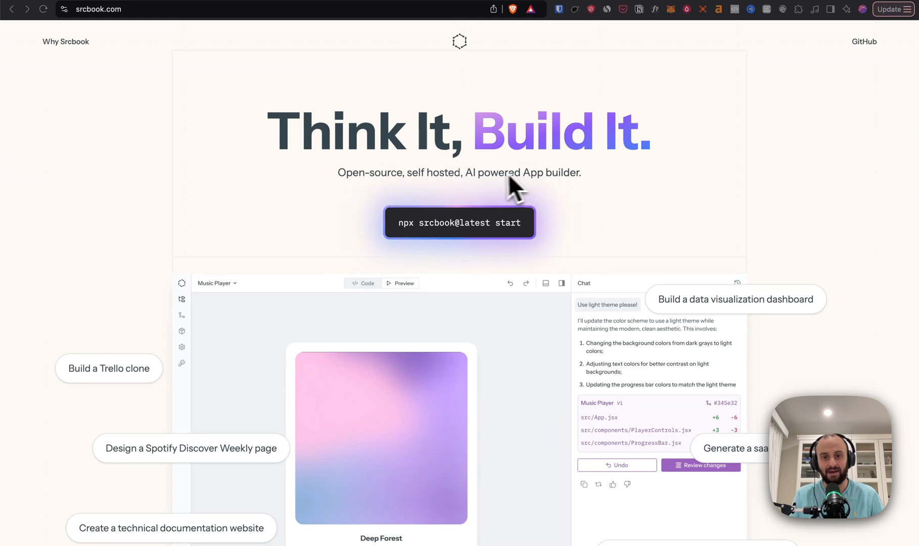
{"action": "mouse_move", "coordinate": [586, 182]}
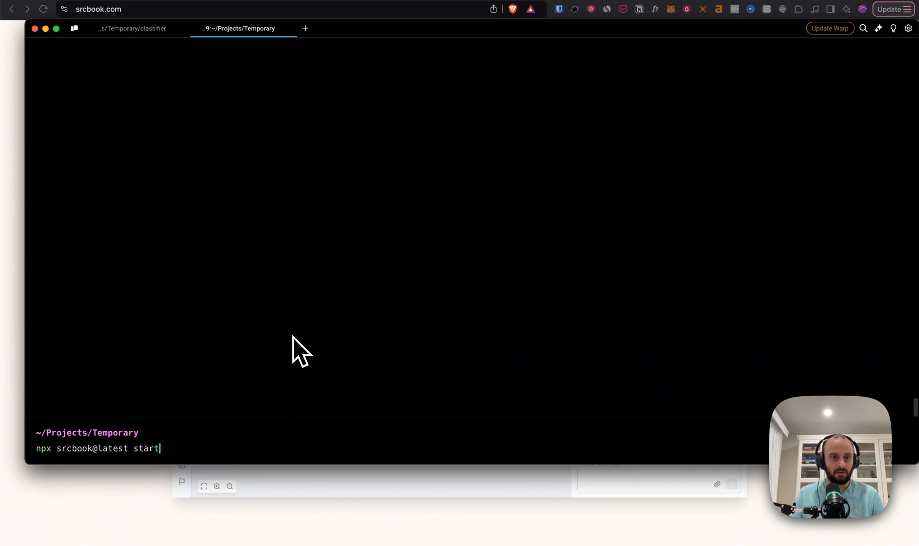
Step: Start Srcbook locally by running 'npx srcbook@latest start' in Warp
{"action": "key", "text": "Enter"}
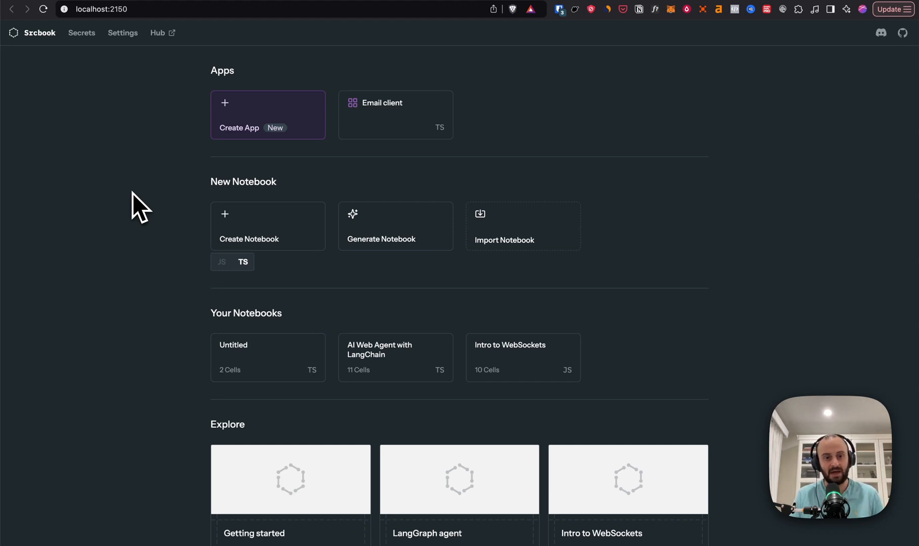
{"action": "mouse_move", "coordinate": [628, 211]}
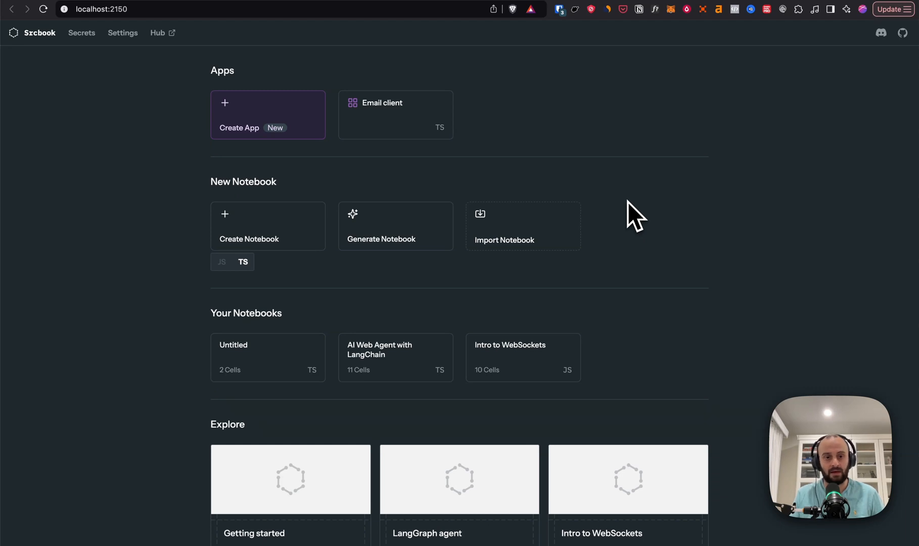
{"action": "mouse_move", "coordinate": [266, 237]}
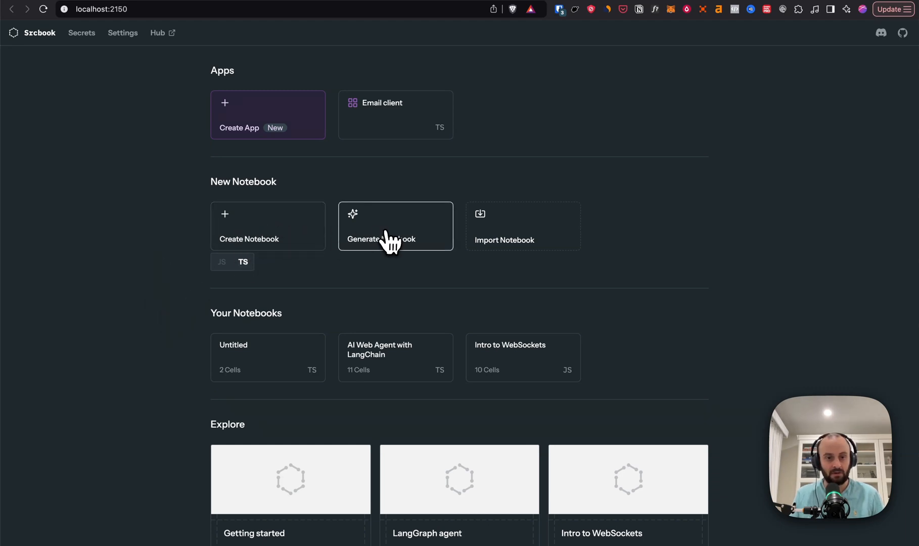
Step: Open the Generate with AI dialog for a new notebook
{"action": "left_click", "coordinate": [395, 225]}
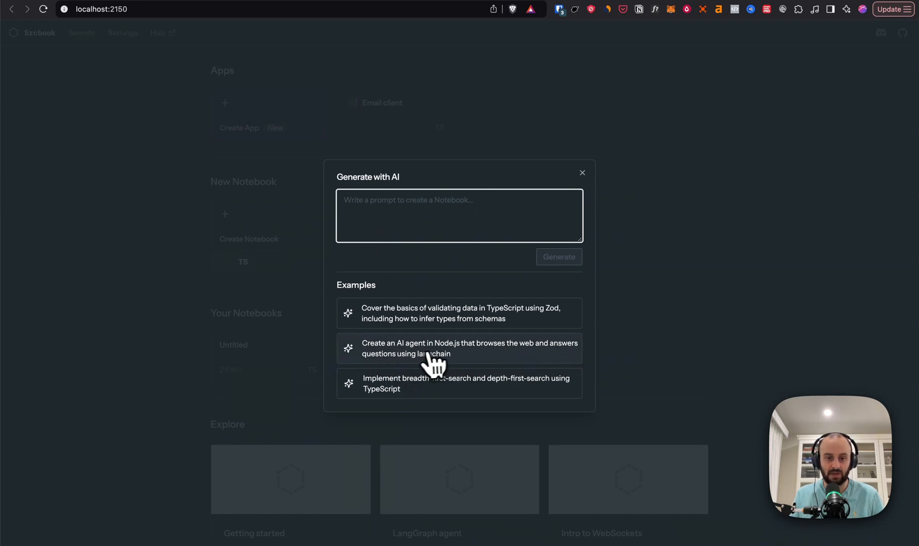
Step: Generate the LangChain web-agent notebook, add *hello* to the intro, and run setup.ts
{"action": "left_click", "coordinate": [459, 349]}
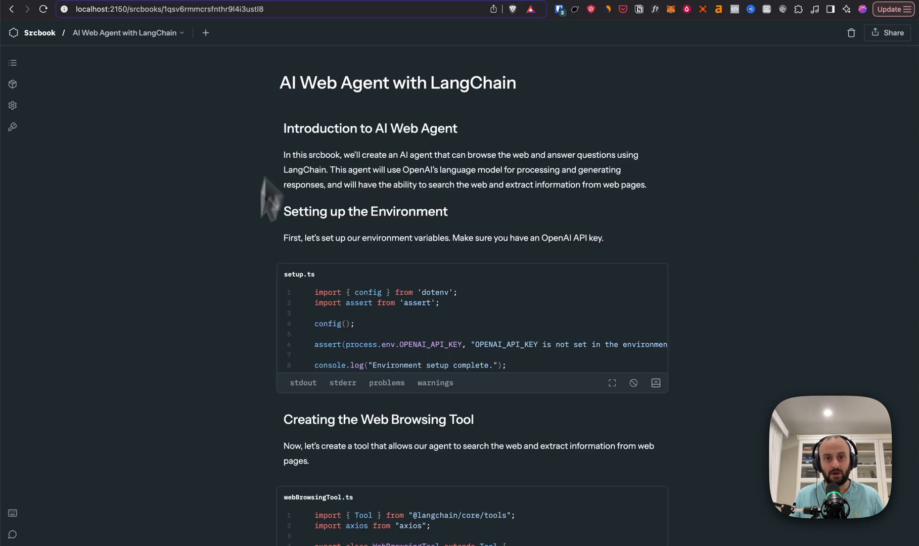
{"action": "mouse_move", "coordinate": [367, 188]}
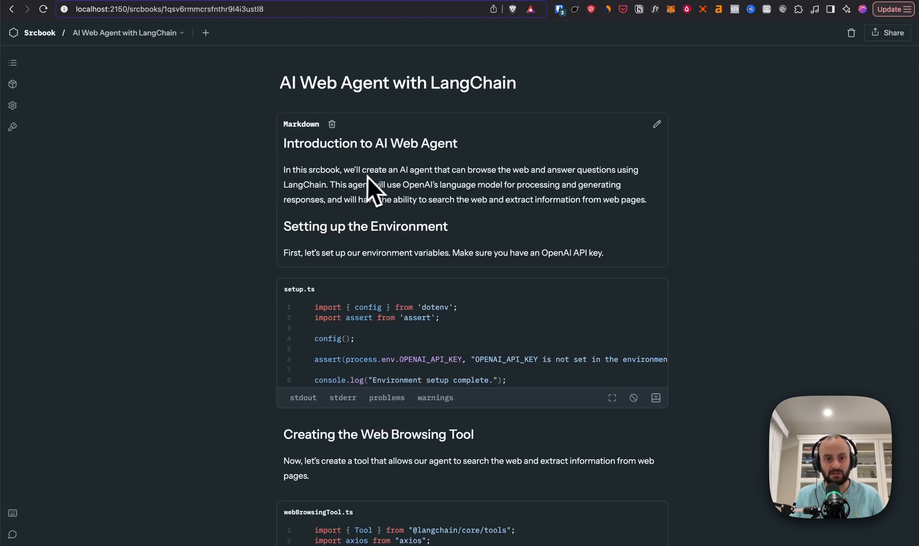
{"action": "left_click", "coordinate": [657, 124]}
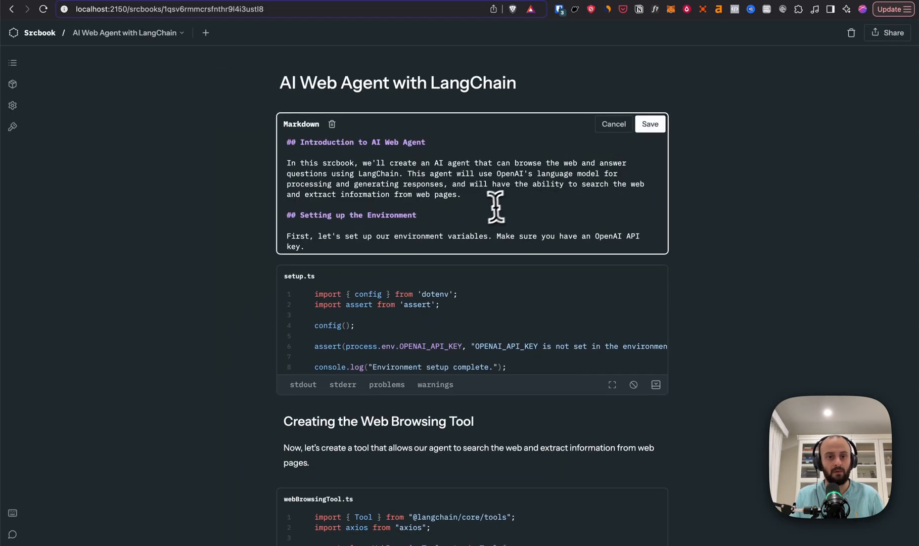
{"action": "left_click", "coordinate": [650, 124]}
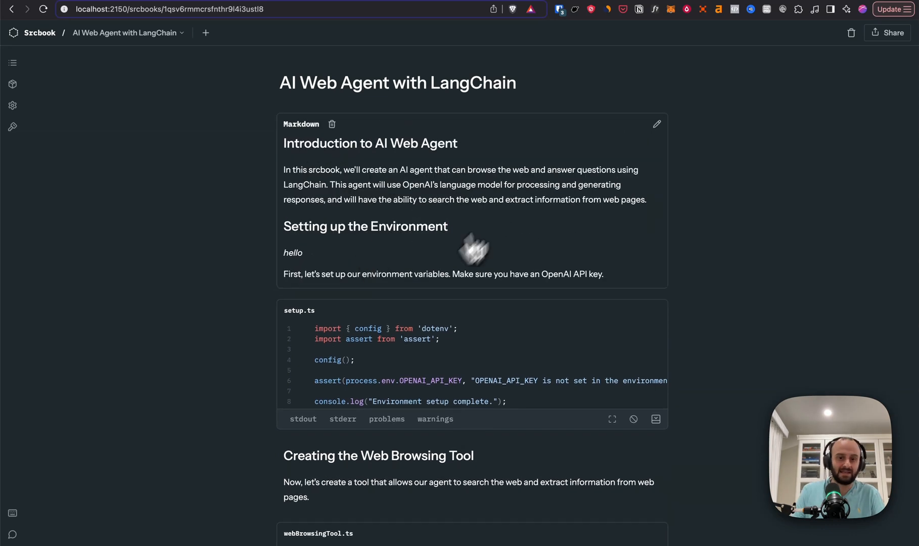
{"action": "mouse_move", "coordinate": [363, 268]}
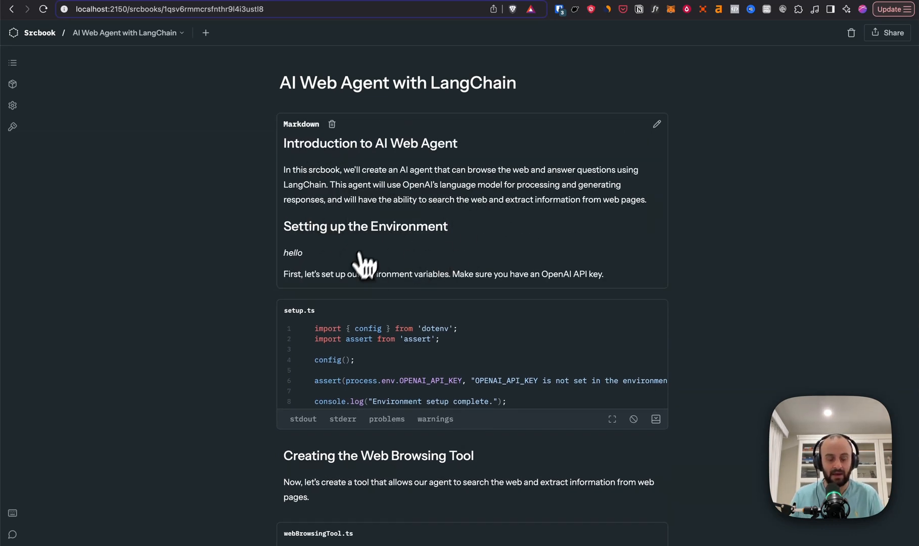
{"action": "scroll", "scroll_direction": "down", "scroll_amount": 3}
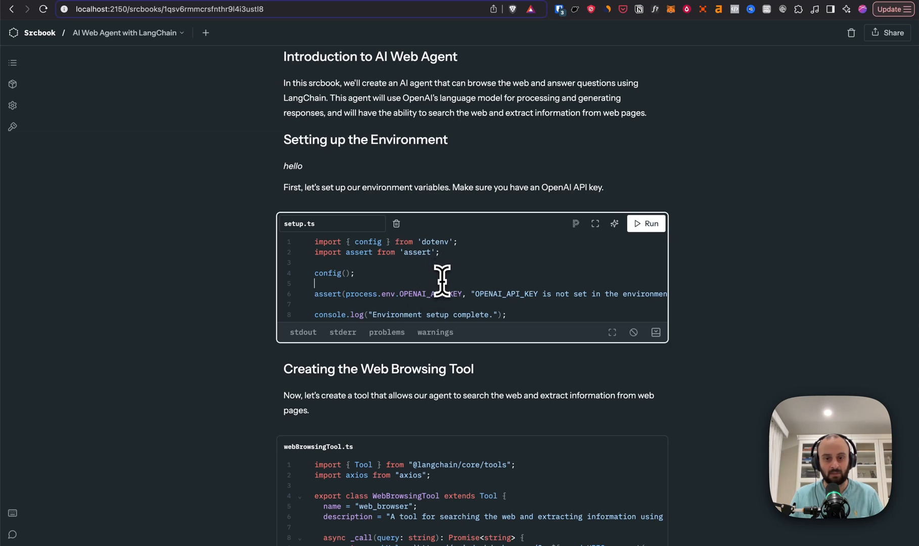
{"action": "left_click", "coordinate": [646, 224]}
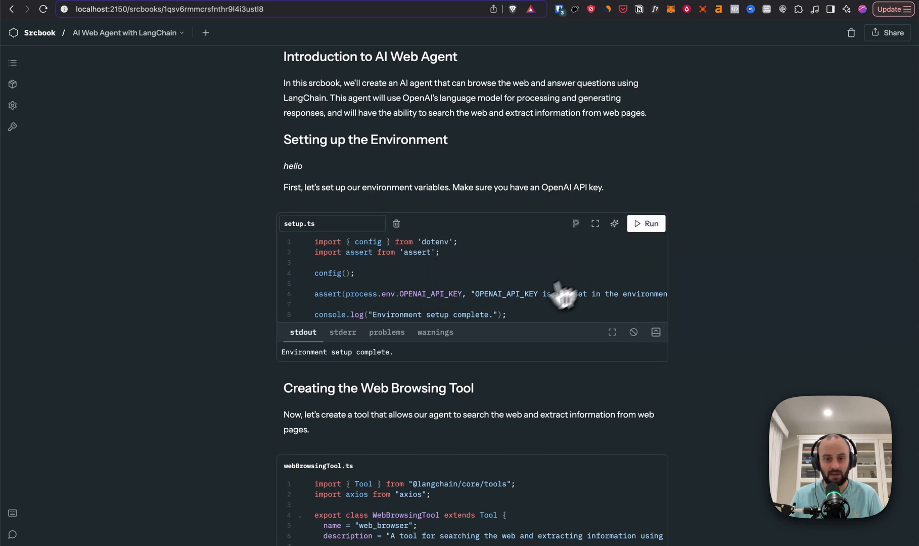
{"action": "mouse_move", "coordinate": [418, 370]}
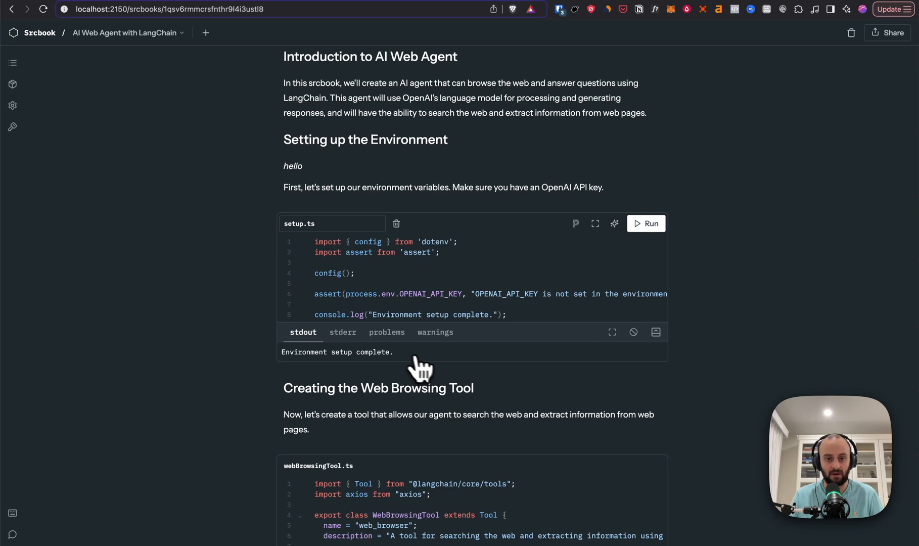
Step: Check Secrets, add a typo to OPENAI_API_KEY to show the type error, then revert it
{"action": "left_click", "coordinate": [12, 127]}
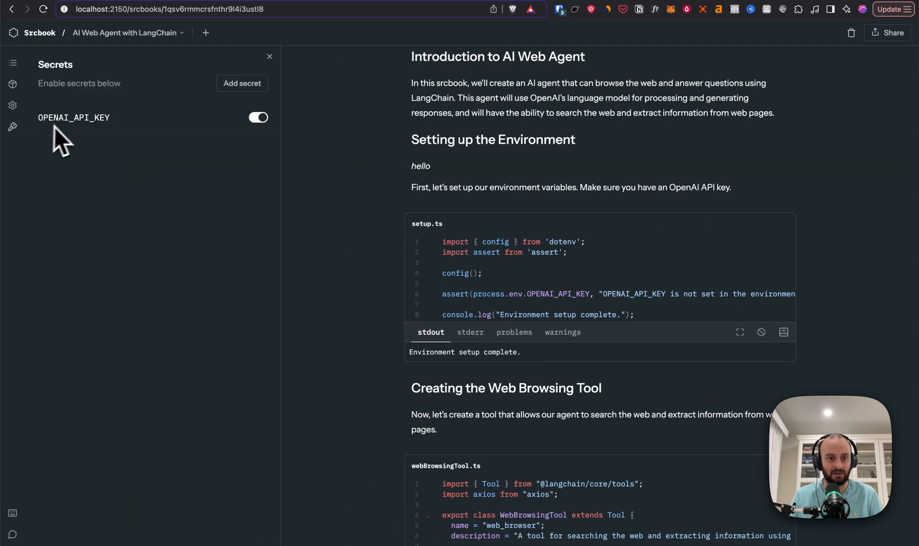
{"action": "mouse_move", "coordinate": [43, 142]}
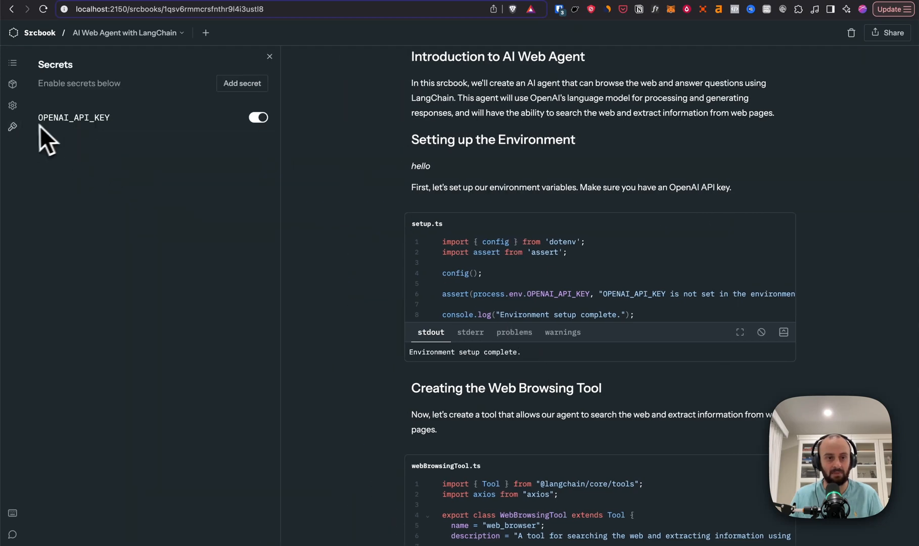
{"action": "left_click", "coordinate": [268, 56]}
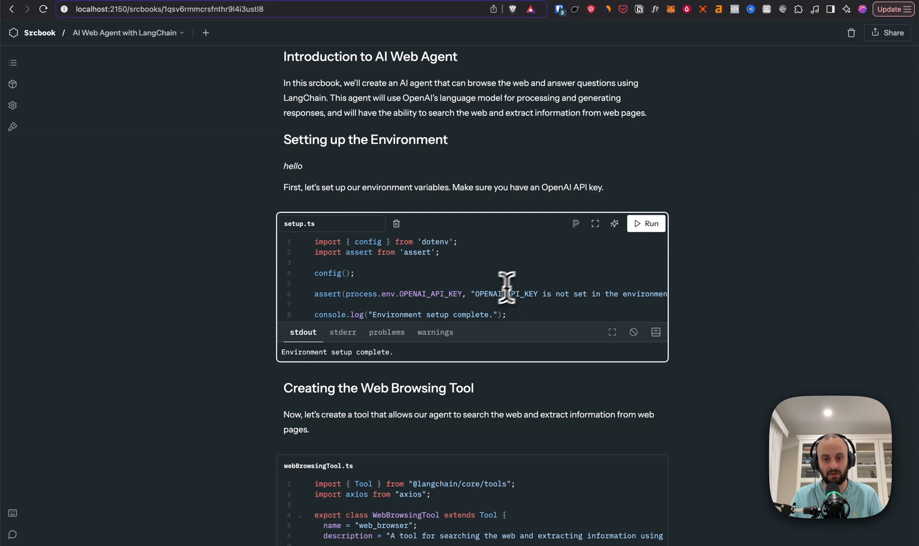
{"action": "key", "text": "cmd+z"}
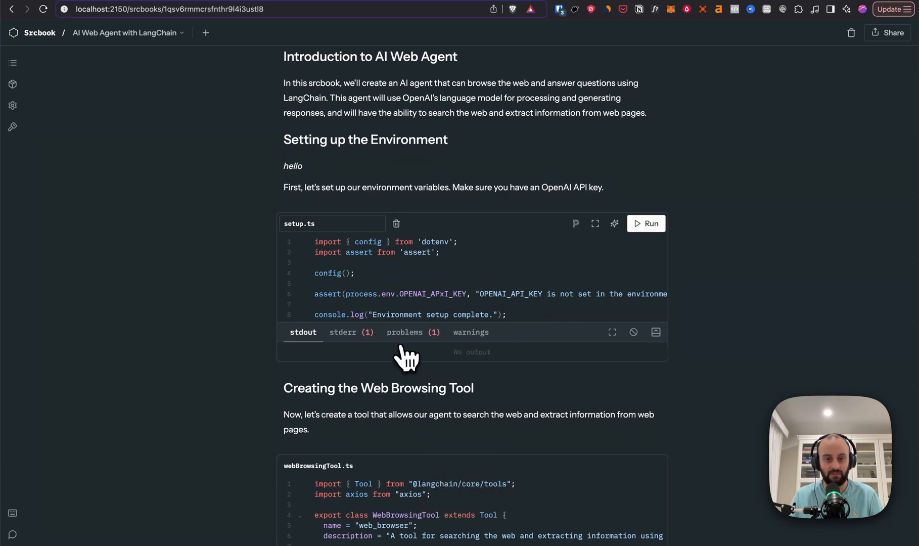
{"action": "left_click", "coordinate": [404, 332]}
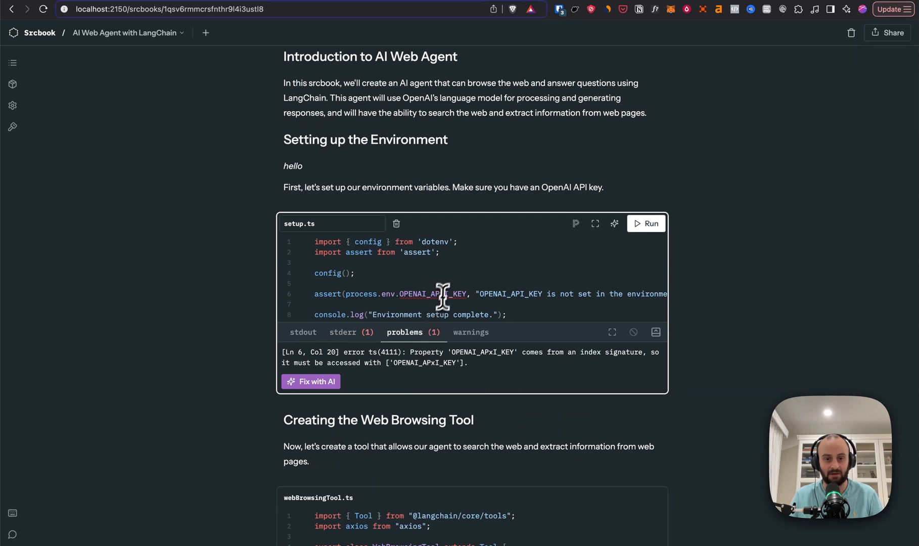
{"action": "left_click", "coordinate": [311, 381]}
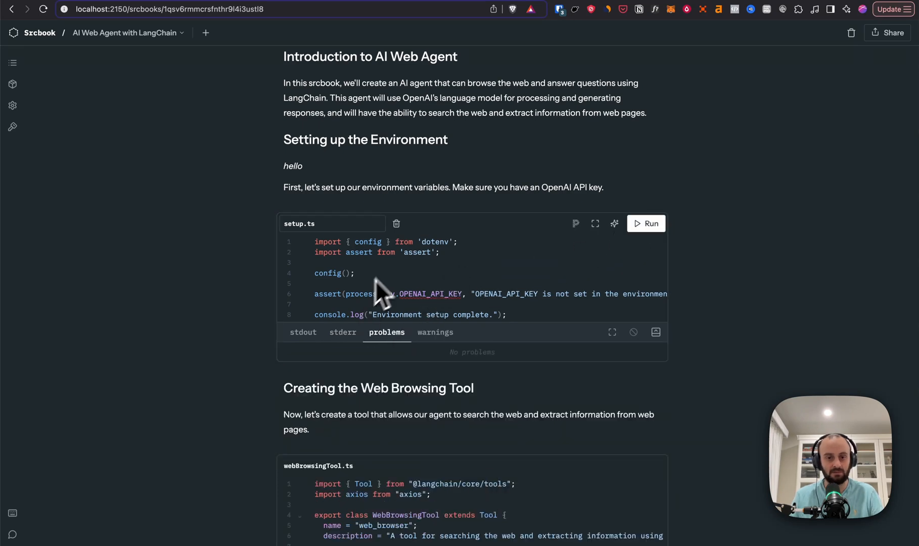
Step: Scroll down to webBrowsingTool.ts and confirm its run shows No output
{"action": "scroll", "scroll_direction": "down", "scroll_amount": 3}
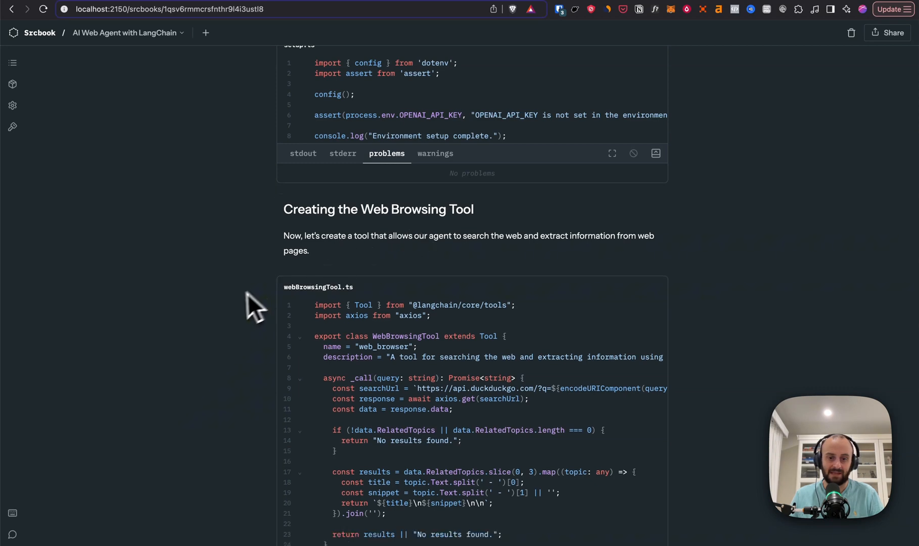
{"action": "scroll", "scroll_direction": "down", "scroll_amount": 3}
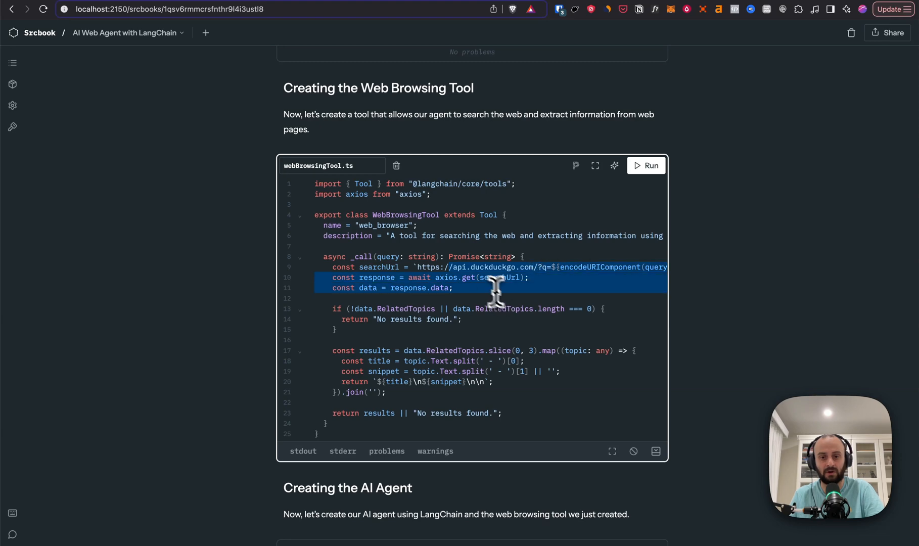
{"action": "scroll", "scroll_direction": "down", "scroll_amount": 3}
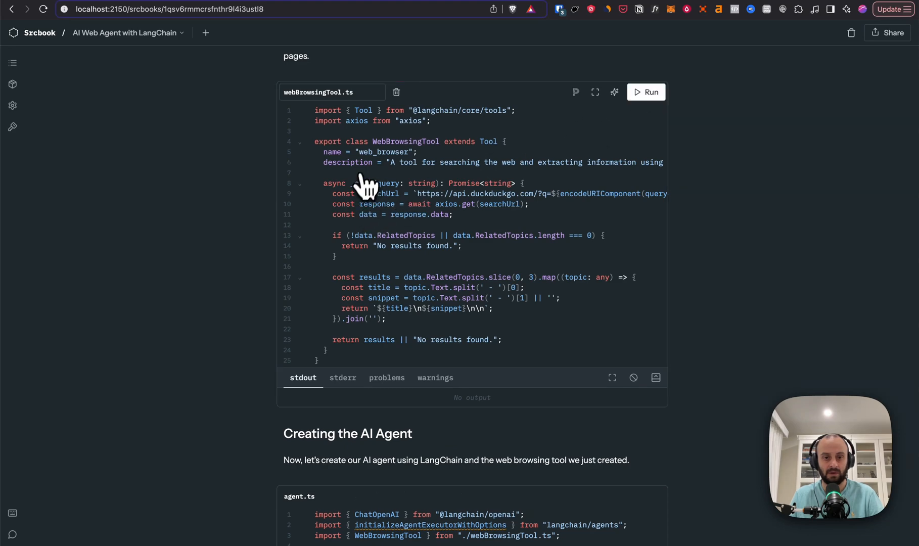
{"action": "scroll", "scroll_direction": "down", "scroll_amount": 3}
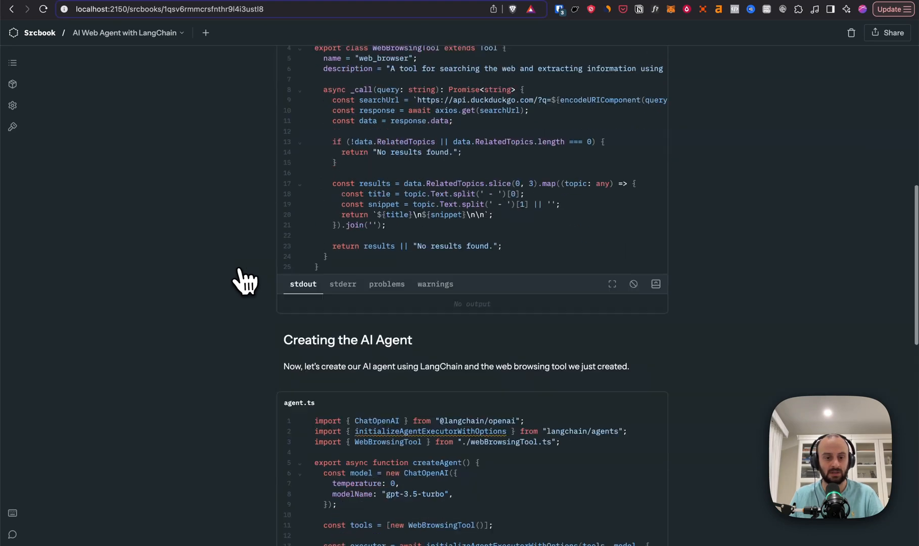
{"action": "scroll", "scroll_direction": "down", "scroll_amount": 3}
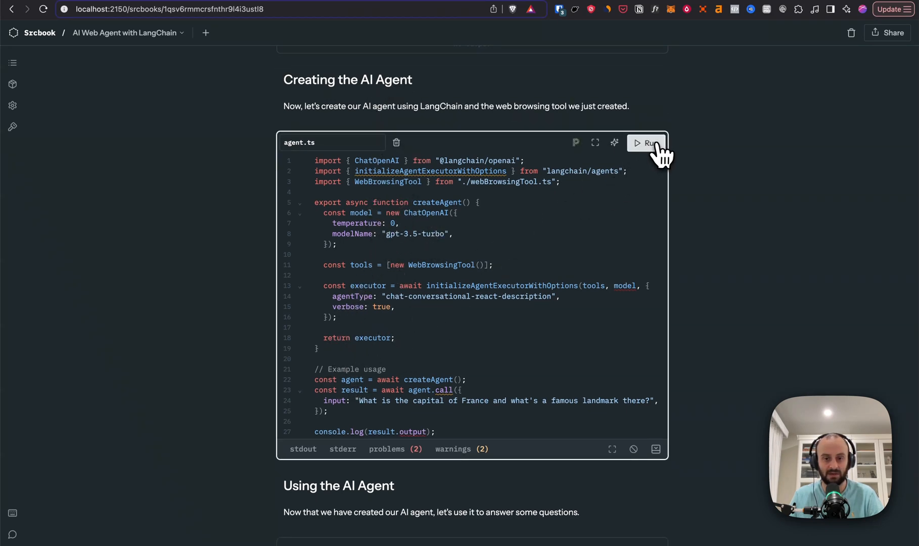
Step: Run agent.ts, read its Paris and Eiffel Tower answer, then return home
{"action": "left_click", "coordinate": [647, 143]}
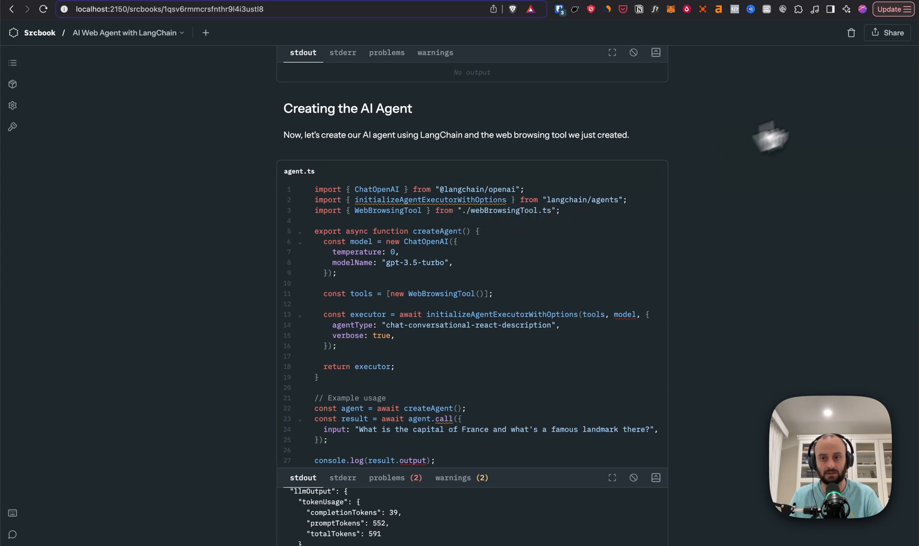
{"action": "scroll", "scroll_direction": "down", "scroll_amount": 3}
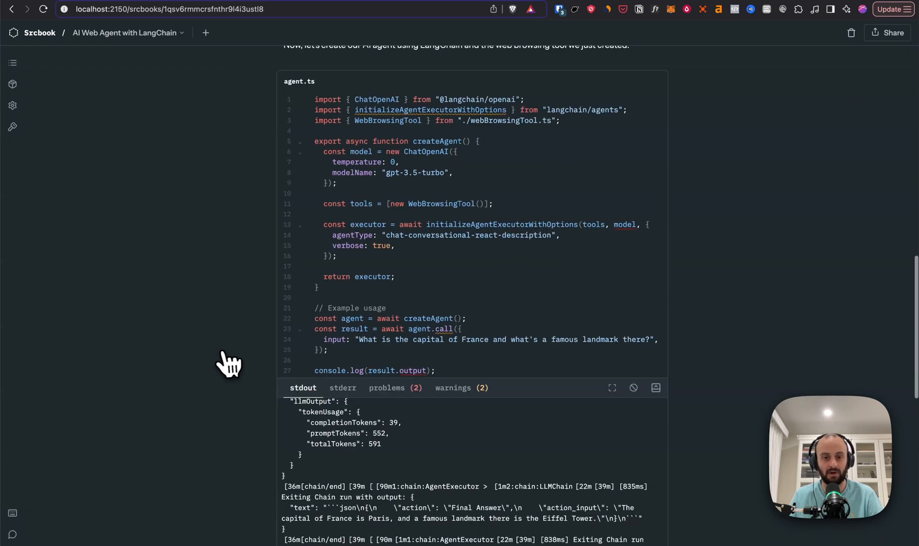
{"action": "scroll", "scroll_direction": "down", "scroll_amount": 3}
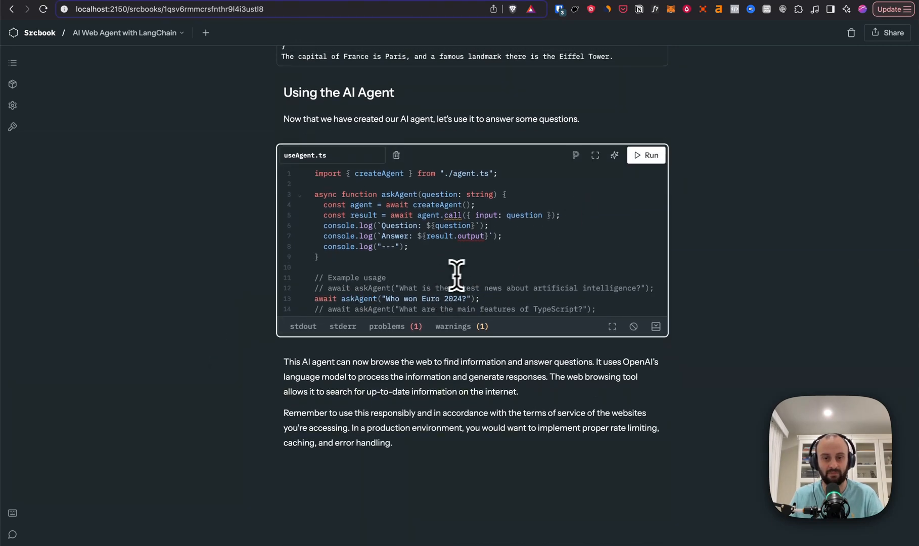
{"action": "left_click", "coordinate": [645, 155]}
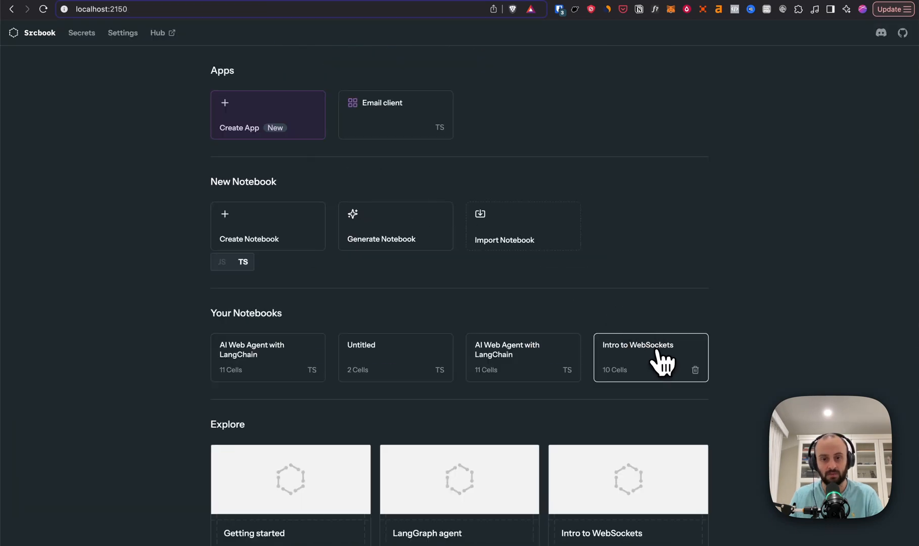
Step: Start simple-server.js and review its client-connection and 'Hello from simple-client.js' logs
{"action": "left_click", "coordinate": [651, 358]}
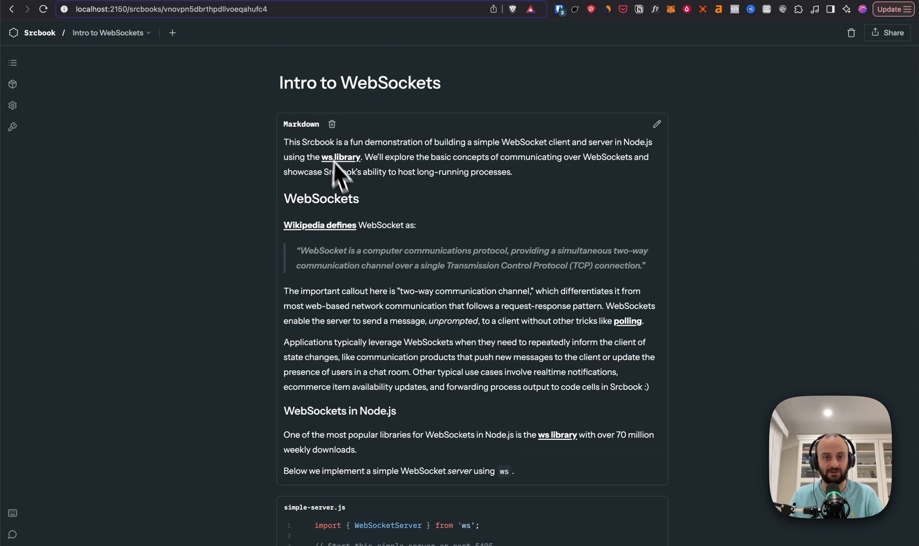
{"action": "scroll", "scroll_direction": "down", "scroll_amount": 3}
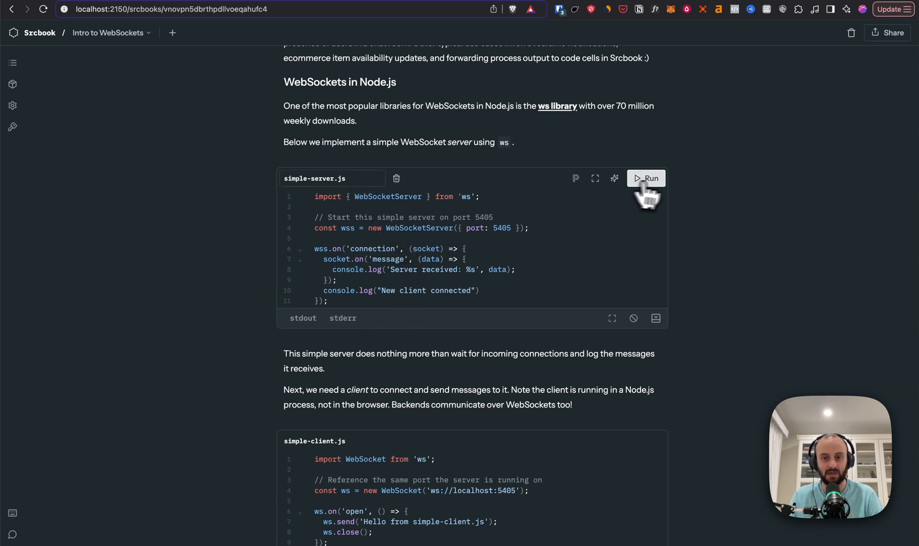
{"action": "left_click", "coordinate": [646, 178]}
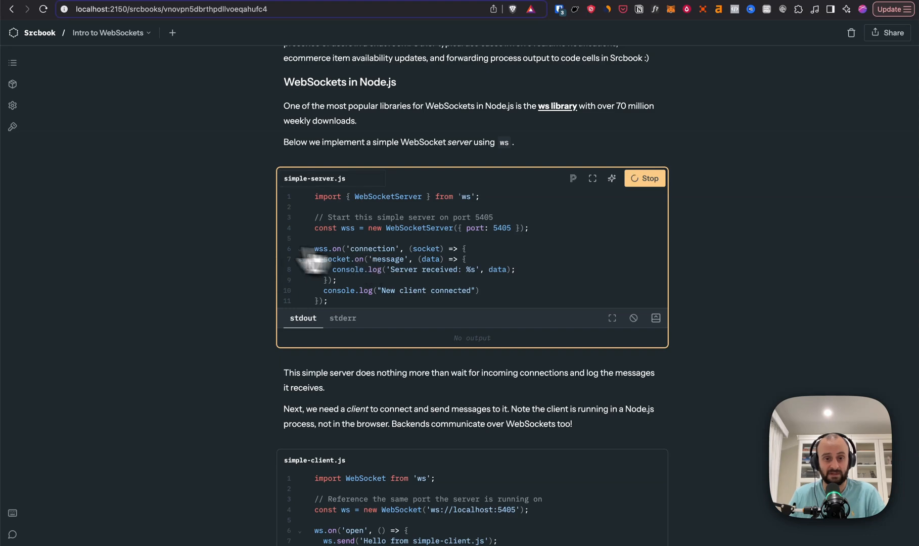
{"action": "scroll", "scroll_direction": "down", "scroll_amount": 3}
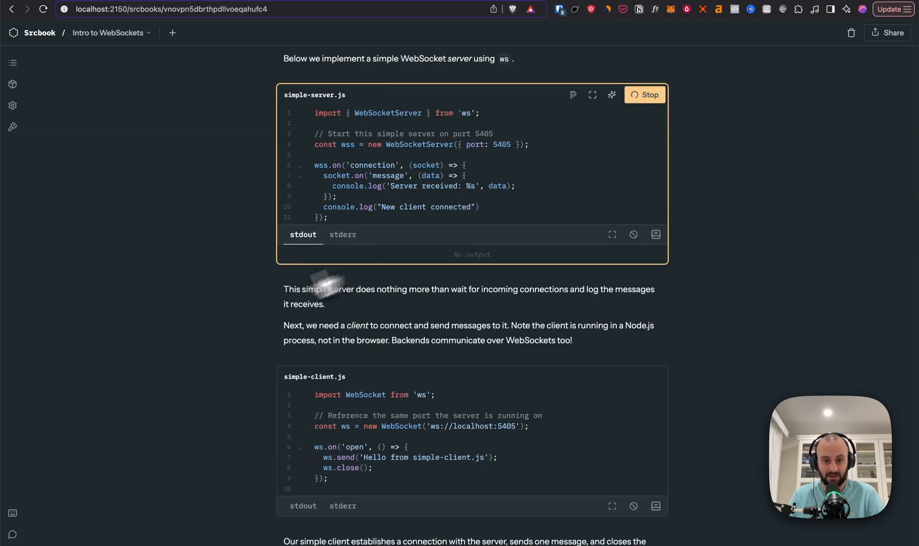
{"action": "scroll", "scroll_direction": "down", "scroll_amount": 3}
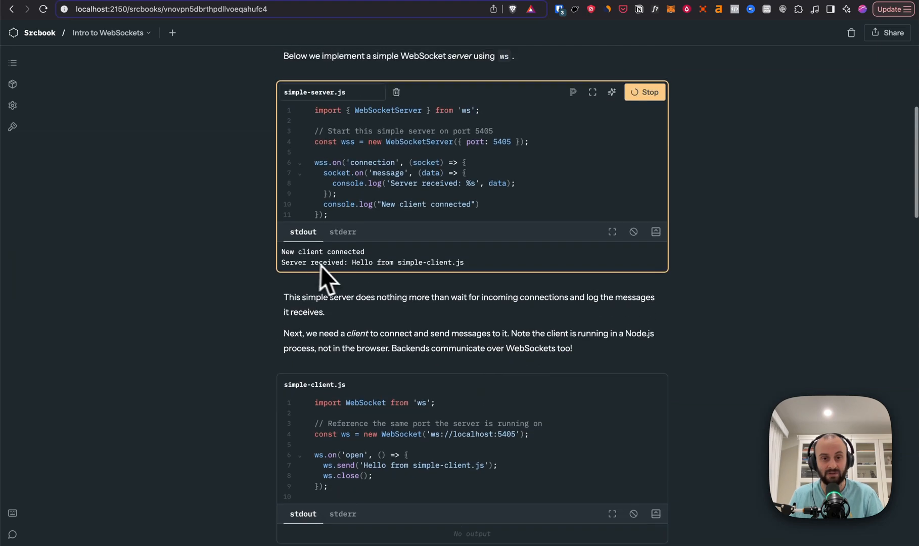
{"action": "scroll", "scroll_direction": "down", "scroll_amount": 3}
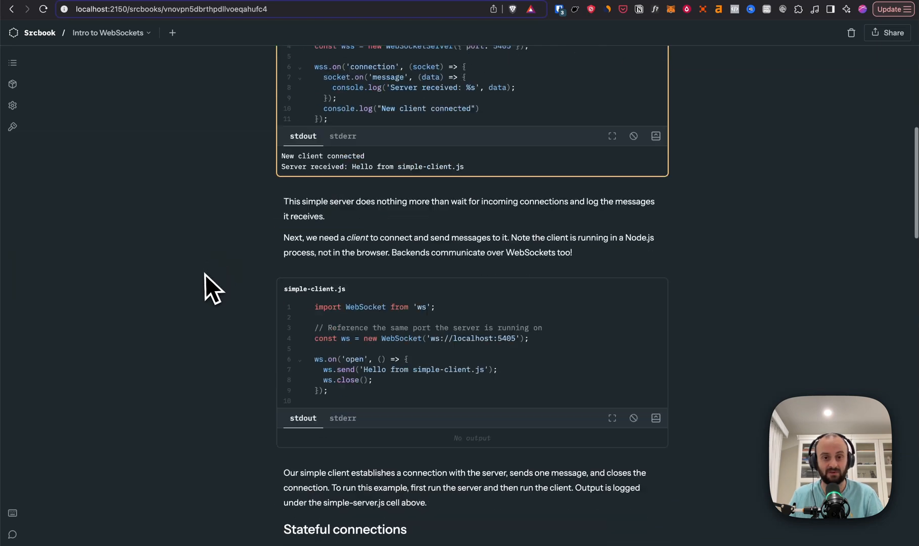
{"action": "scroll", "scroll_direction": "down", "scroll_amount": 3}
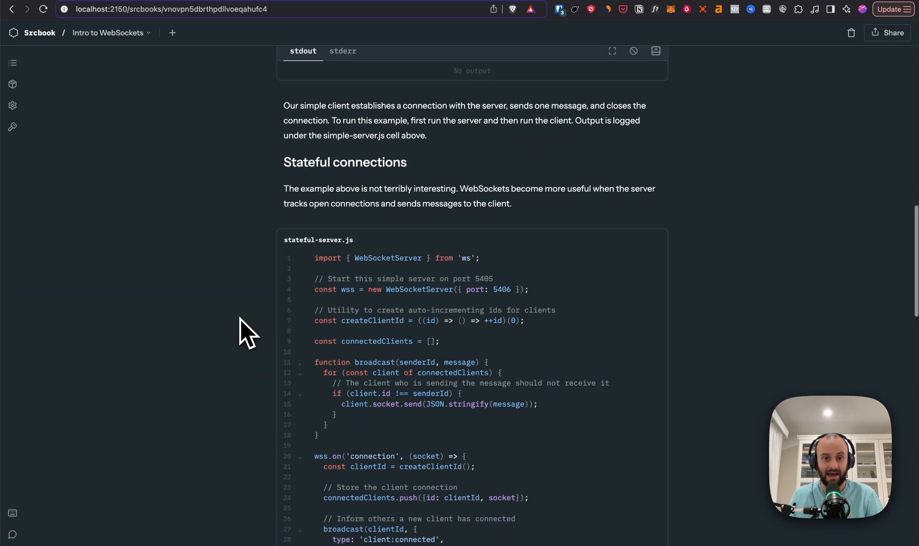
{"action": "scroll", "scroll_direction": "down", "scroll_amount": 3}
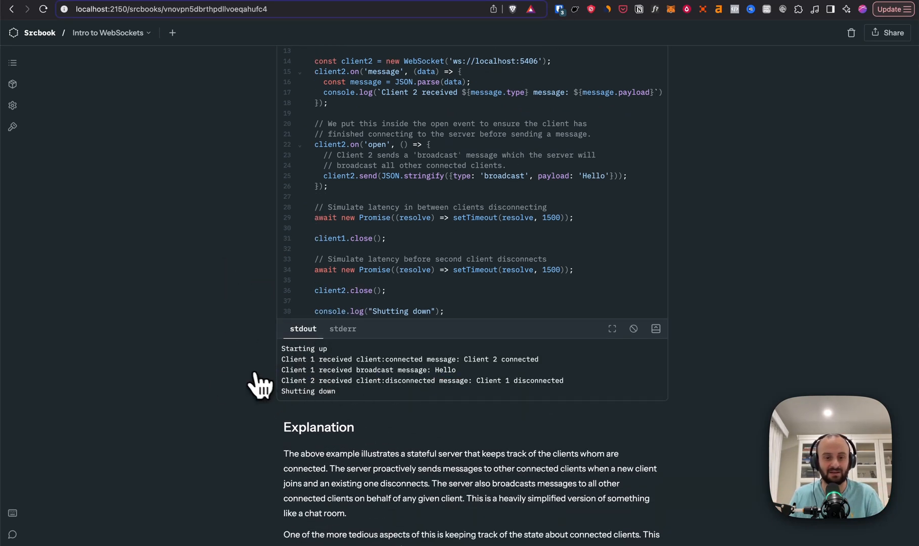
{"action": "scroll", "scroll_direction": "down", "scroll_amount": 3}
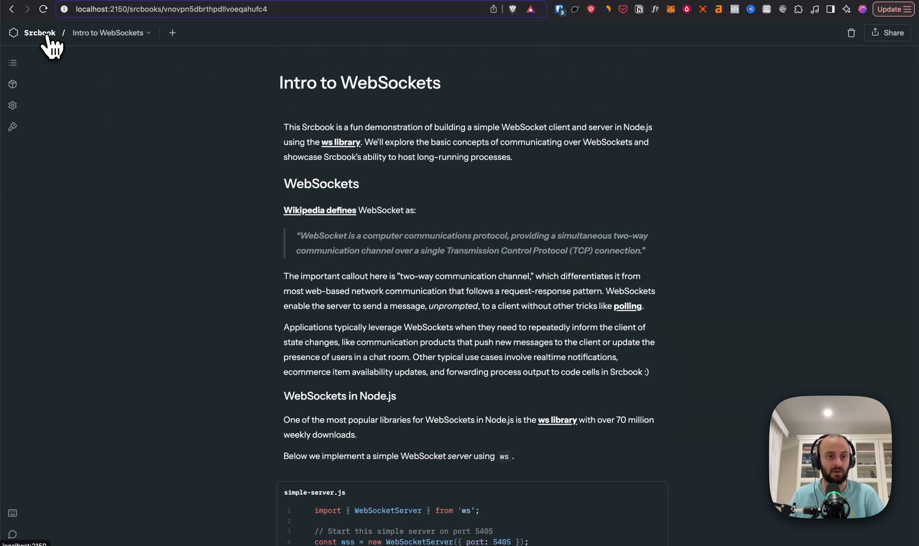
Step: Return to the Srcbook home page and open the Email client app
{"action": "left_click", "coordinate": [40, 32]}
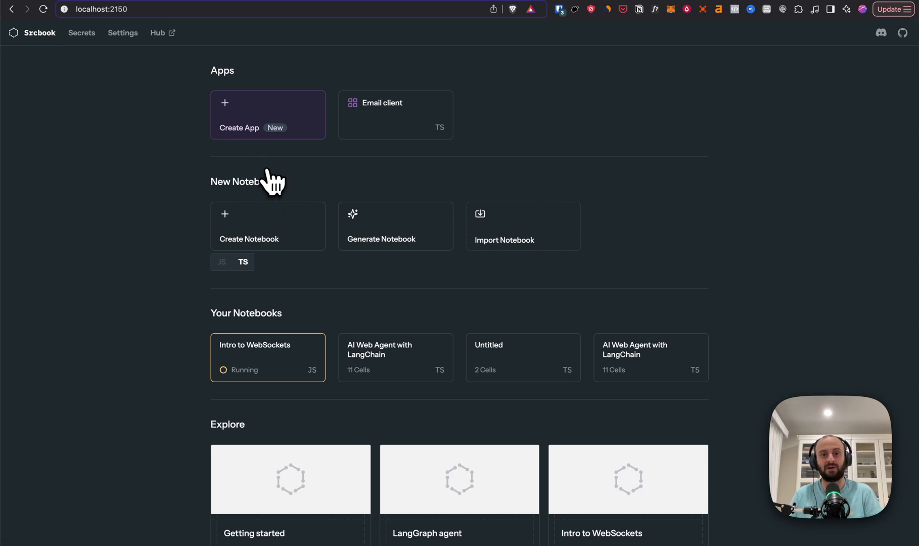
{"action": "mouse_move", "coordinate": [273, 119]}
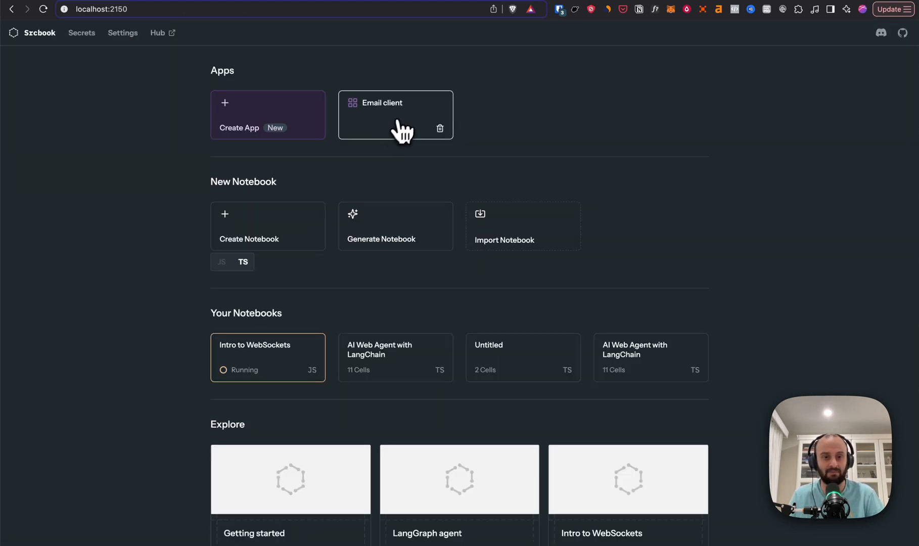
{"action": "left_click", "coordinate": [396, 115]}
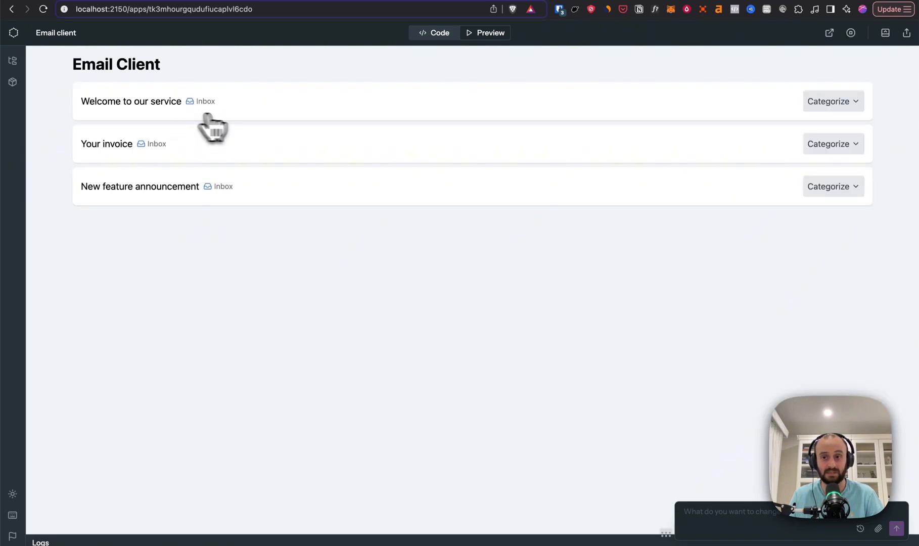
{"action": "mouse_move", "coordinate": [157, 103]}
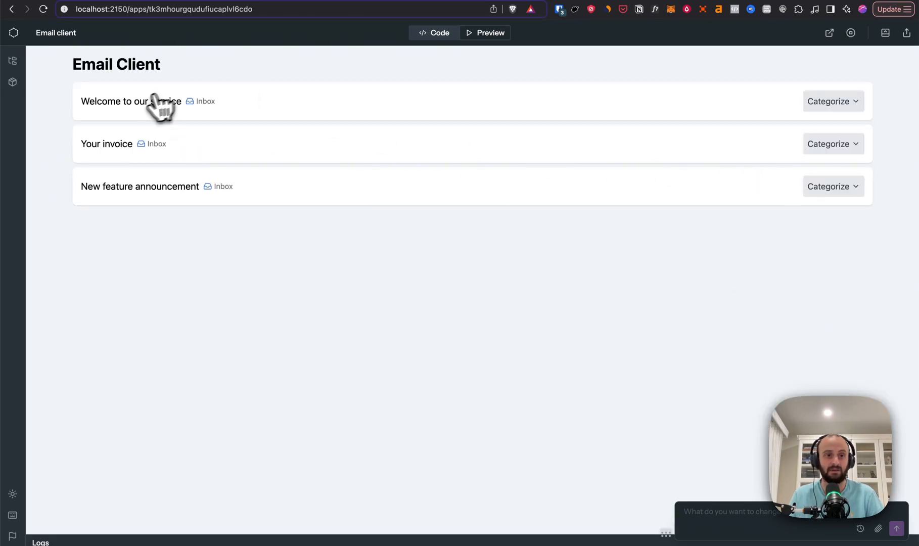
{"action": "mouse_move", "coordinate": [137, 108]}
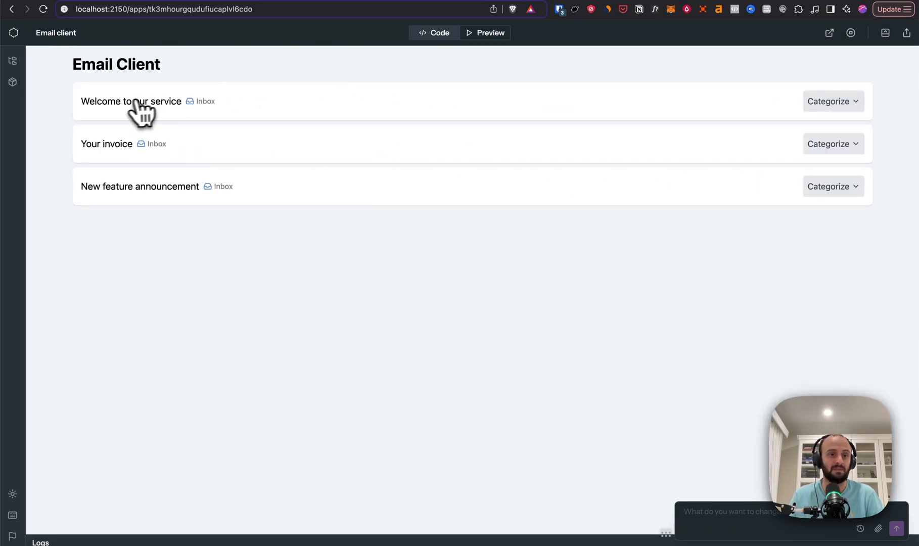
Step: Tag 'Welcome to our service' as Social using the expanded ten-category list
{"action": "left_click", "coordinate": [834, 101]}
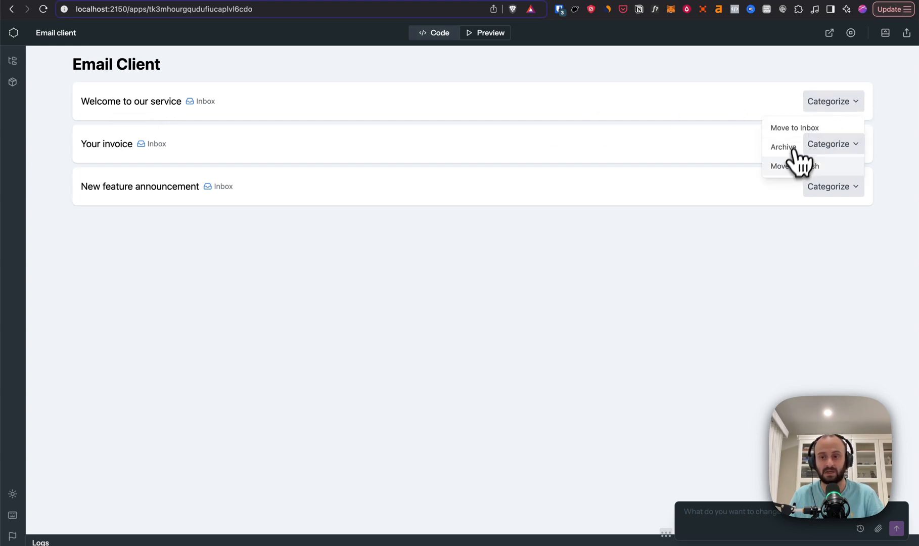
{"action": "mouse_move", "coordinate": [102, 104]}
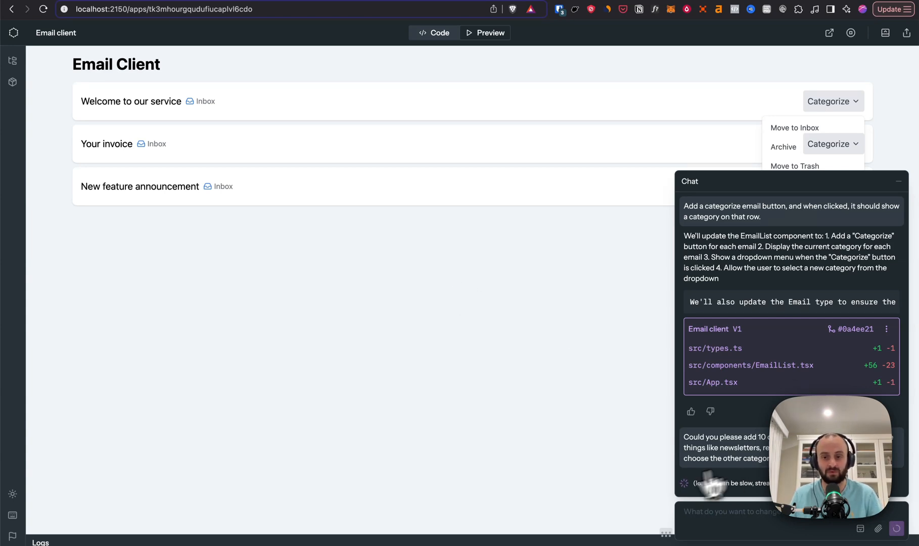
{"action": "mouse_move", "coordinate": [623, 439]}
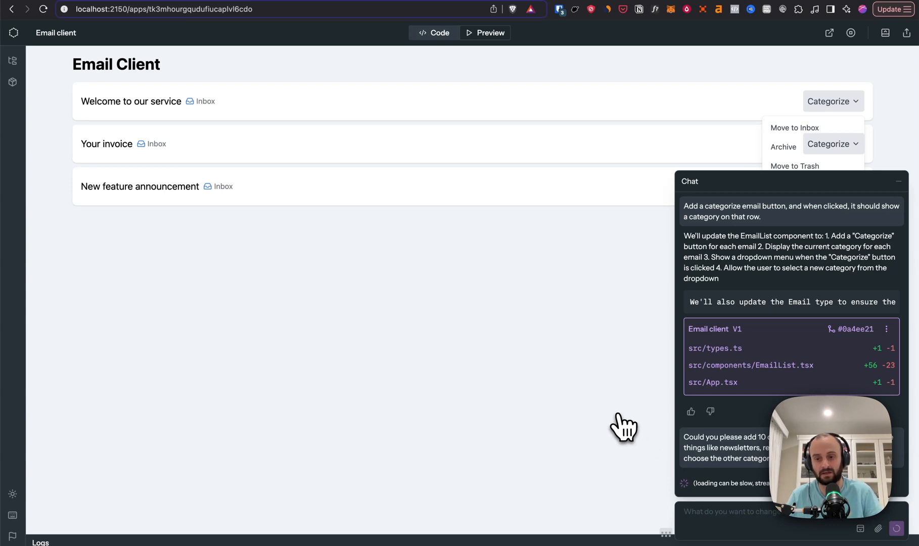
{"action": "mouse_move", "coordinate": [668, 435]}
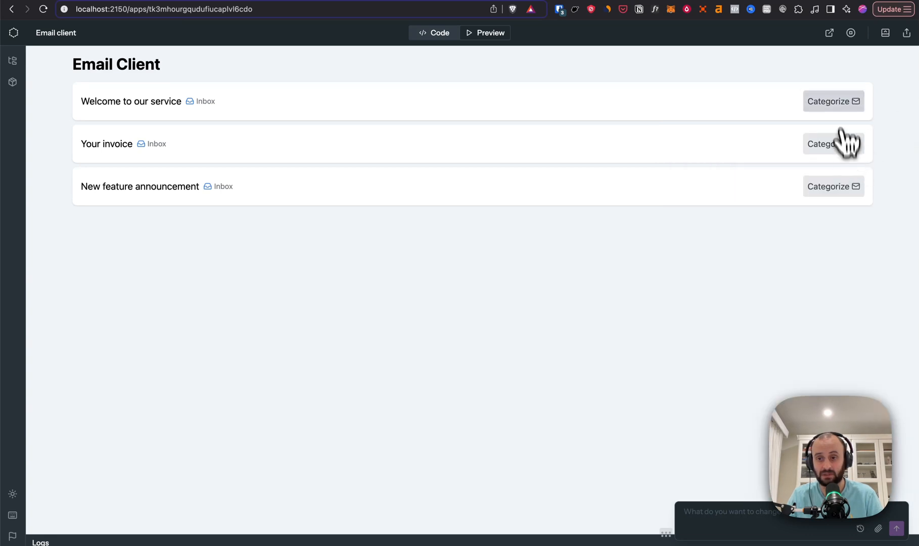
{"action": "left_click", "coordinate": [833, 143]}
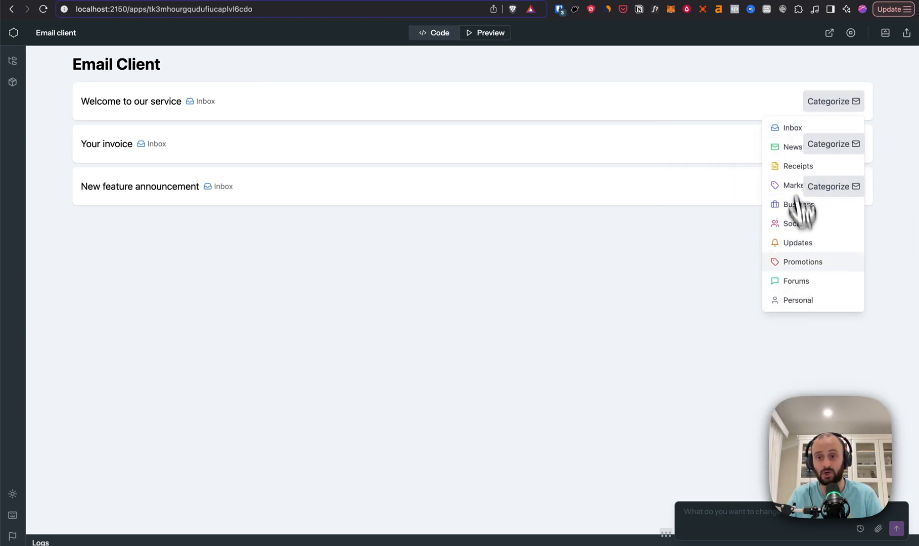
{"action": "left_click", "coordinate": [792, 224]}
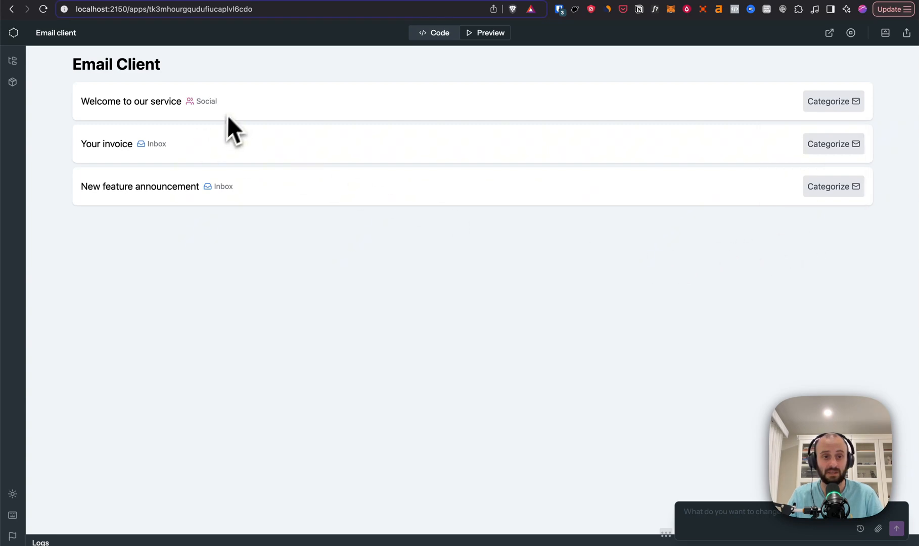
{"action": "left_click", "coordinate": [834, 144]}
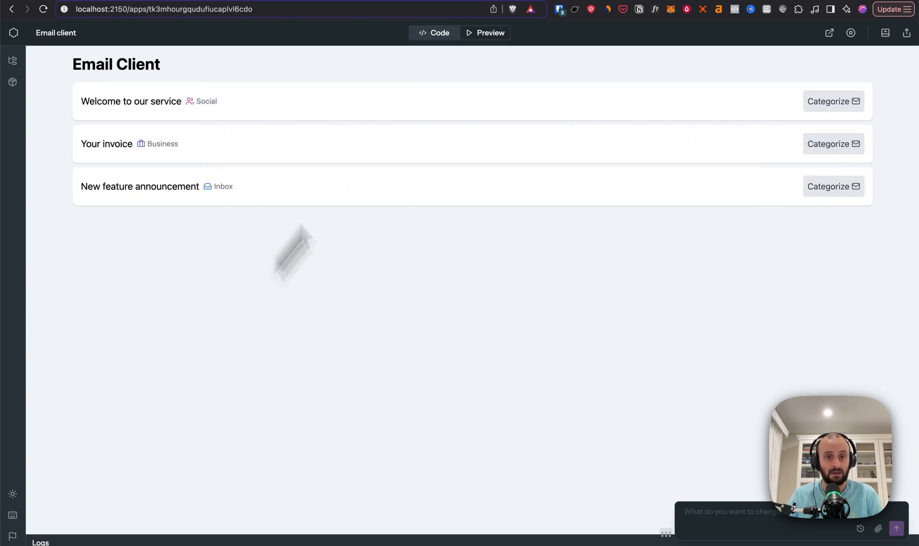
Step: Switch to the Code view and open src/EmailList.tsx
{"action": "left_click", "coordinate": [434, 32]}
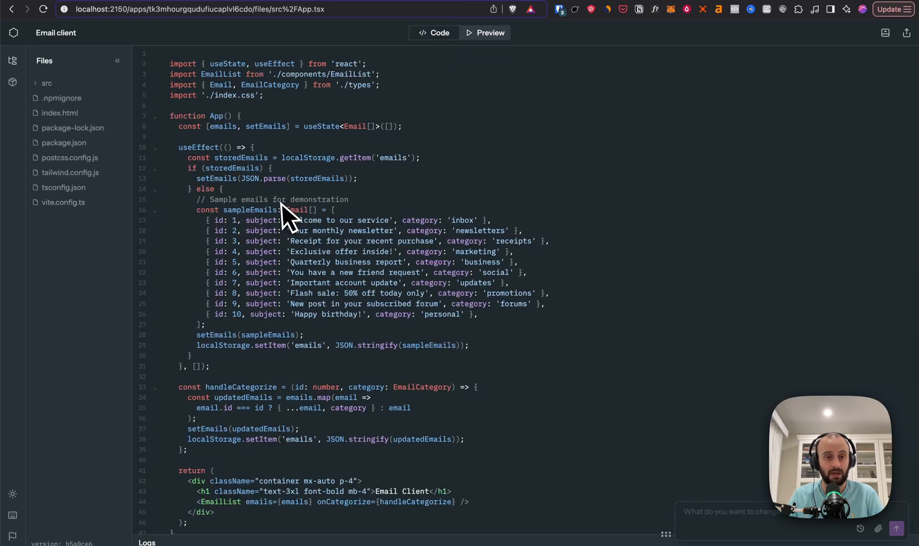
{"action": "scroll", "scroll_direction": "down", "scroll_amount": 3}
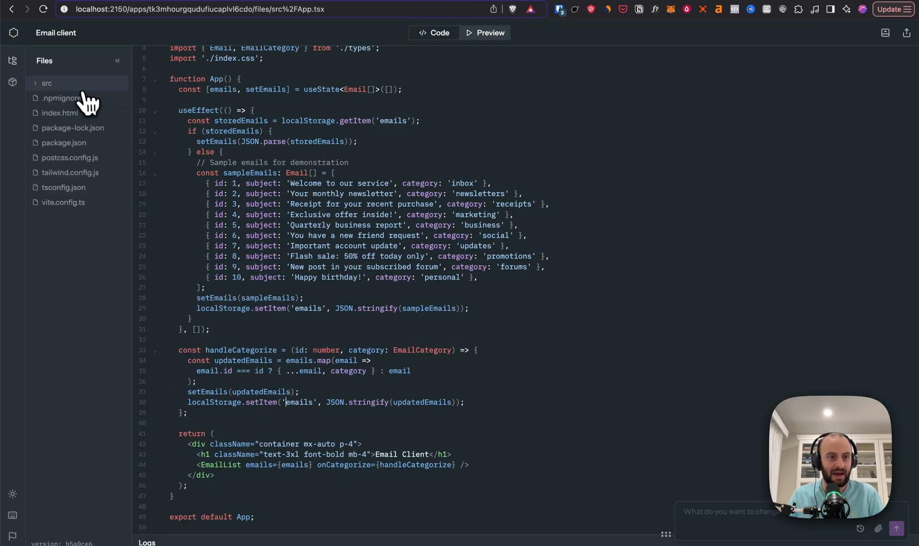
{"action": "left_click", "coordinate": [46, 83]}
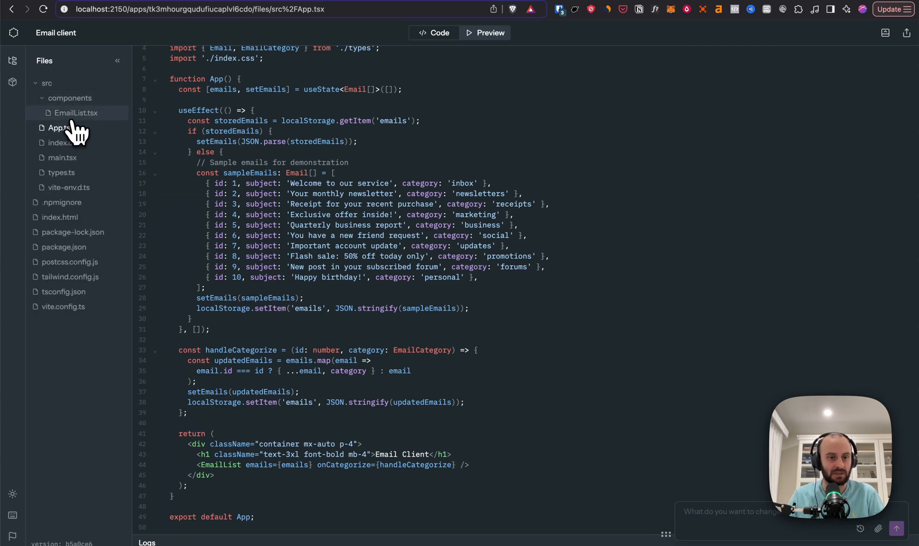
{"action": "left_click", "coordinate": [69, 113]}
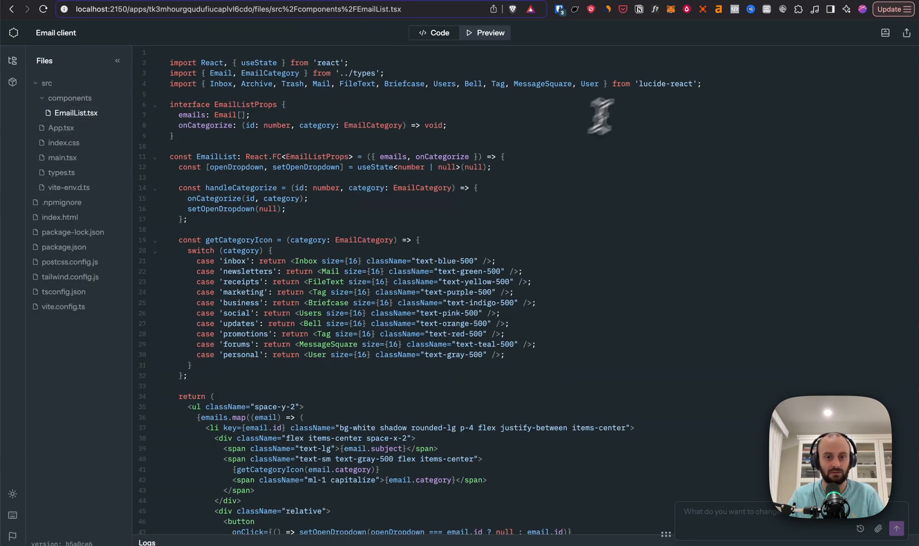
Step: View package.json, postcss.config.js and tailwind.config.js
{"action": "scroll", "scroll_direction": "down", "scroll_amount": 3}
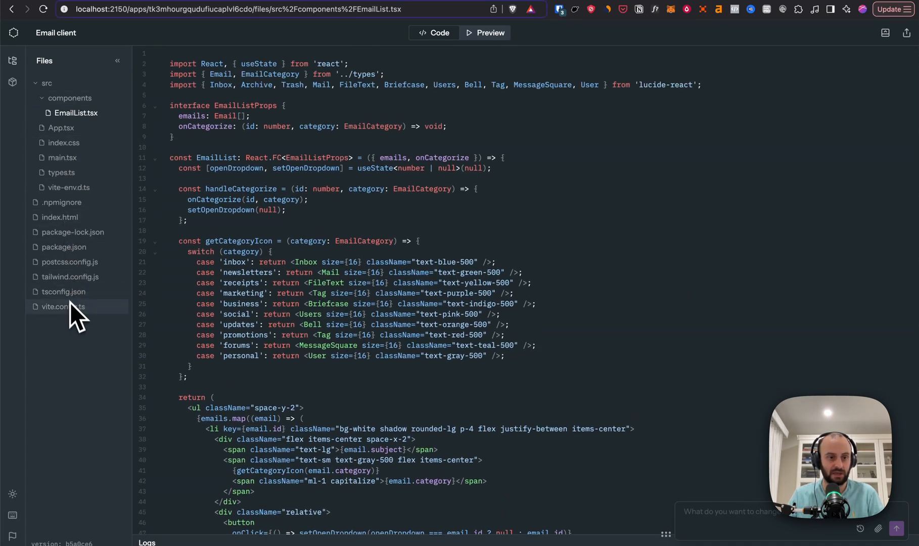
{"action": "left_click", "coordinate": [64, 247]}
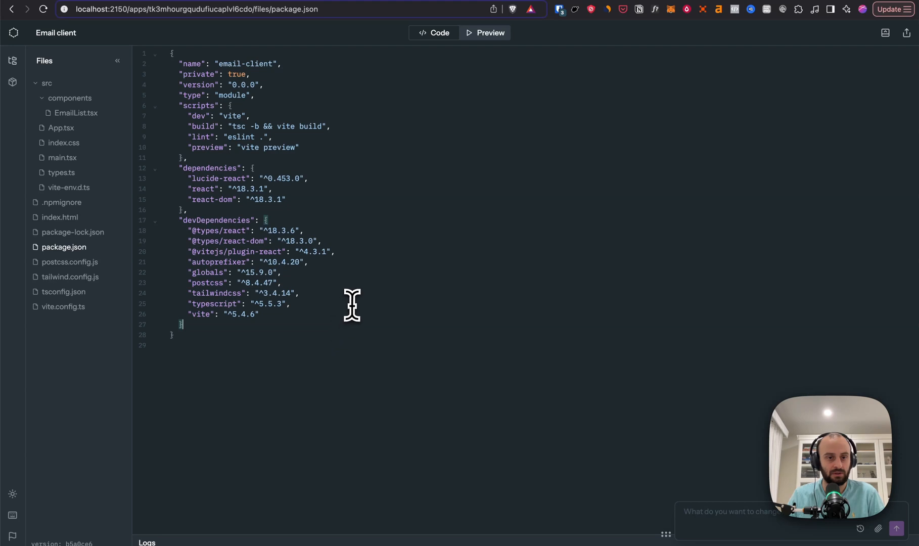
{"action": "left_click", "coordinate": [69, 262]}
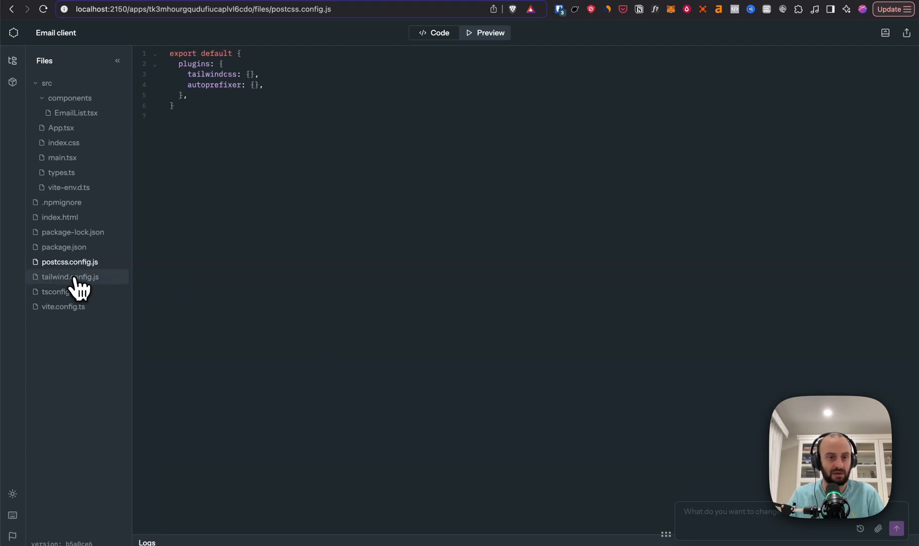
{"action": "left_click", "coordinate": [55, 291]}
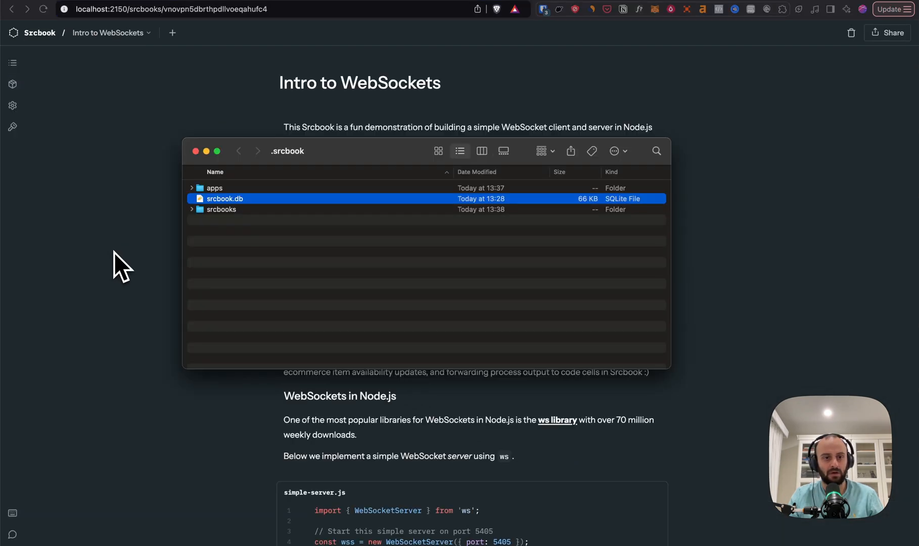
{"action": "mouse_move", "coordinate": [159, 42]}
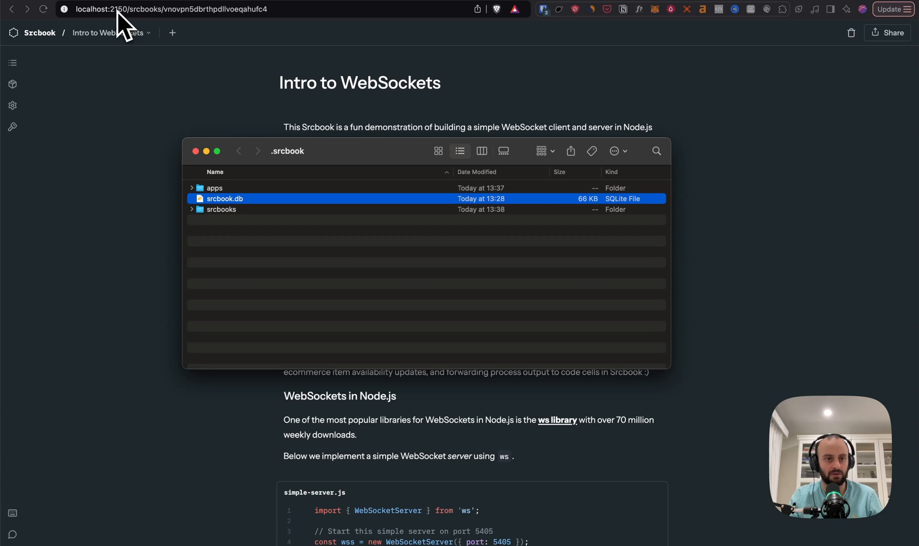
{"action": "mouse_move", "coordinate": [182, 26]}
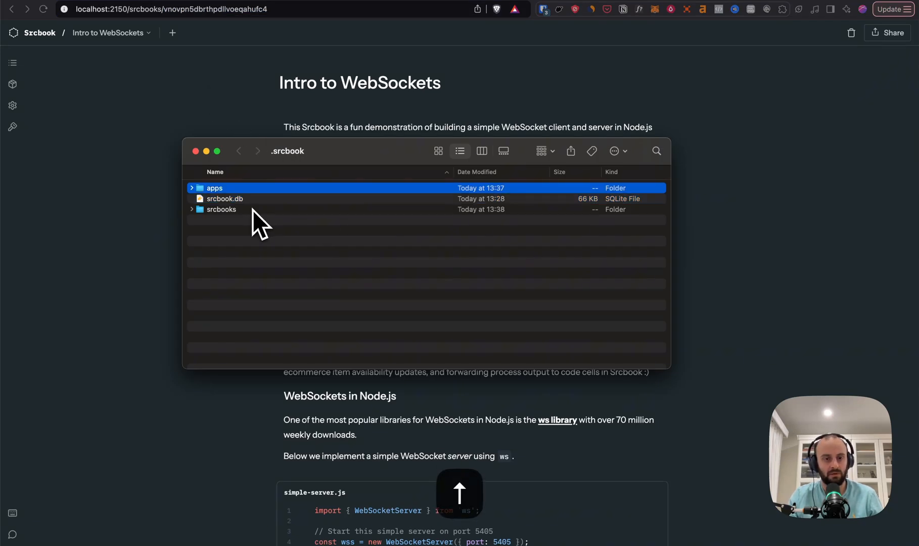
Step: Expand srcbooks and the vnovpn5dbrthpdllvoeqahufc4 notebook folder, then Quick Look its README.md
{"action": "left_click", "coordinate": [192, 189]}
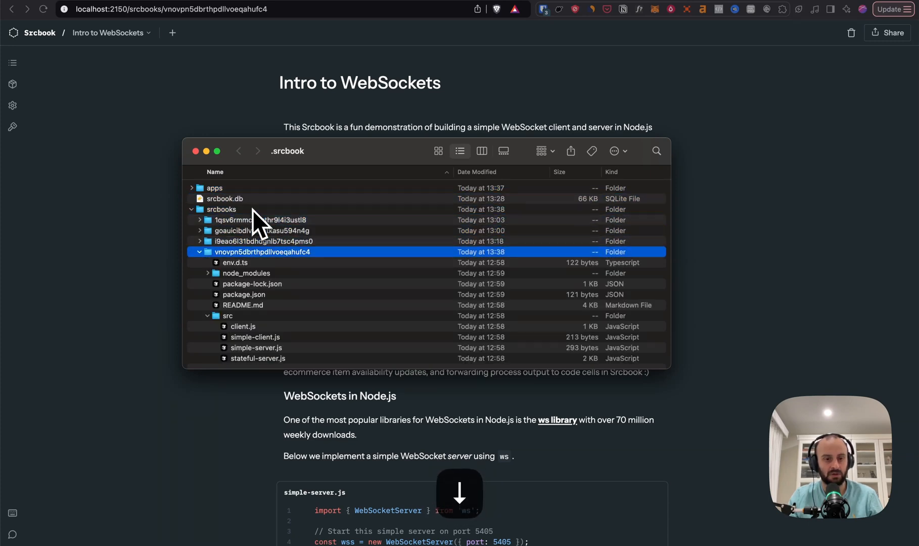
{"action": "left_click", "coordinate": [200, 252]}
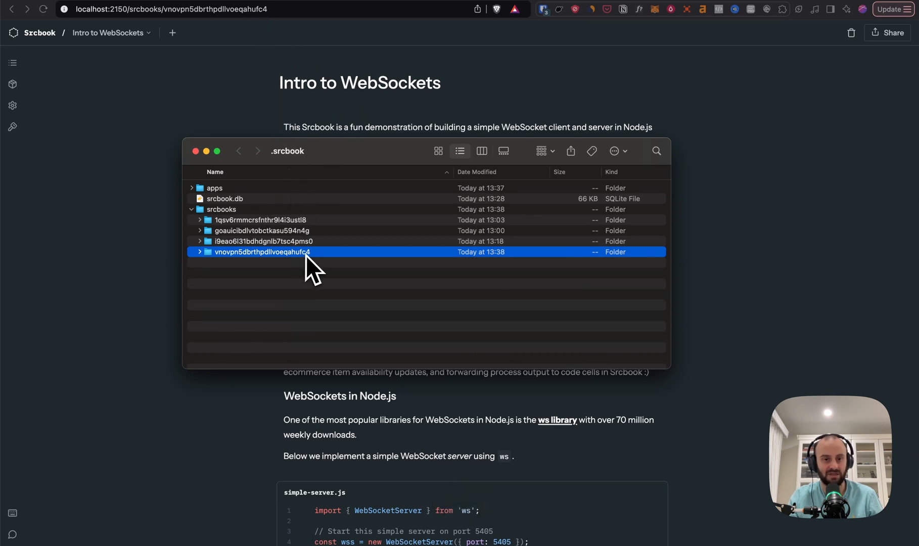
{"action": "left_click", "coordinate": [200, 252]}
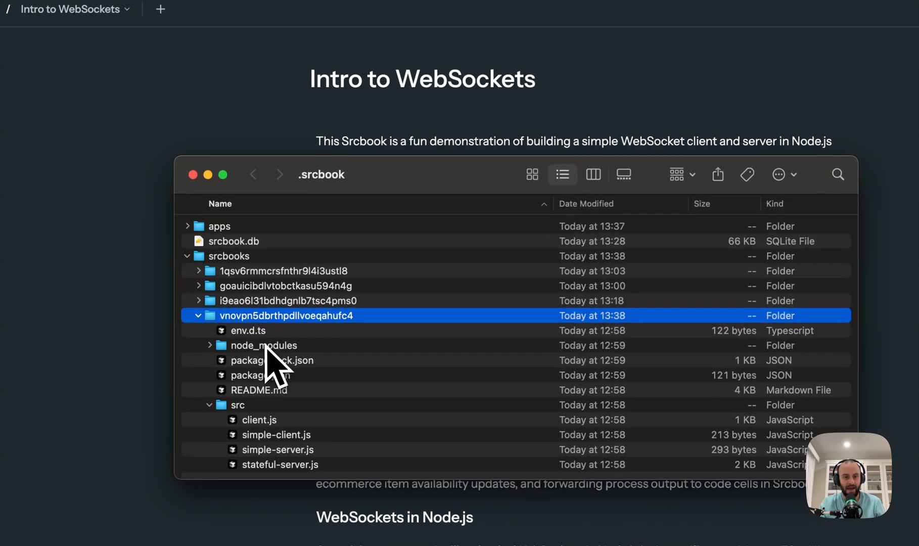
{"action": "left_click", "coordinate": [248, 330]}
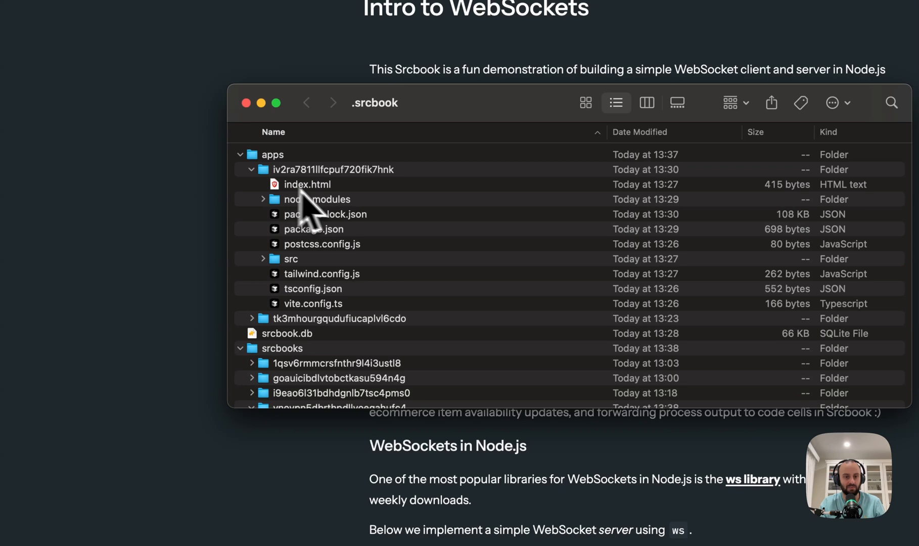
{"action": "mouse_move", "coordinate": [304, 305]}
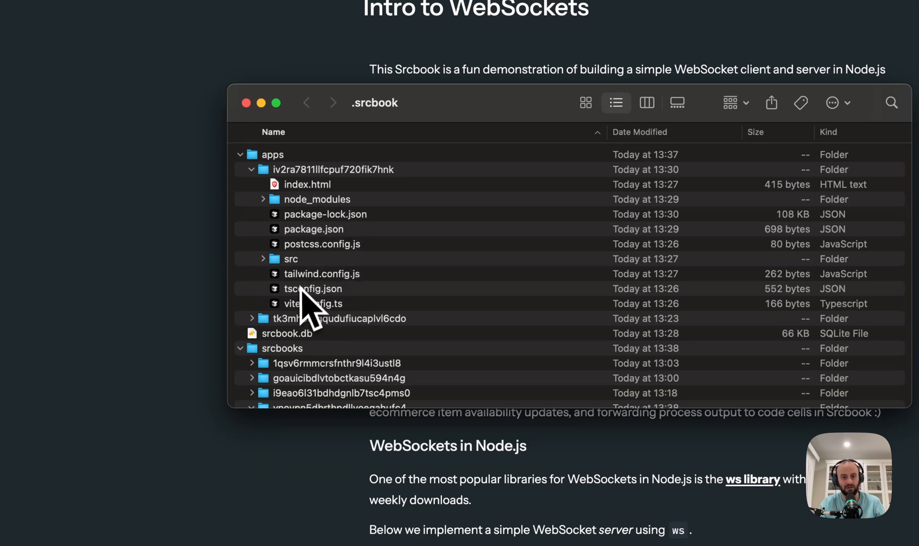
{"action": "left_click", "coordinate": [291, 259]}
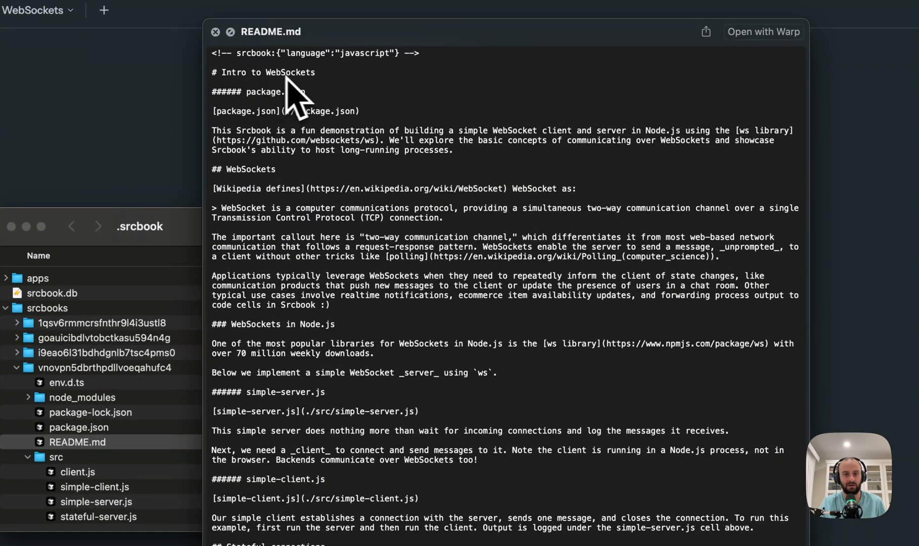
{"action": "mouse_move", "coordinate": [283, 151]}
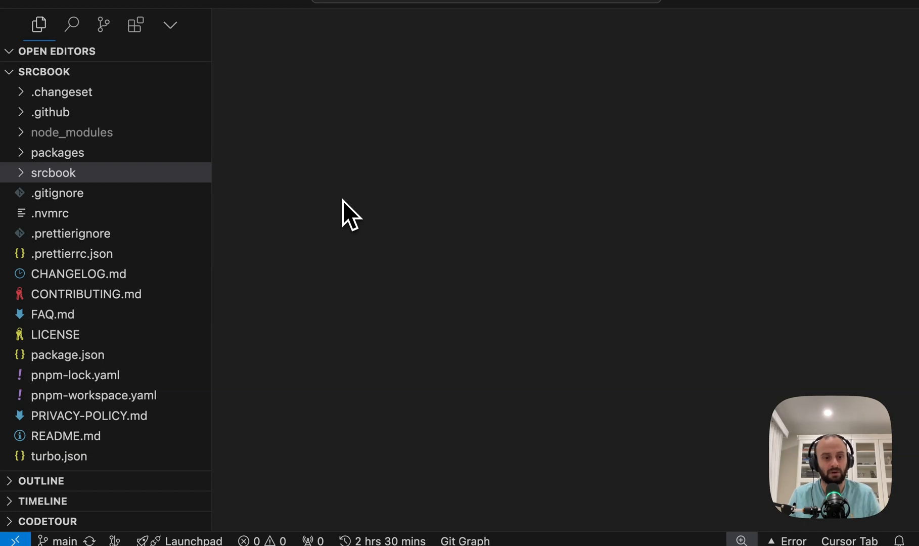
{"action": "mouse_move", "coordinate": [55, 253]}
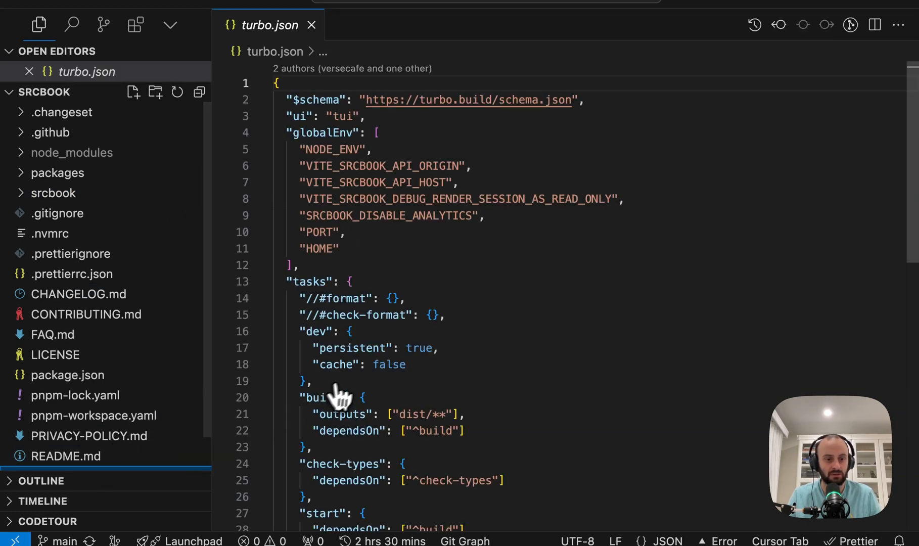
Step: Expand the packages folder and its srcbook package folder in Cursor's Explorer
{"action": "left_click", "coordinate": [57, 172]}
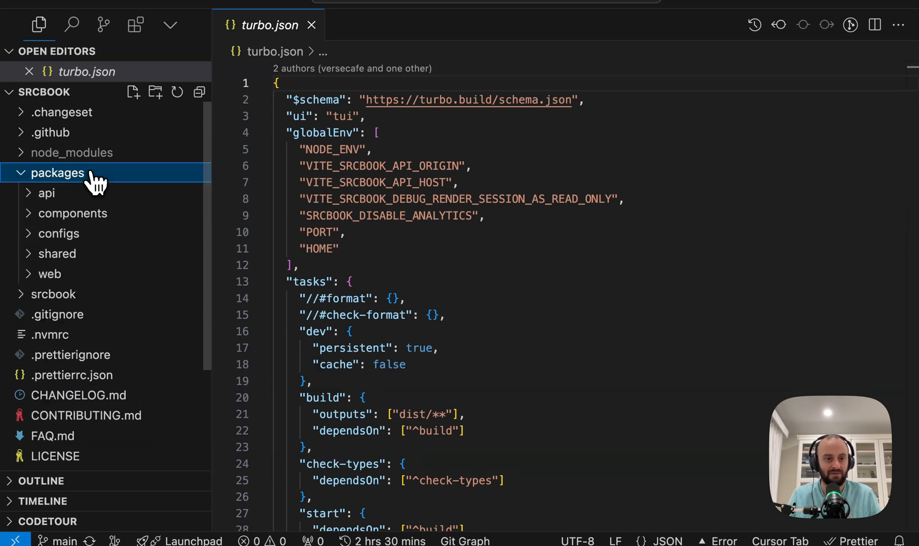
{"action": "left_click", "coordinate": [54, 293]}
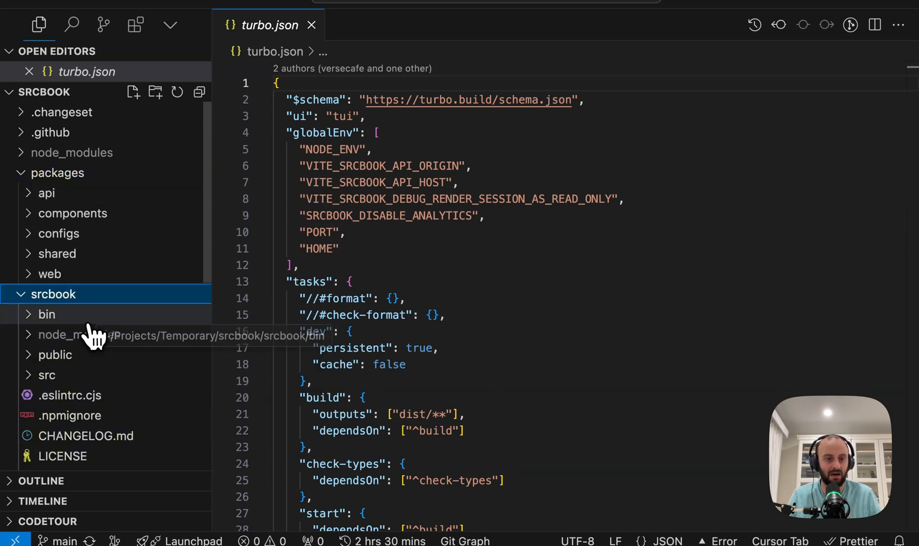
{"action": "mouse_move", "coordinate": [75, 321]}
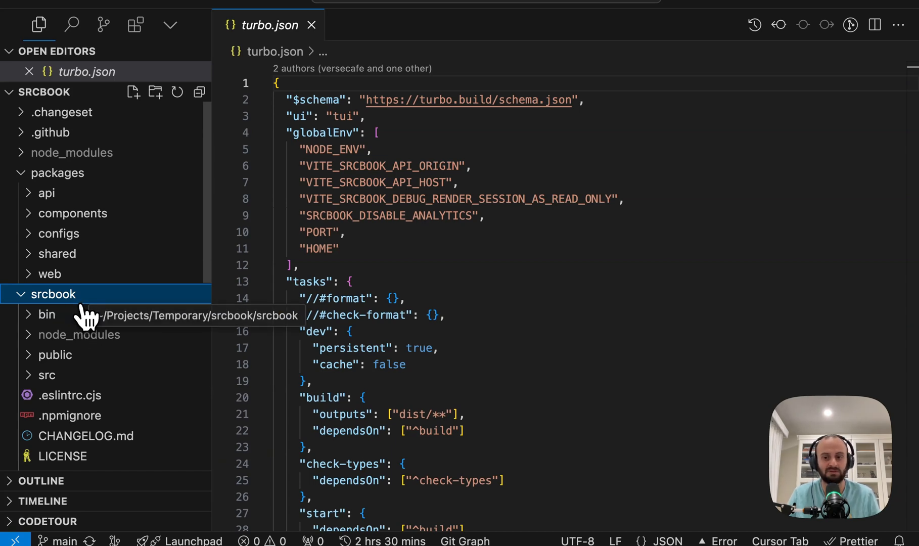
{"action": "mouse_move", "coordinate": [110, 313]}
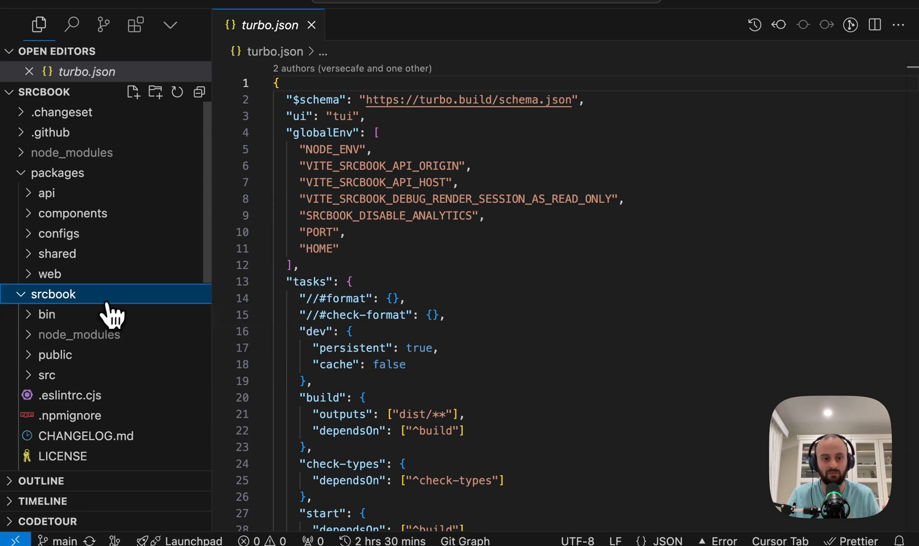
{"action": "mouse_move", "coordinate": [94, 194]}
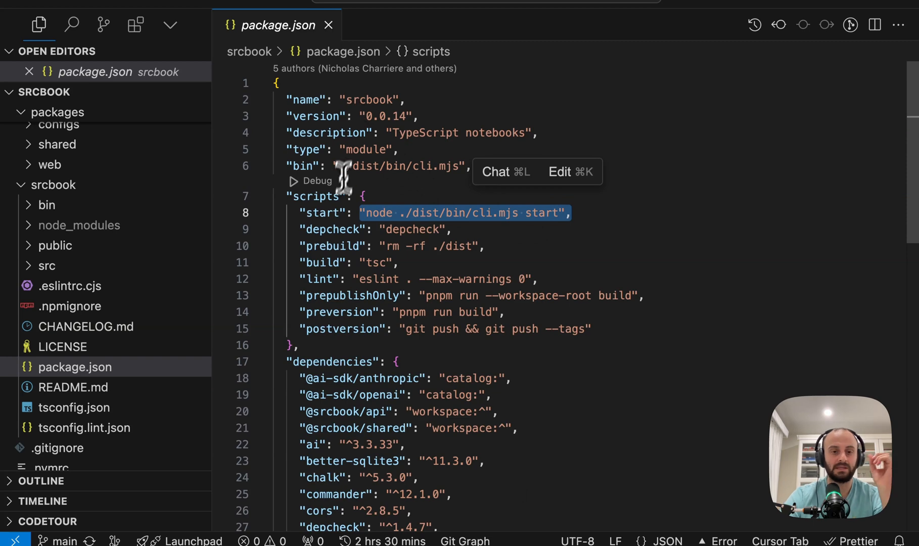
Step: Review cli.mts, folding and unfolding startServer and selecting the exported program
{"action": "left_click", "coordinate": [487, 213]}
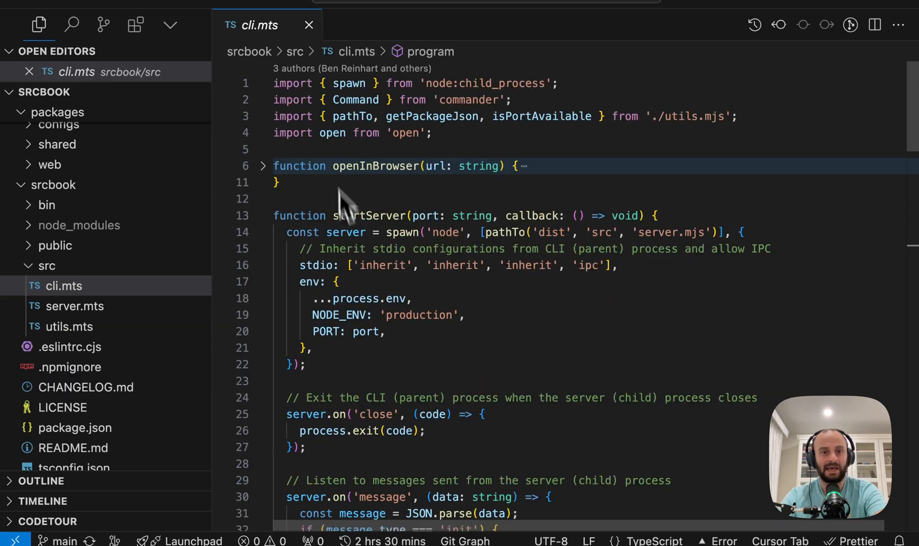
{"action": "left_click", "coordinate": [263, 215]}
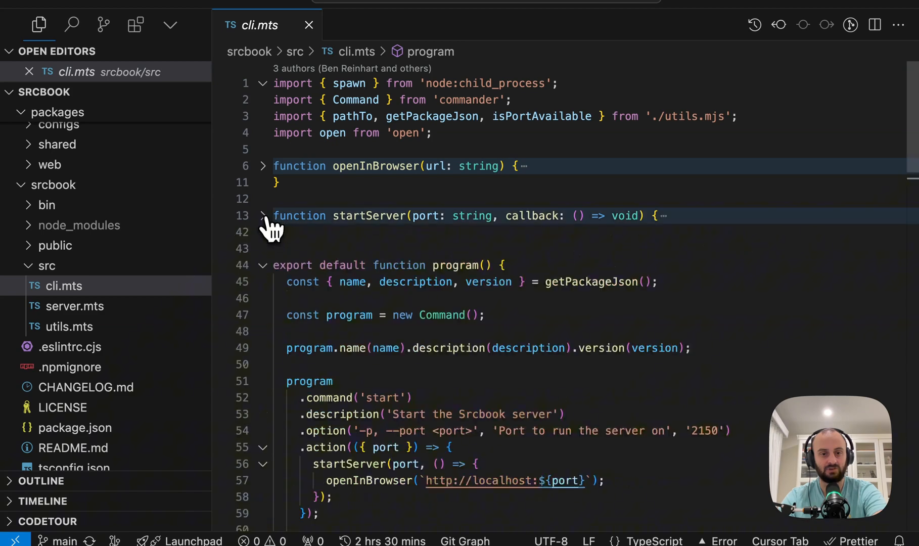
{"action": "double_click", "coordinate": [454, 244]}
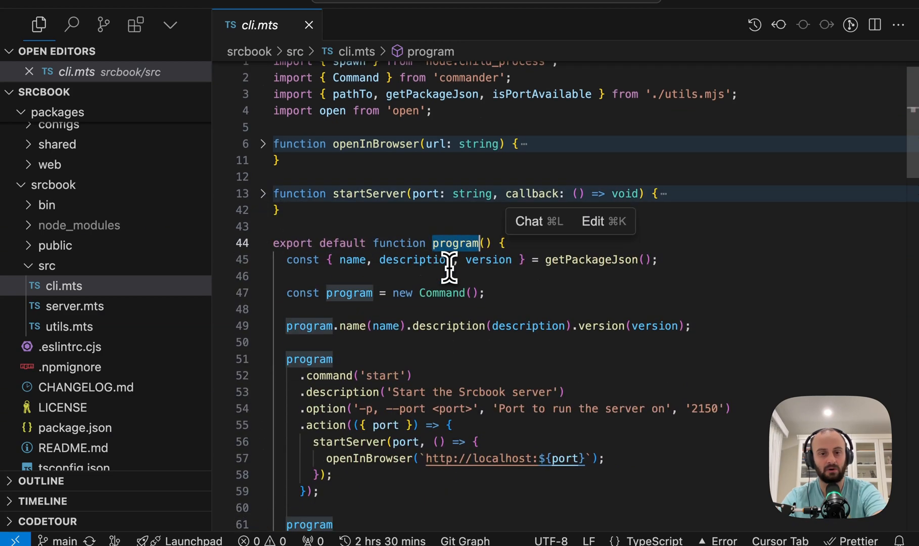
{"action": "scroll", "scroll_direction": "down", "scroll_amount": 3}
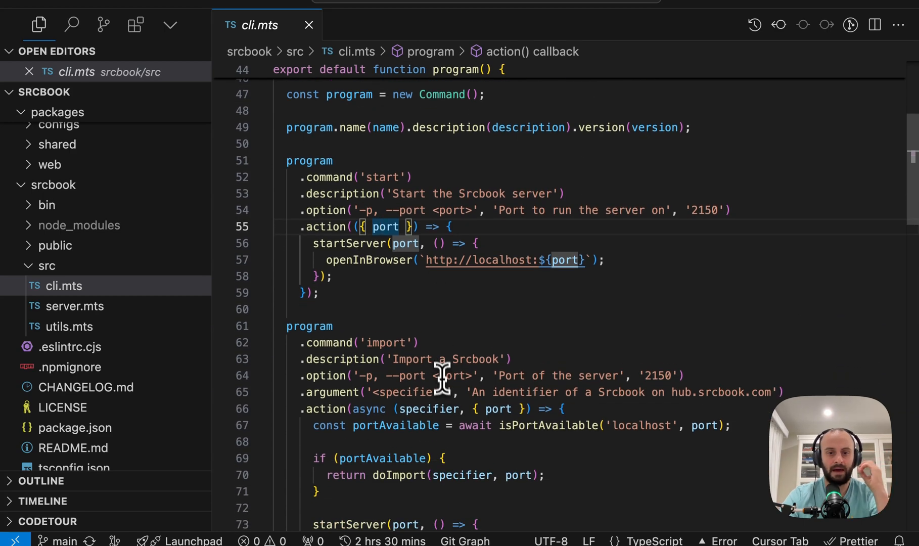
{"action": "scroll", "scroll_direction": "down", "scroll_amount": 3}
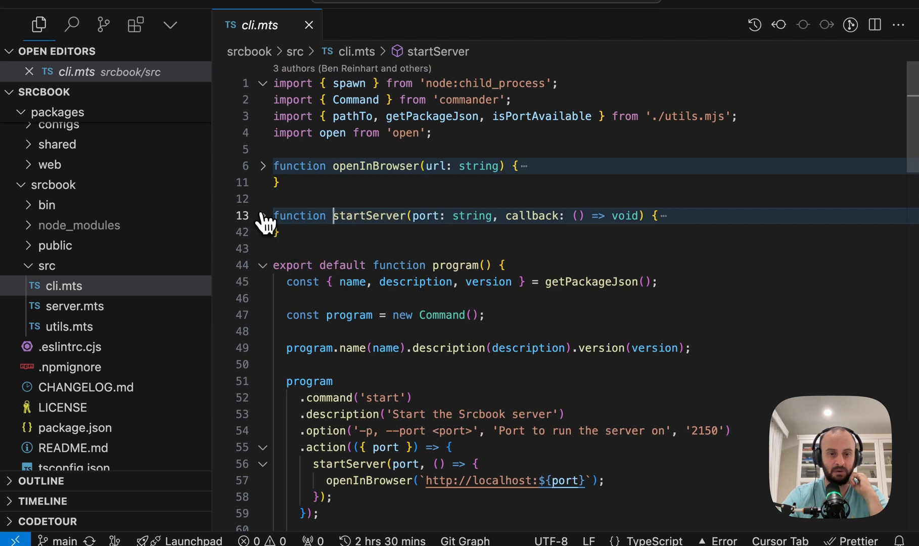
{"action": "left_click", "coordinate": [263, 216]}
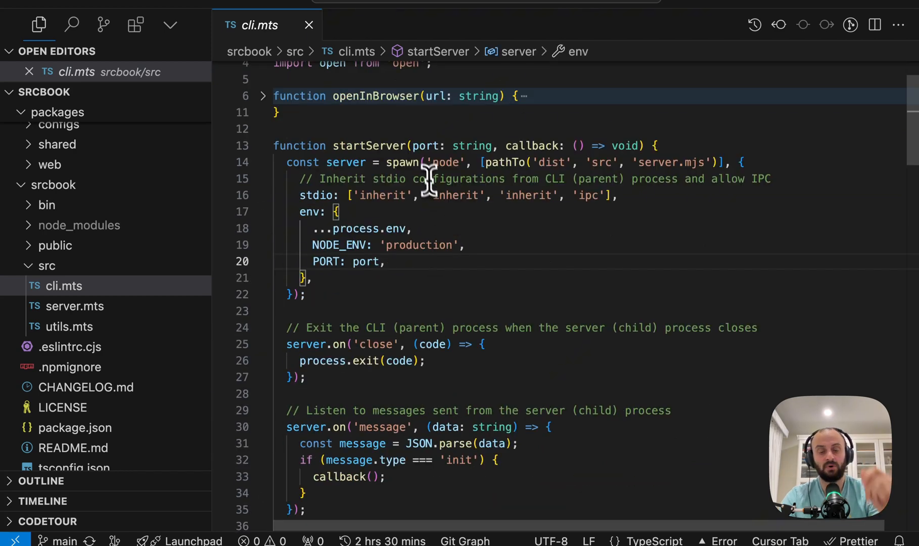
{"action": "mouse_move", "coordinate": [578, 127]}
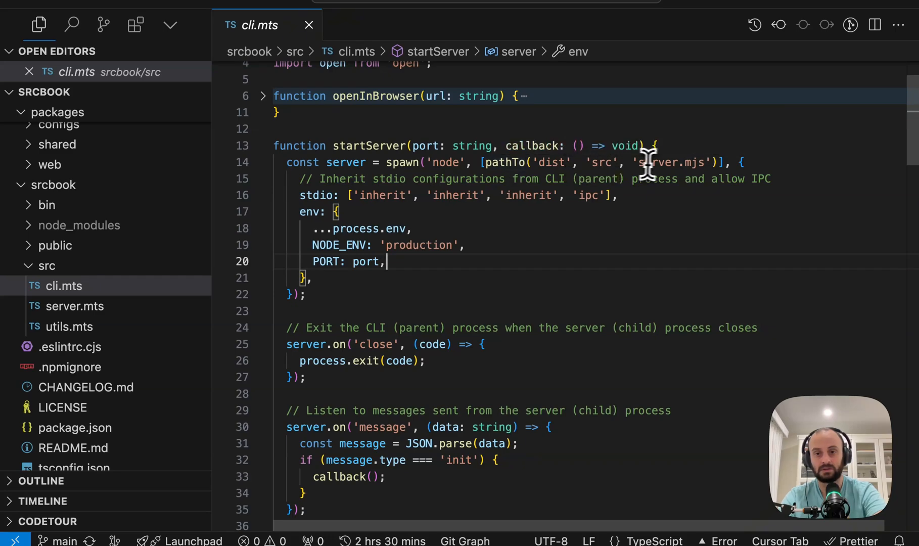
{"action": "mouse_move", "coordinate": [75, 306]}
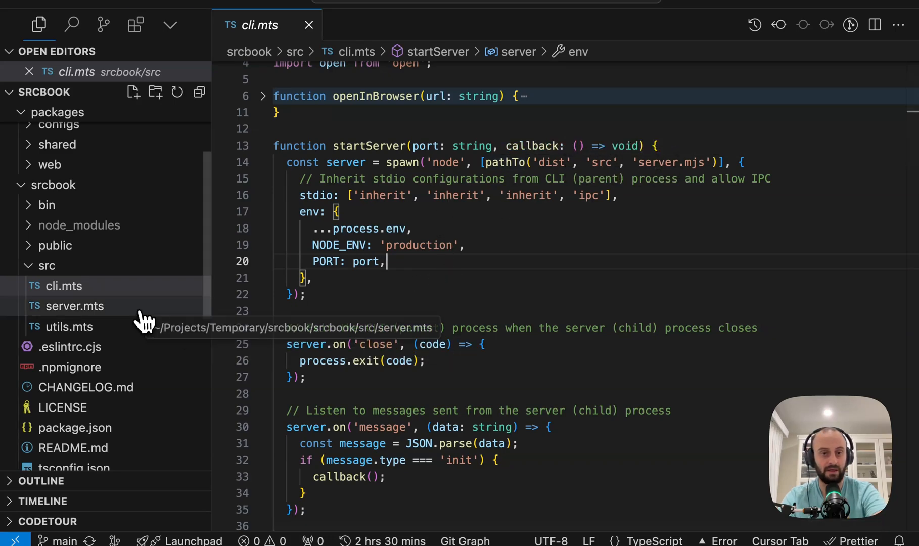
Step: Open server.mts, inspect createServer, and read through to the end of the file
{"action": "left_click", "coordinate": [74, 306]}
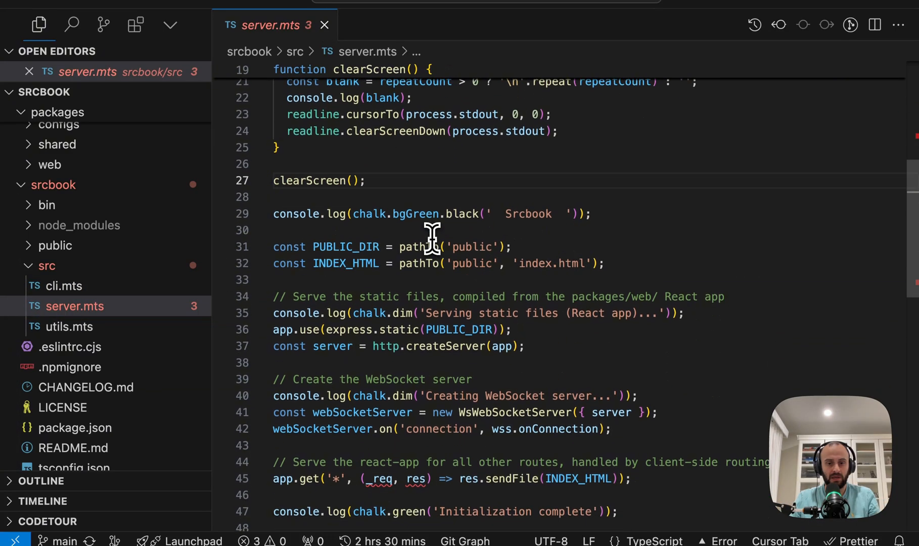
{"action": "double_click", "coordinate": [445, 239]}
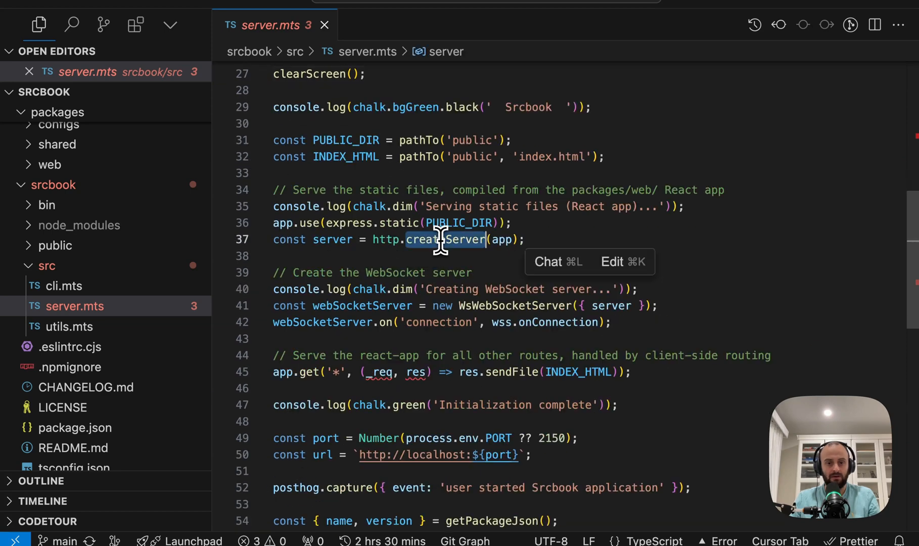
{"action": "scroll", "scroll_direction": "down", "scroll_amount": 3}
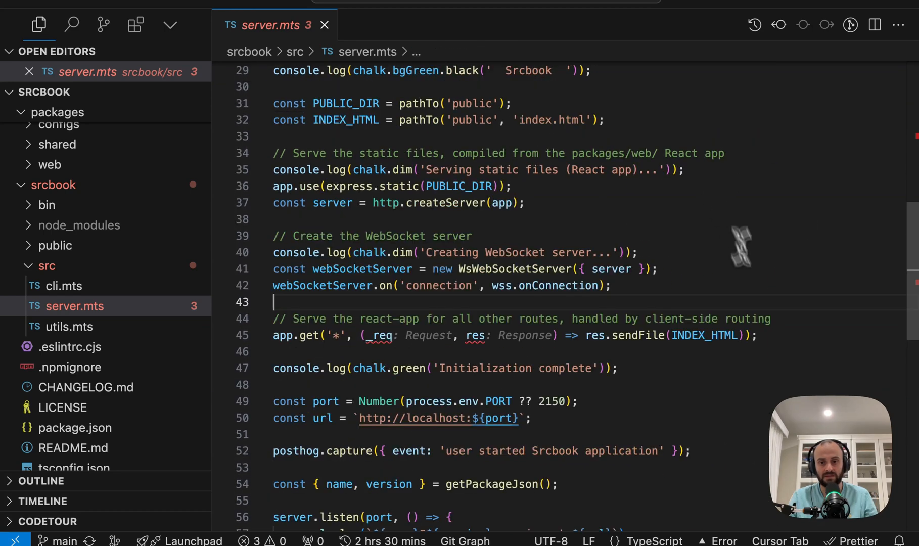
{"action": "mouse_move", "coordinate": [695, 338]}
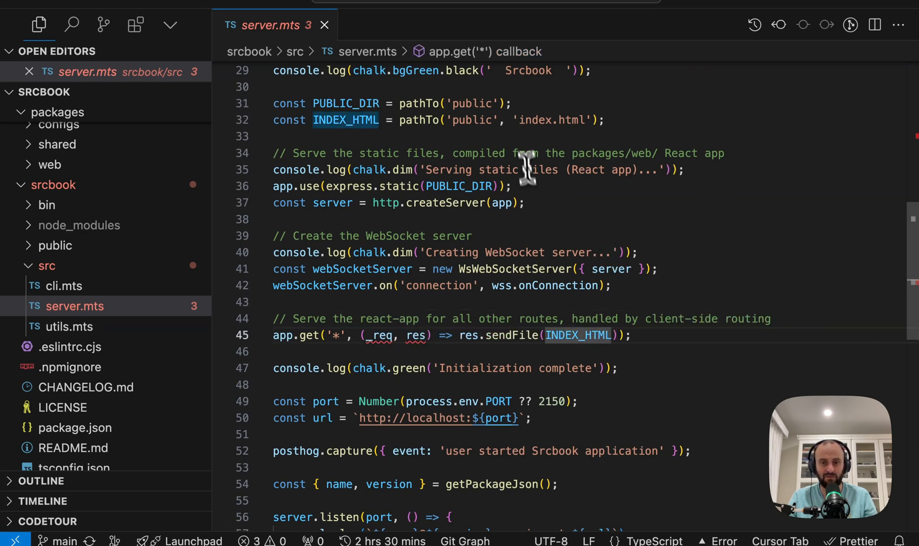
{"action": "scroll", "scroll_direction": "down", "scroll_amount": 3}
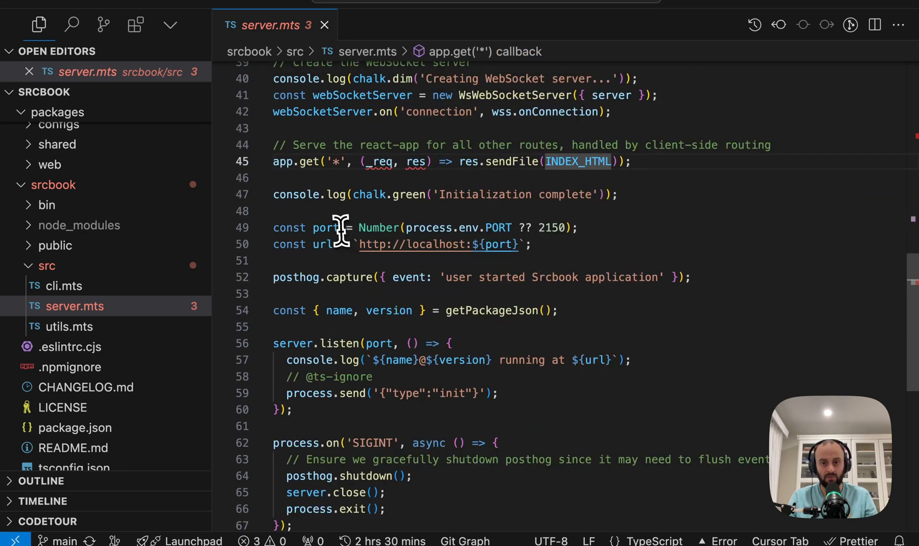
{"action": "scroll", "scroll_direction": "down", "scroll_amount": 3}
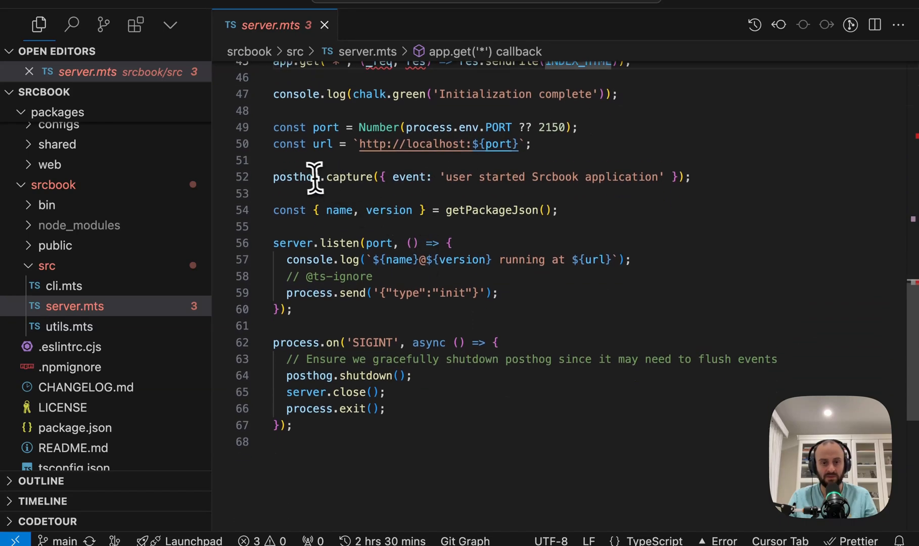
{"action": "mouse_move", "coordinate": [648, 176]}
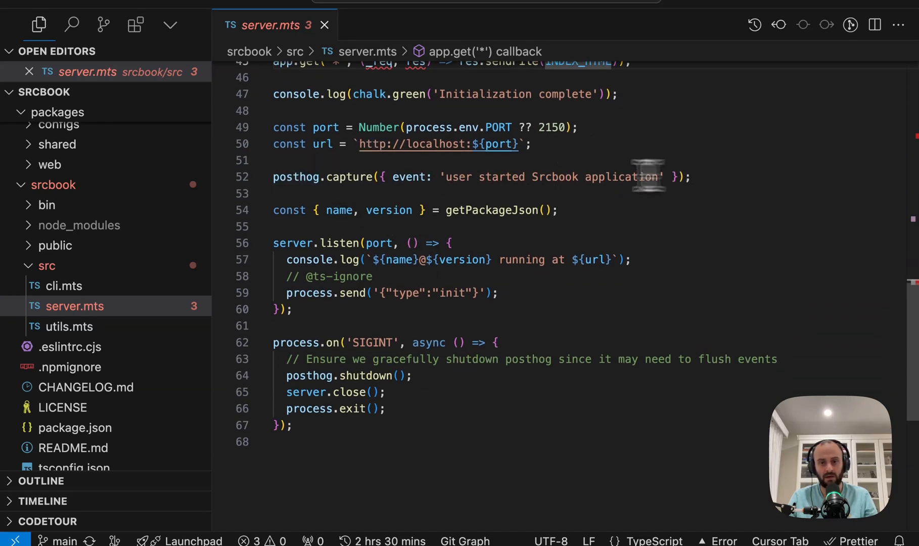
{"action": "left_click_drag", "start_coordinate": [364, 177], "coordinate": [681, 177]}
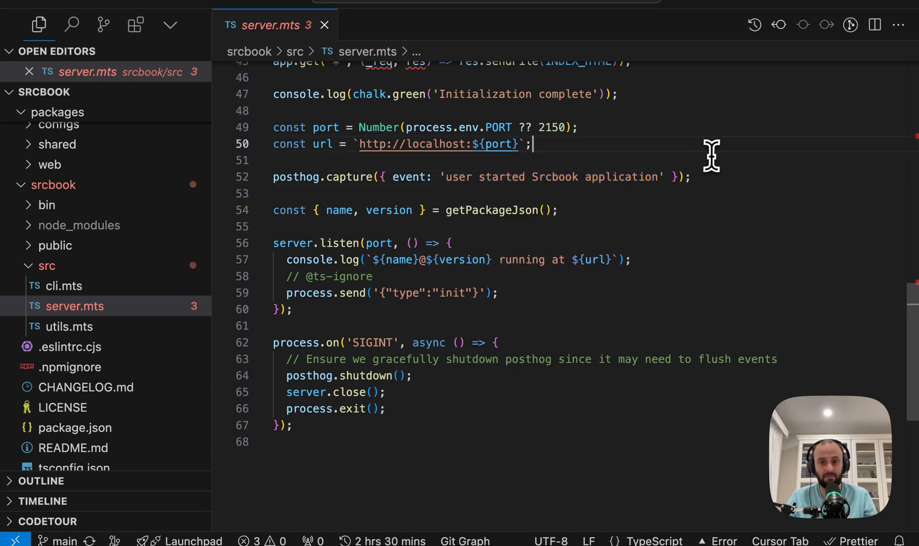
{"action": "mouse_move", "coordinate": [544, 237]}
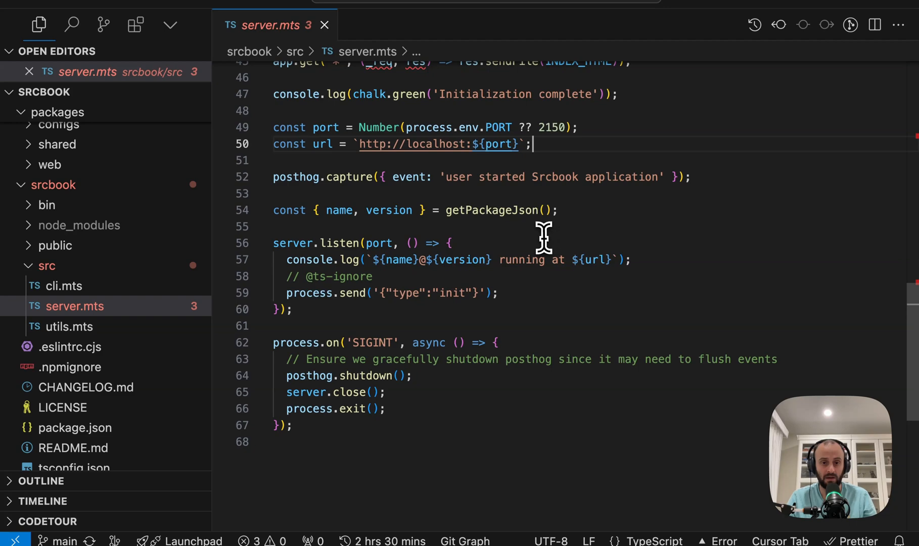
{"action": "left_click_drag", "start_coordinate": [274, 243], "coordinate": [291, 309]}
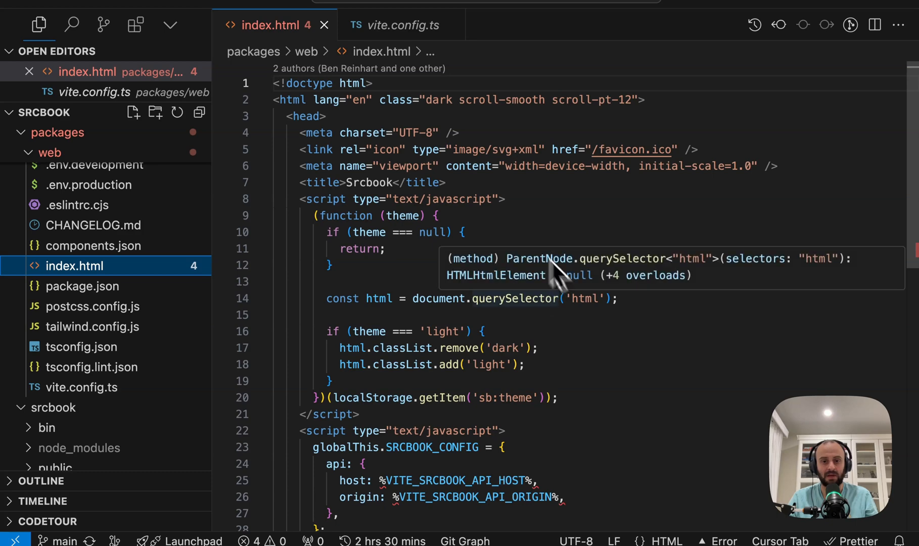
Step: Scroll index.html, view vite.config.ts, then scroll web package.json down to its dependencies
{"action": "scroll", "scroll_direction": "down", "scroll_amount": 3}
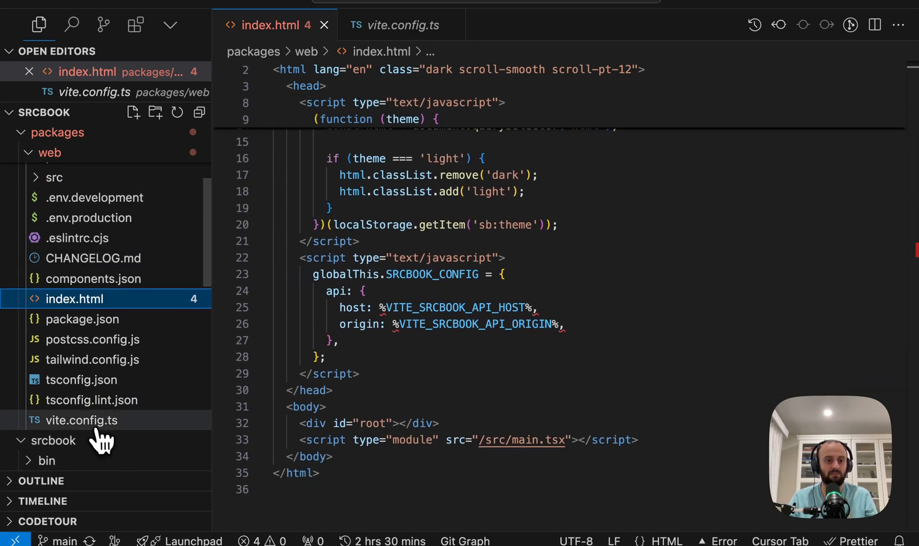
{"action": "left_click", "coordinate": [81, 420]}
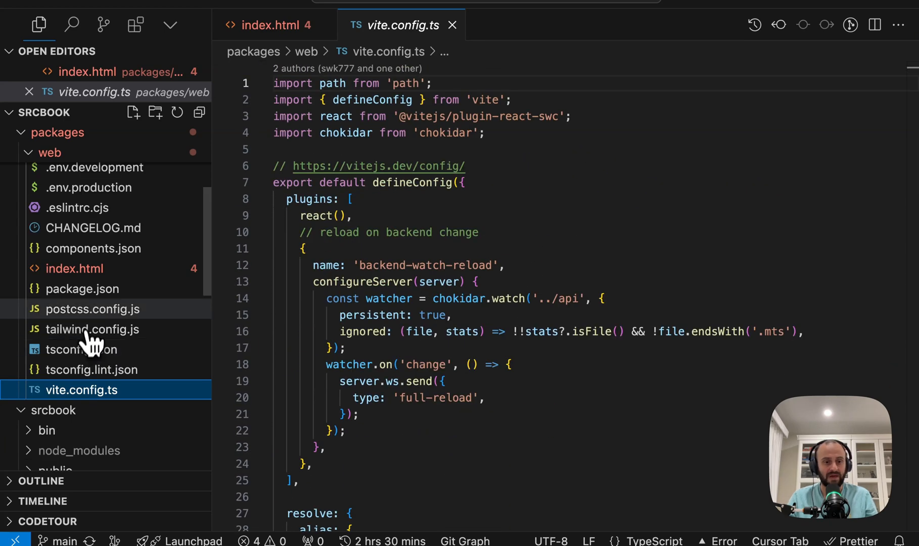
{"action": "left_click", "coordinate": [82, 289]}
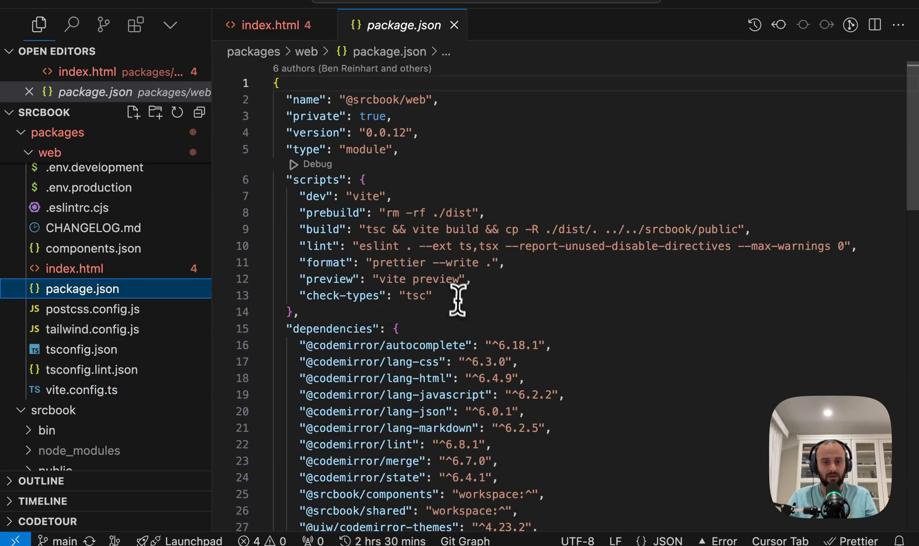
{"action": "scroll", "scroll_direction": "down", "scroll_amount": 3}
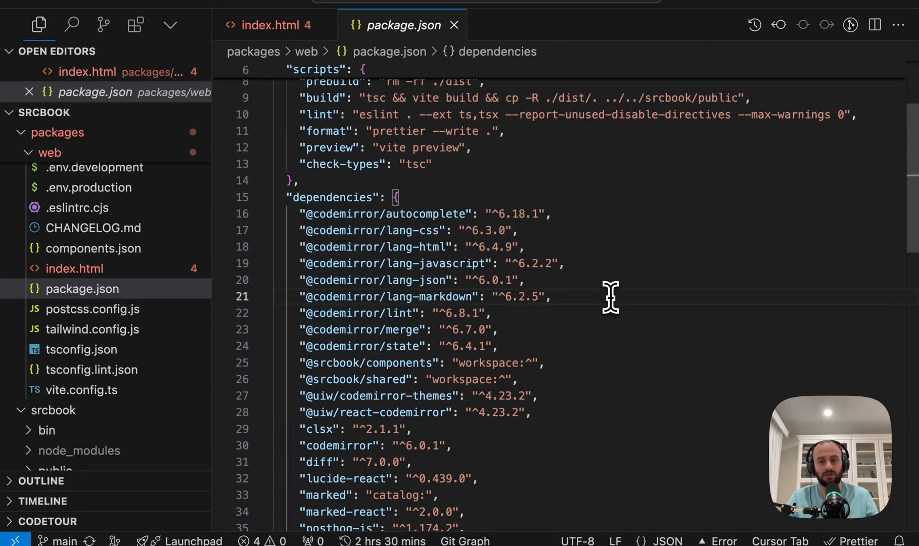
{"action": "scroll", "scroll_direction": "down", "scroll_amount": 3}
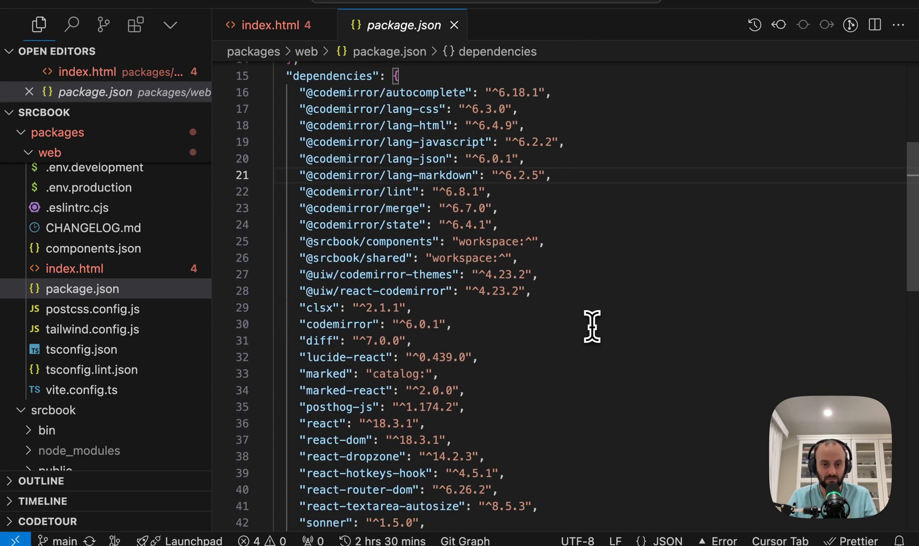
{"action": "scroll", "scroll_direction": "down", "scroll_amount": 3}
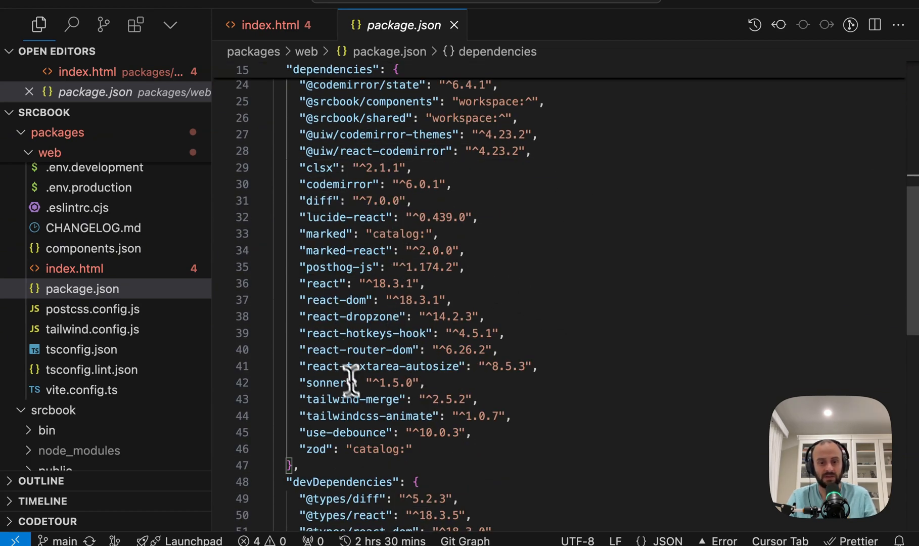
{"action": "mouse_move", "coordinate": [325, 383]}
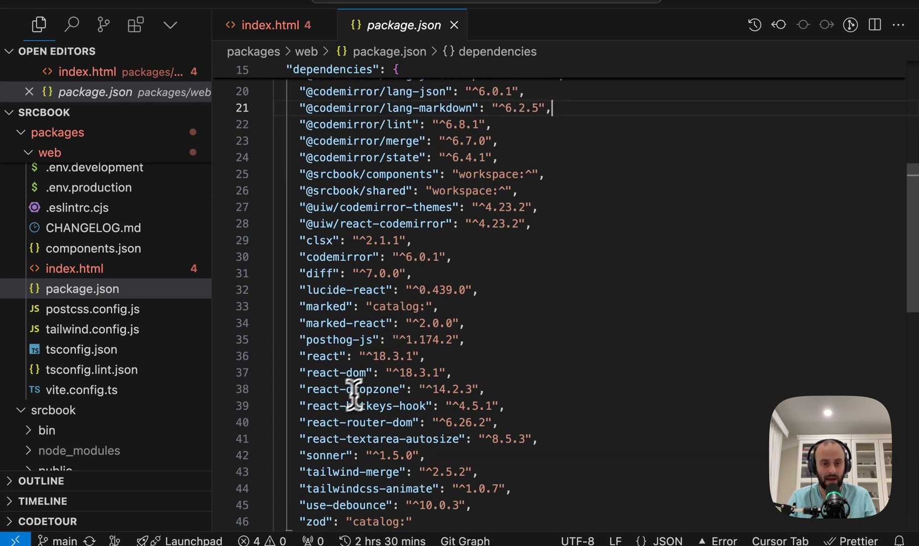
{"action": "mouse_move", "coordinate": [419, 415]}
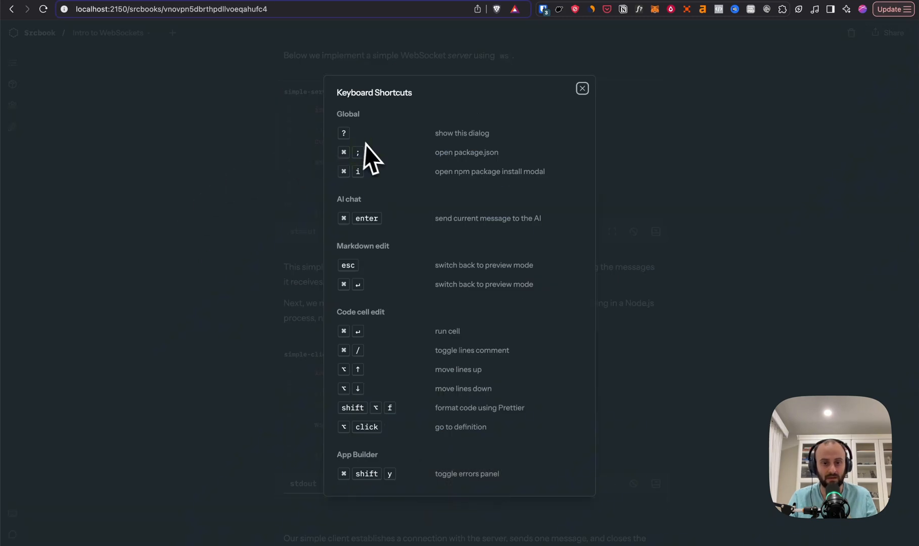
Step: Close the Keyboard Shortcuts dialog to show the Dependencies panel listing ws and prettier
{"action": "left_click", "coordinate": [582, 88]}
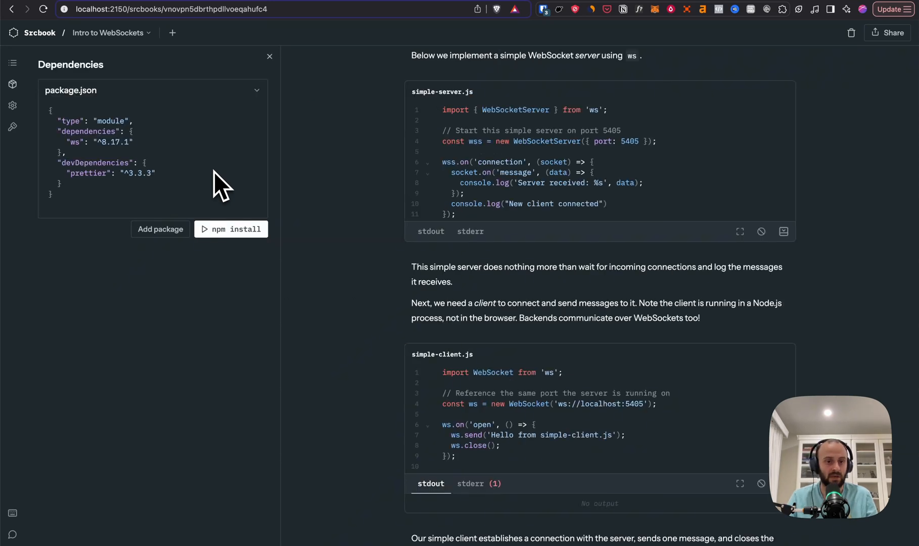
{"action": "mouse_move", "coordinate": [229, 156]}
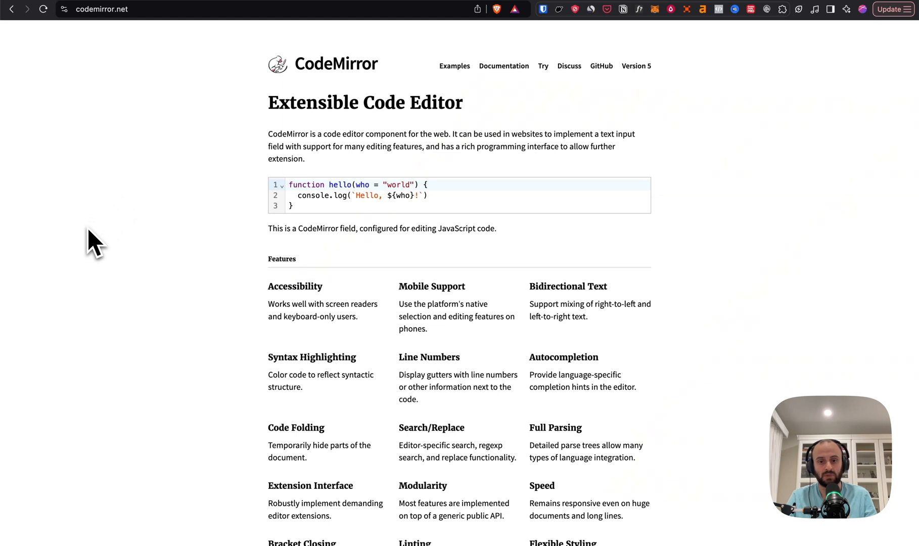
{"action": "mouse_move", "coordinate": [275, 110]}
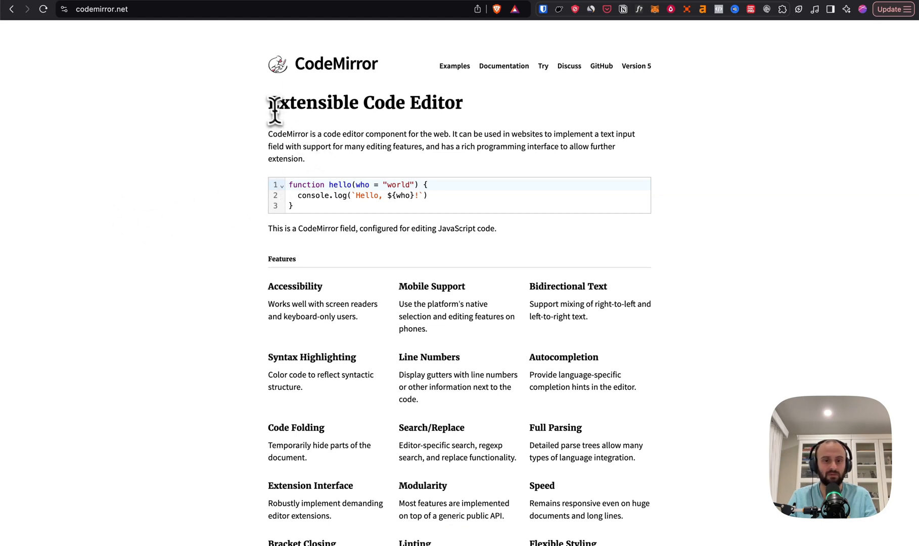
{"action": "mouse_move", "coordinate": [174, 257]}
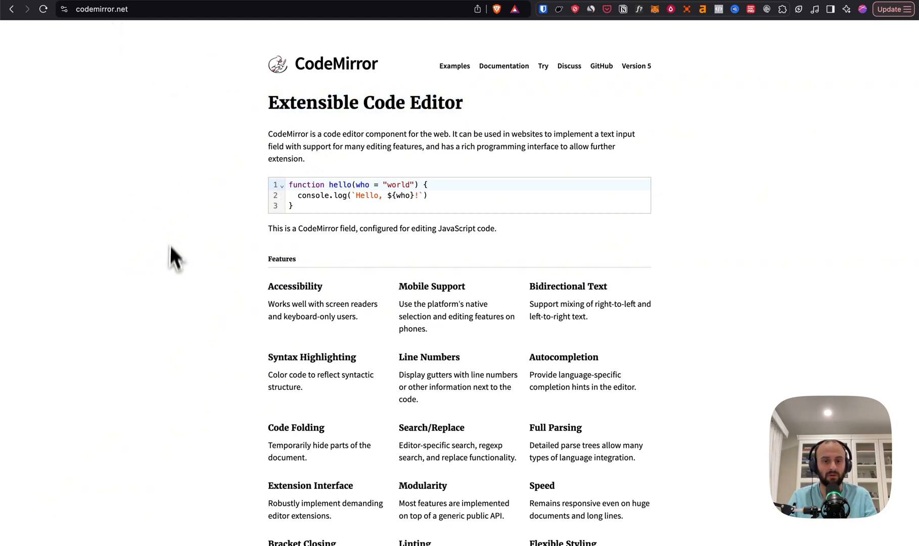
{"action": "left_click", "coordinate": [296, 206]}
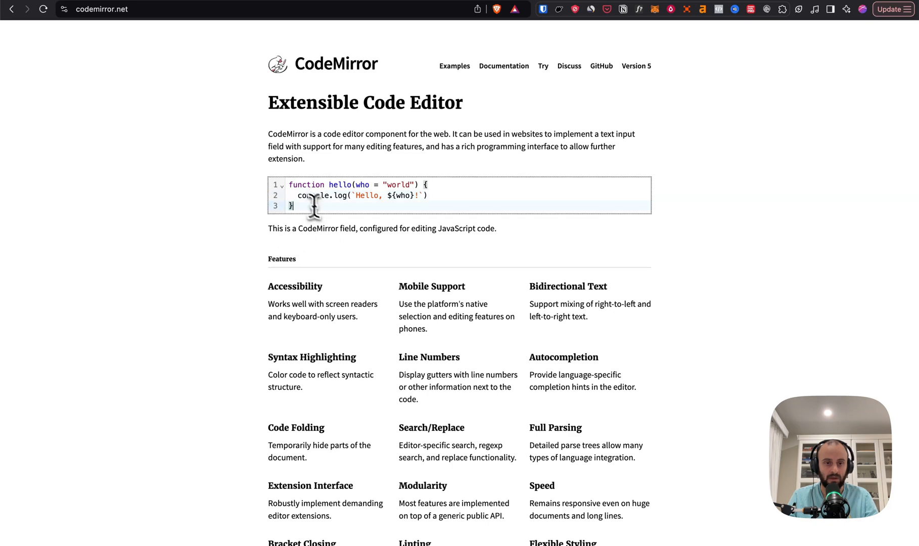
{"action": "type", "text": "sdfsdf"}
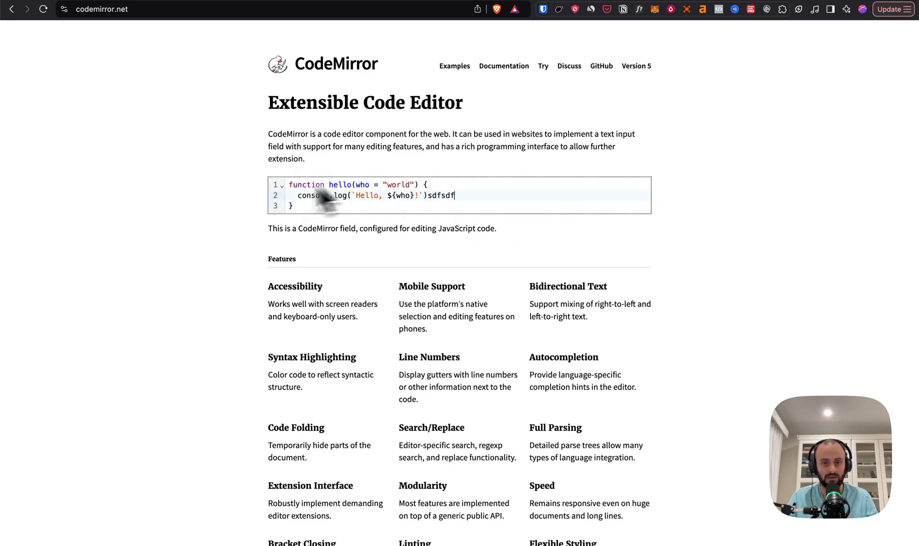
{"action": "key", "text": "Backspace"}
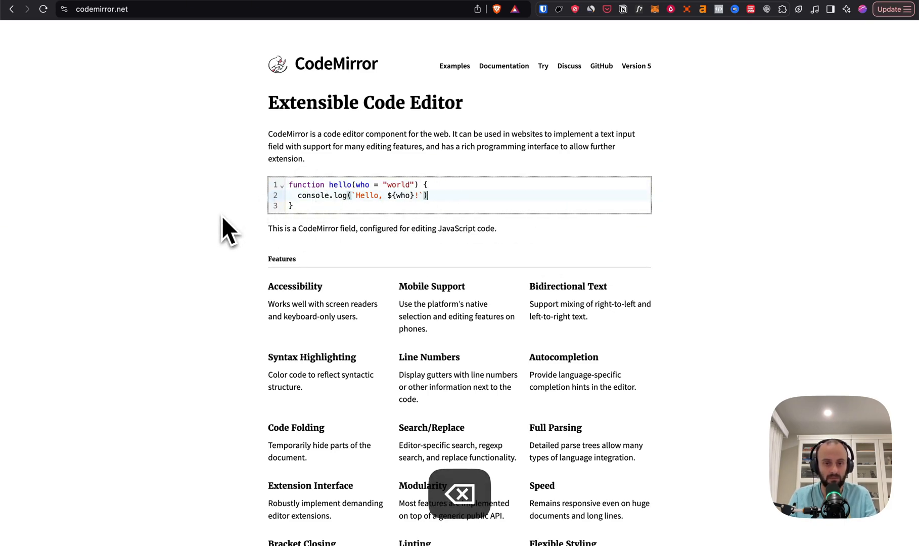
{"action": "scroll", "scroll_direction": "down", "scroll_amount": 3}
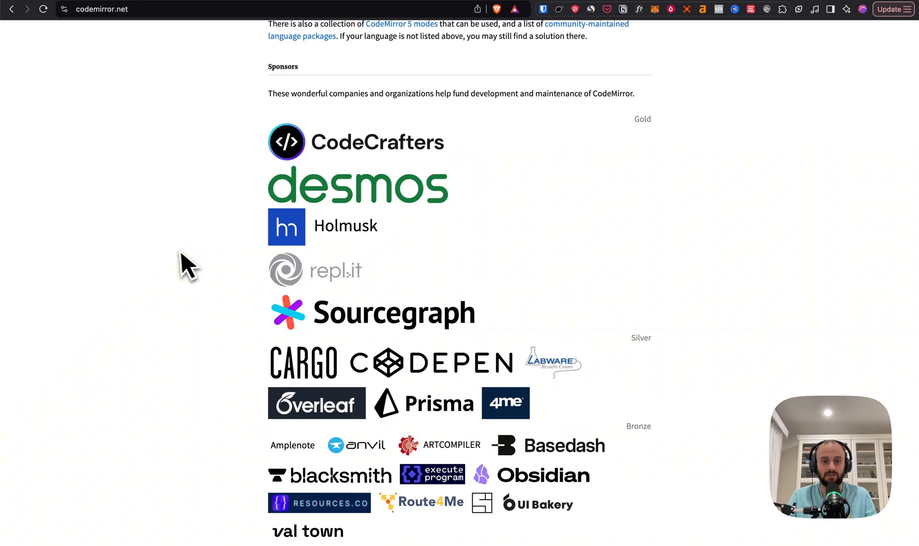
{"action": "mouse_move", "coordinate": [203, 316]}
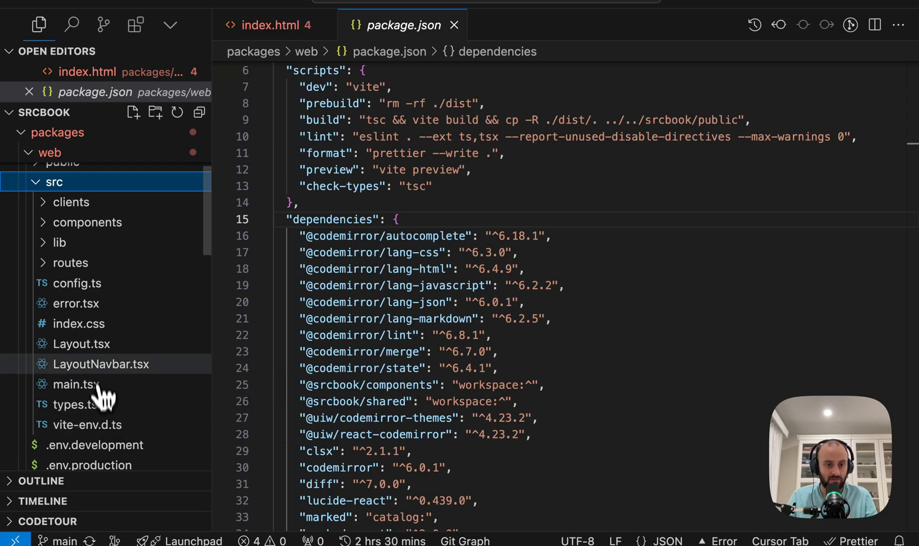
Step: Open web/src Layout.tsx, then expand the api package and open http.mts at line 70
{"action": "left_click", "coordinate": [81, 344]}
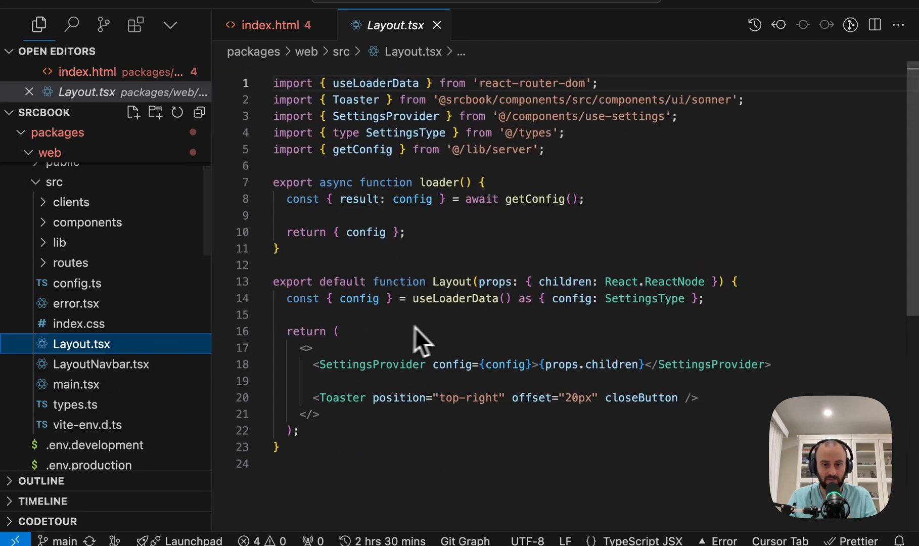
{"action": "left_click", "coordinate": [101, 364]}
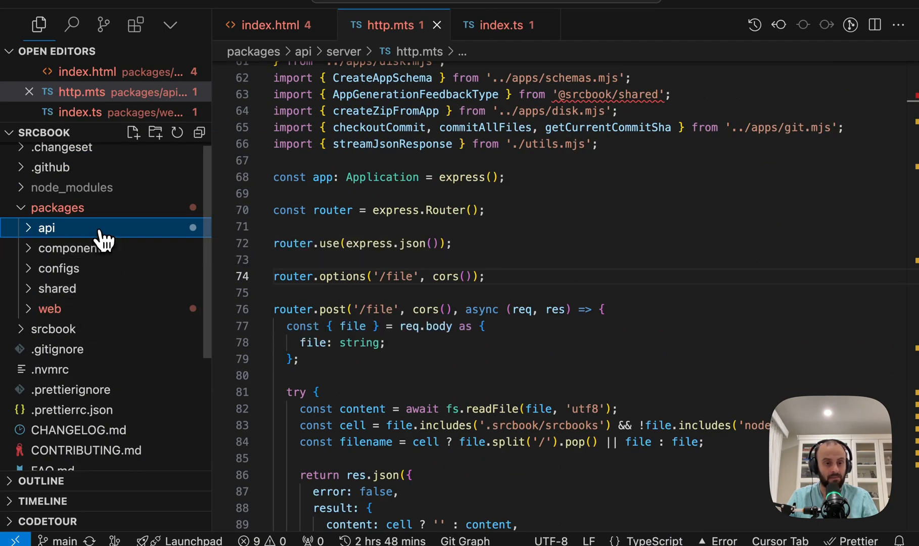
{"action": "left_click", "coordinate": [47, 228]}
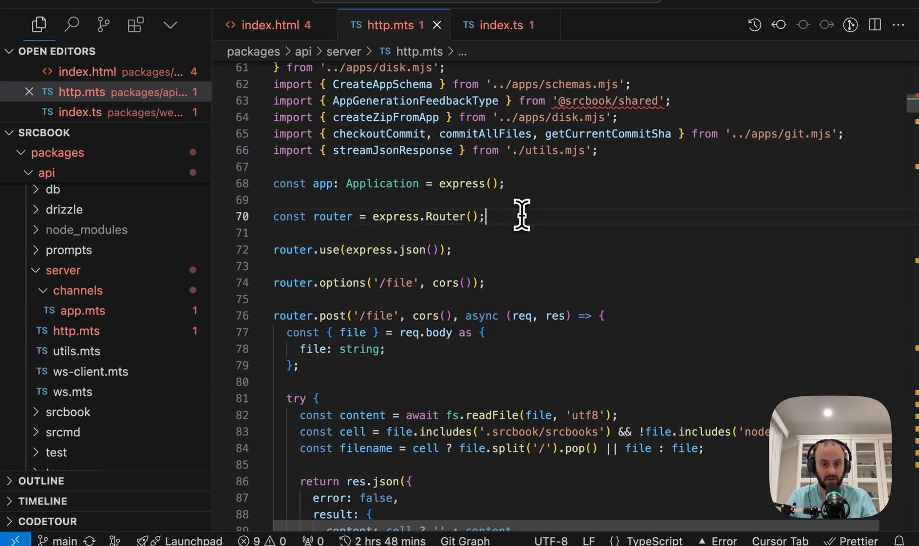
{"action": "left_click", "coordinate": [262, 261]}
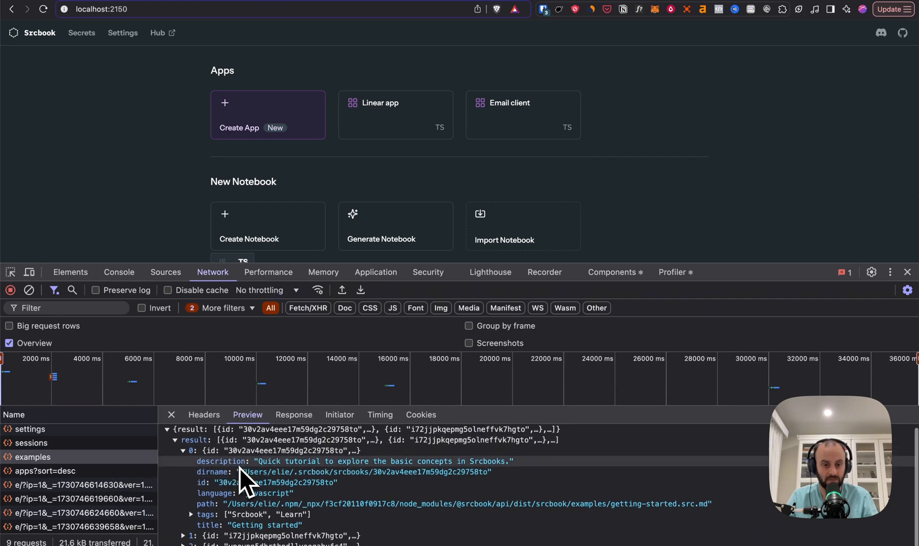
{"action": "mouse_move", "coordinate": [271, 480]}
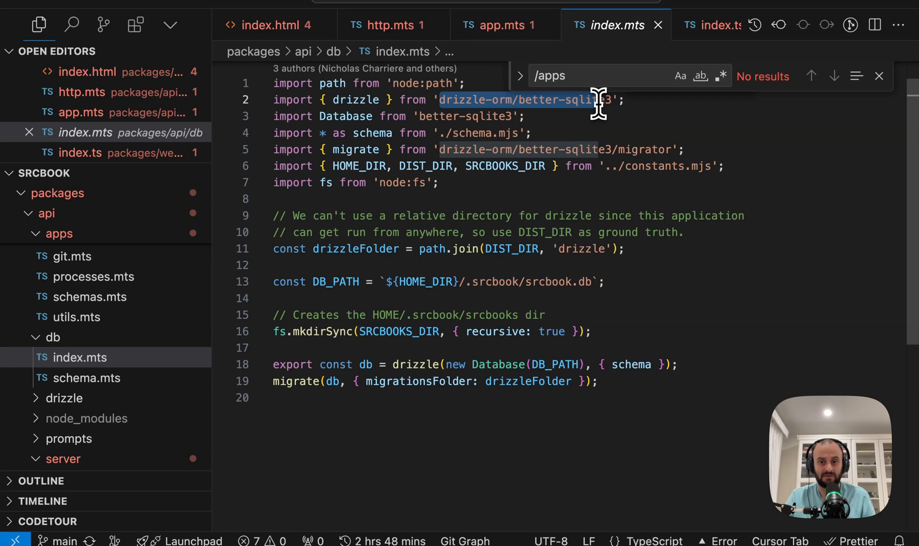
Step: Open api/db/schema.mts and scroll down to the config and secrets tables
{"action": "left_click", "coordinate": [85, 377]}
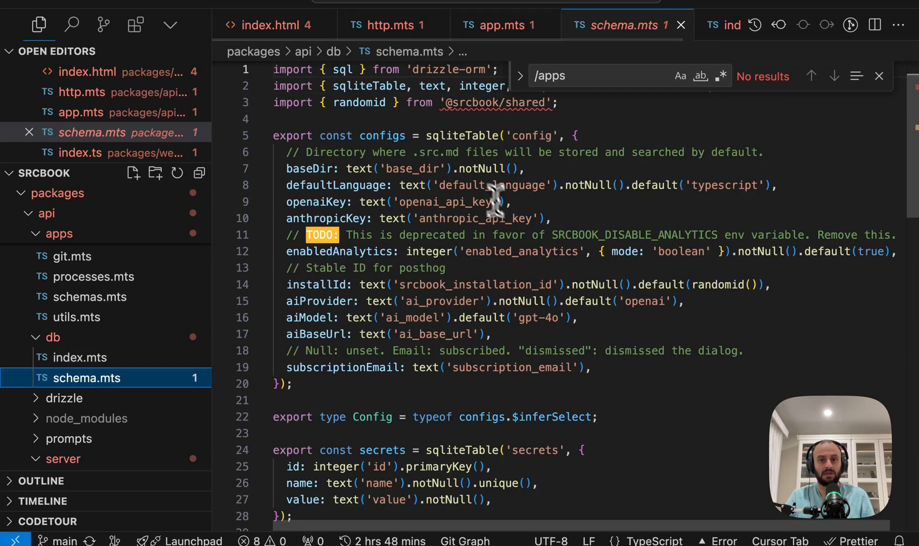
{"action": "scroll", "scroll_direction": "down", "scroll_amount": 3}
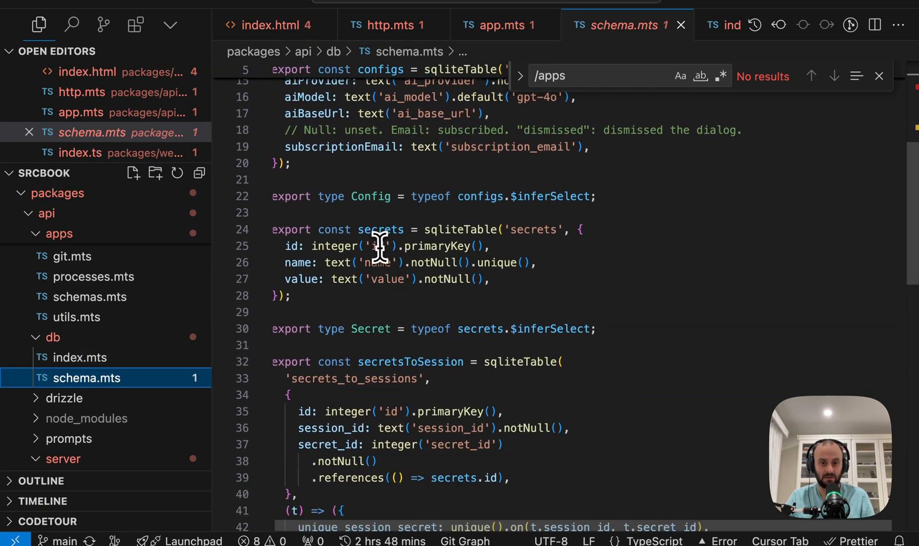
{"action": "scroll", "scroll_direction": "down", "scroll_amount": 3}
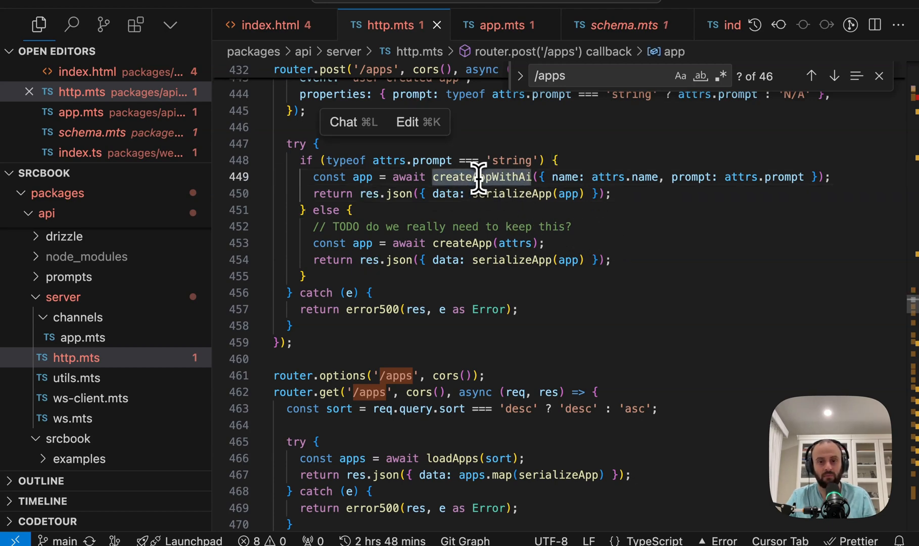
{"action": "mouse_move", "coordinate": [694, 68]}
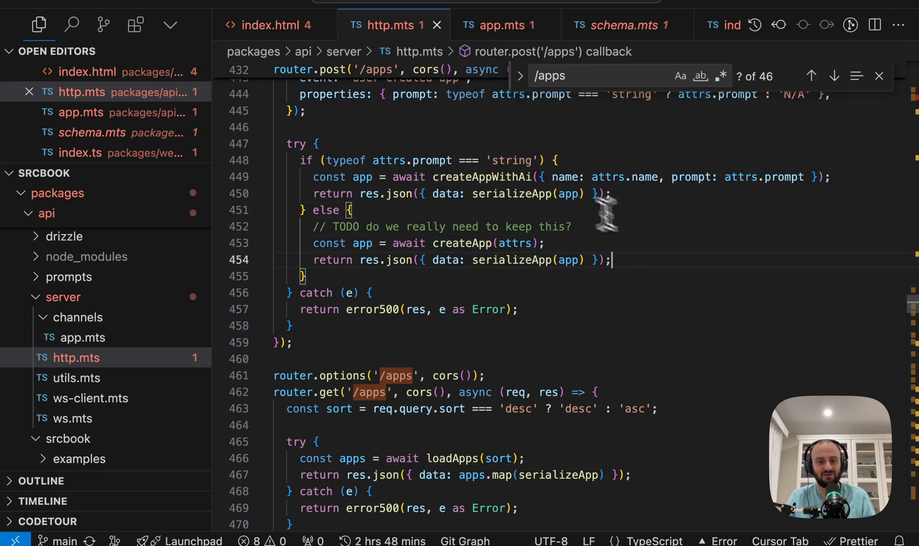
Step: Jump to the createAppWithAi definition and scroll through it
{"action": "left_click", "coordinate": [503, 24]}
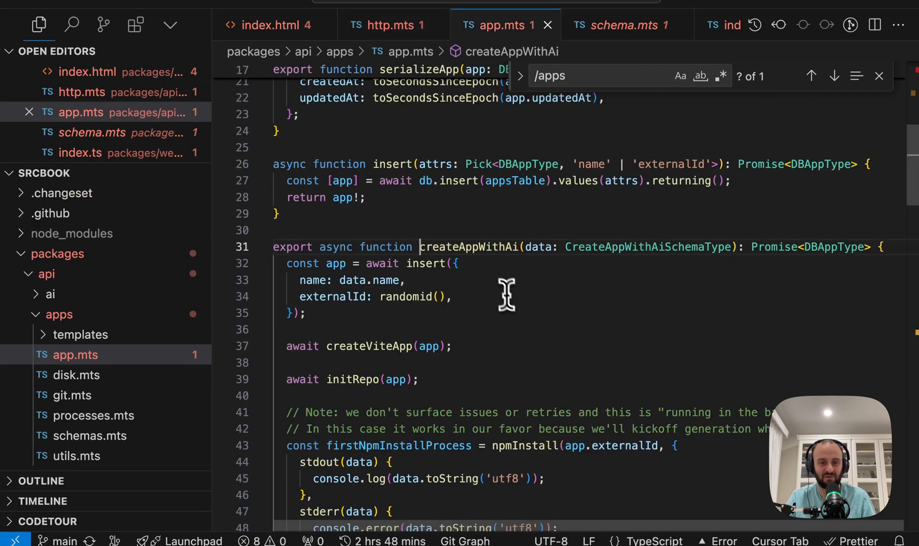
{"action": "scroll", "scroll_direction": "down", "scroll_amount": 3}
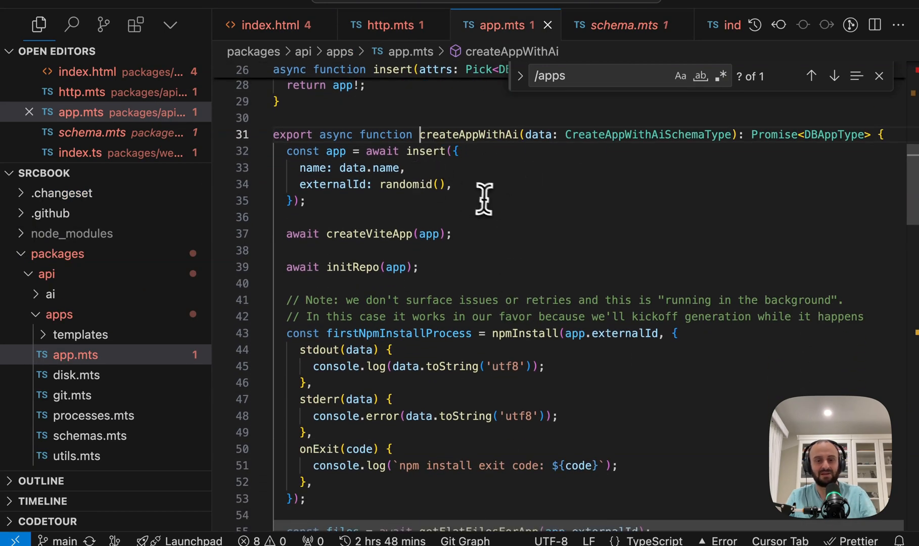
{"action": "scroll", "scroll_direction": "down", "scroll_amount": 3}
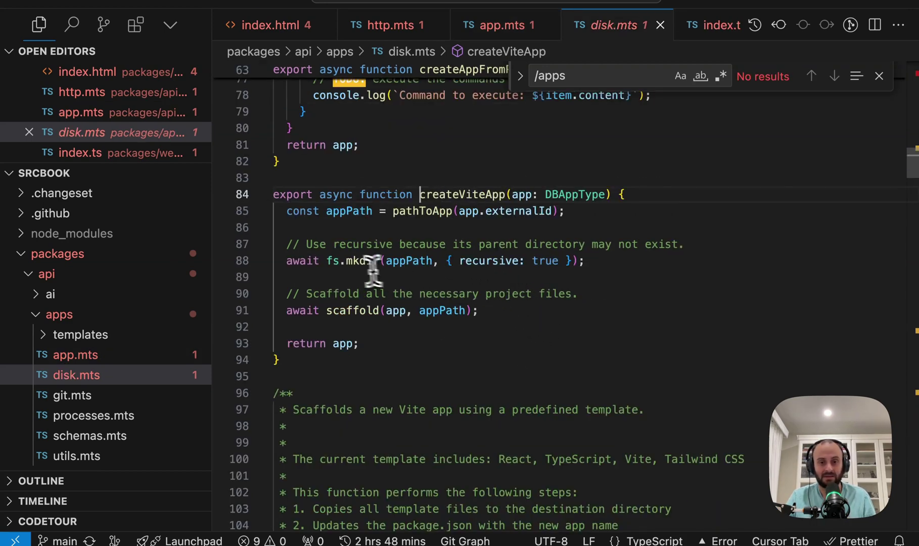
{"action": "mouse_move", "coordinate": [351, 311]}
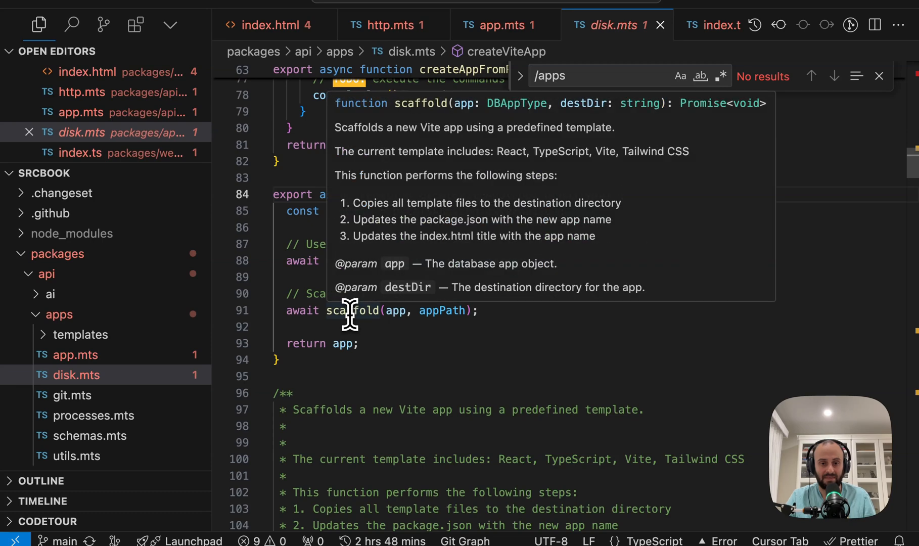
{"action": "mouse_move", "coordinate": [355, 322]}
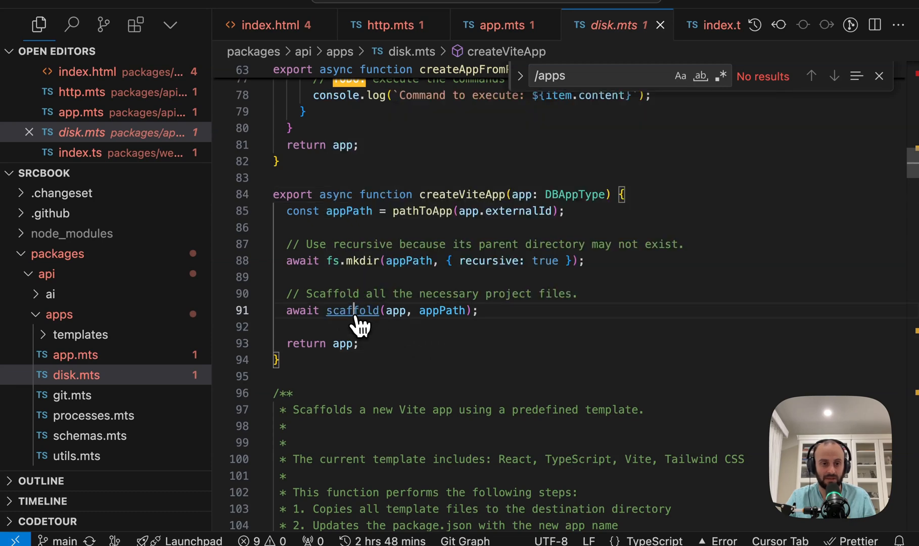
Step: Go to scaffold's definition in disk.mts and scroll through how it copies templates
{"action": "left_click", "coordinate": [352, 311]}
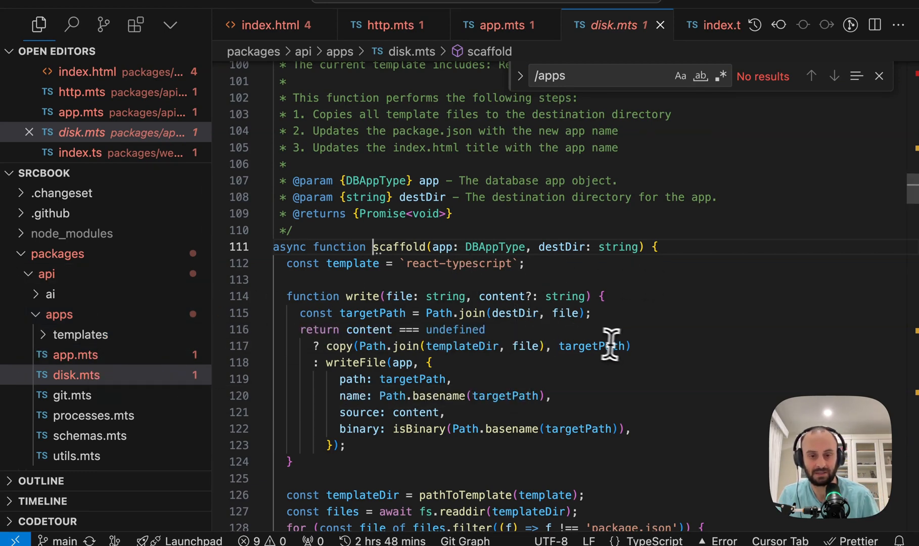
{"action": "scroll", "scroll_direction": "down", "scroll_amount": 3}
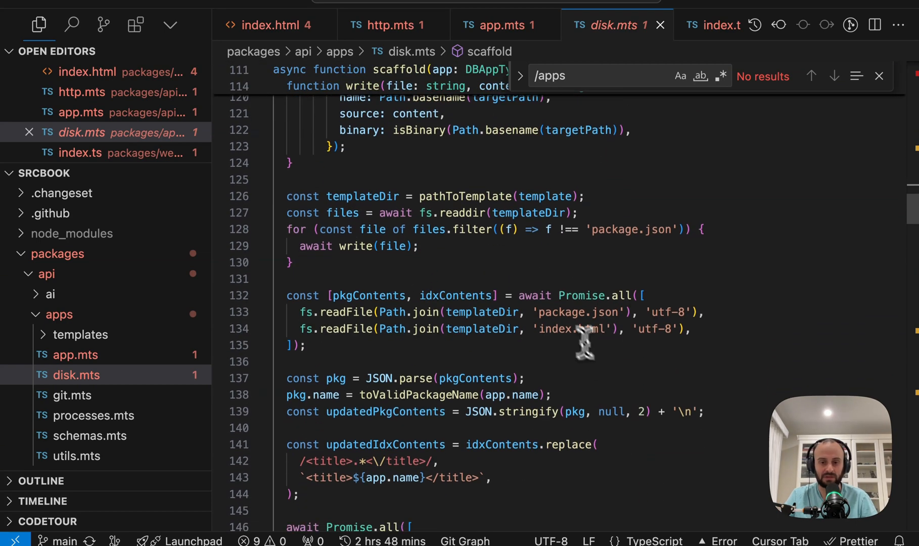
{"action": "scroll", "scroll_direction": "down", "scroll_amount": 3}
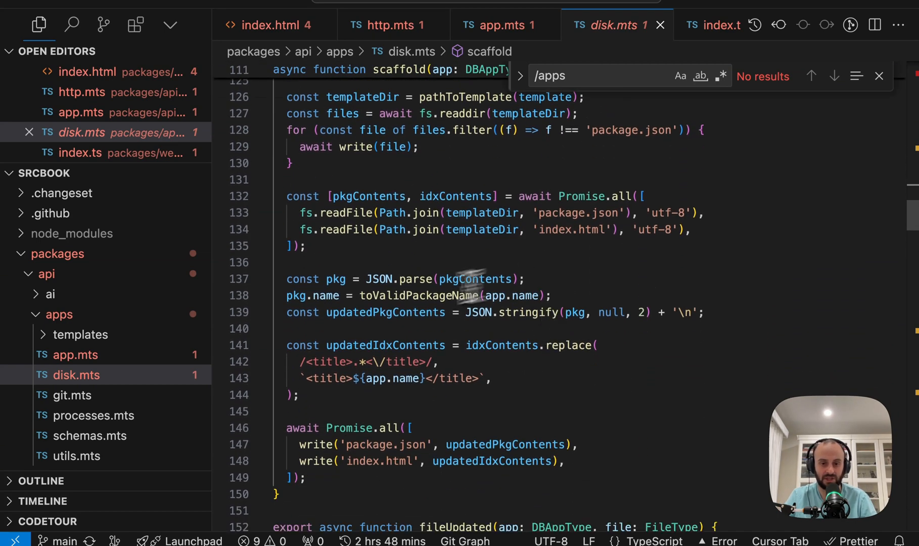
{"action": "scroll", "scroll_direction": "down", "scroll_amount": 3}
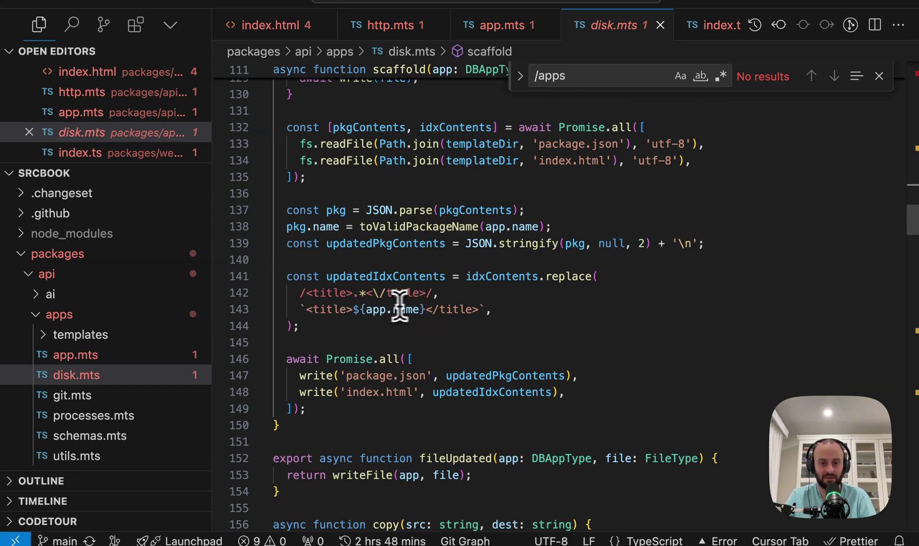
{"action": "scroll", "scroll_direction": "down", "scroll_amount": 3}
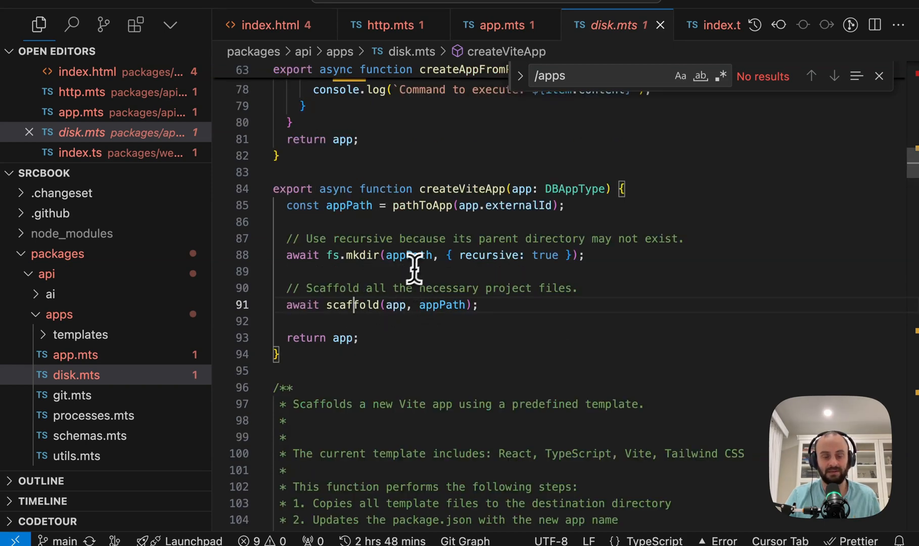
{"action": "mouse_move", "coordinate": [370, 283]}
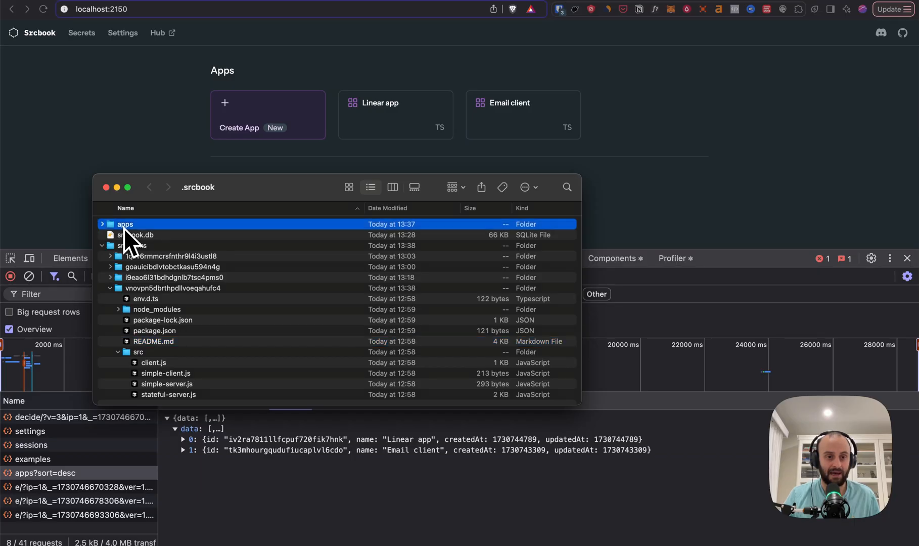
Step: Expand the apps folder and the Linear app's folder, selecting its index.html
{"action": "left_click", "coordinate": [102, 224]}
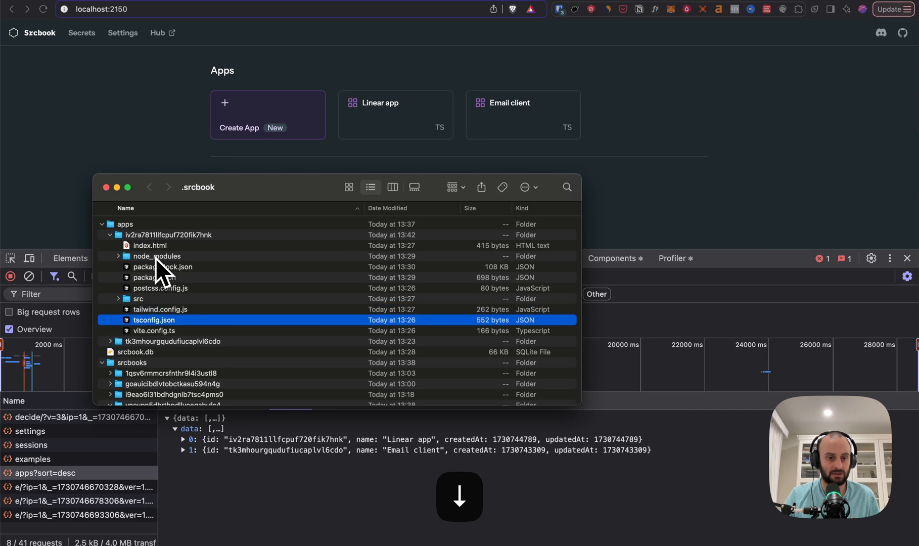
{"action": "left_click", "coordinate": [150, 245]}
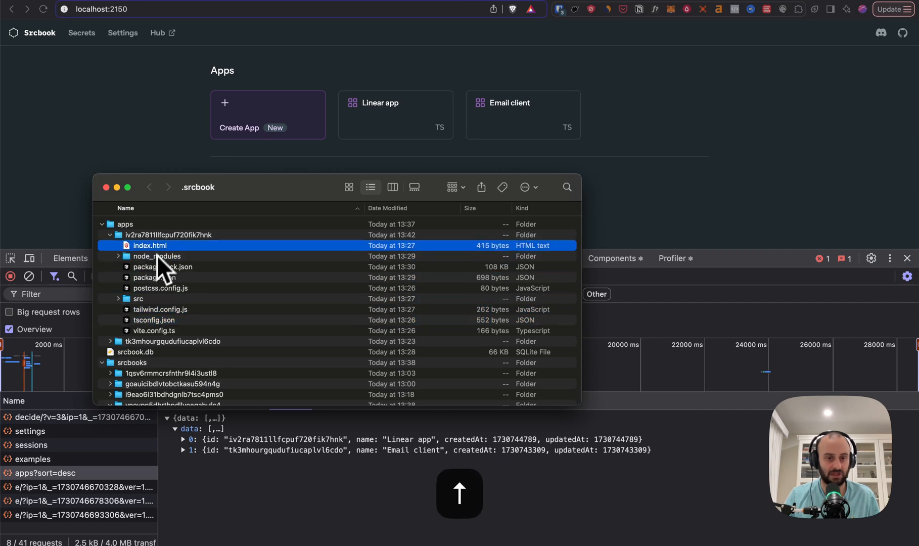
{"action": "mouse_move", "coordinate": [245, 229]}
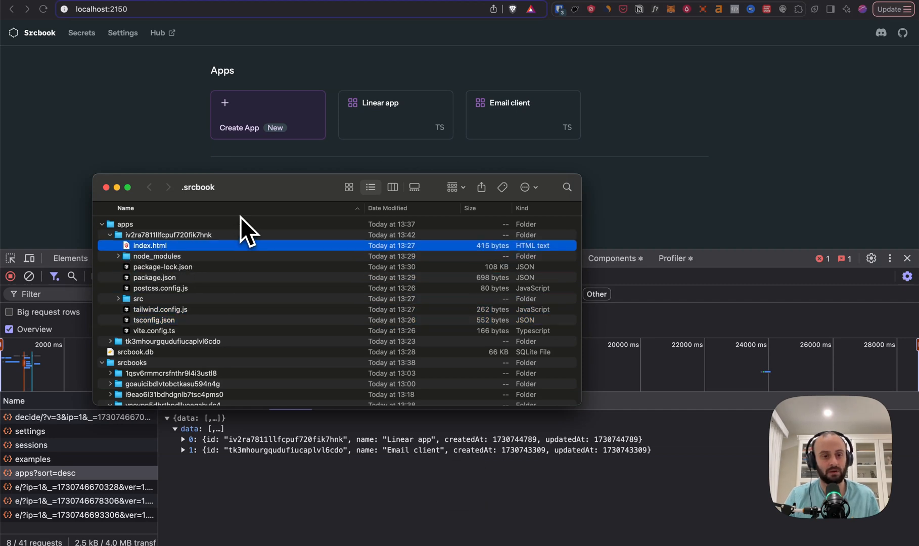
{"action": "mouse_move", "coordinate": [154, 354]}
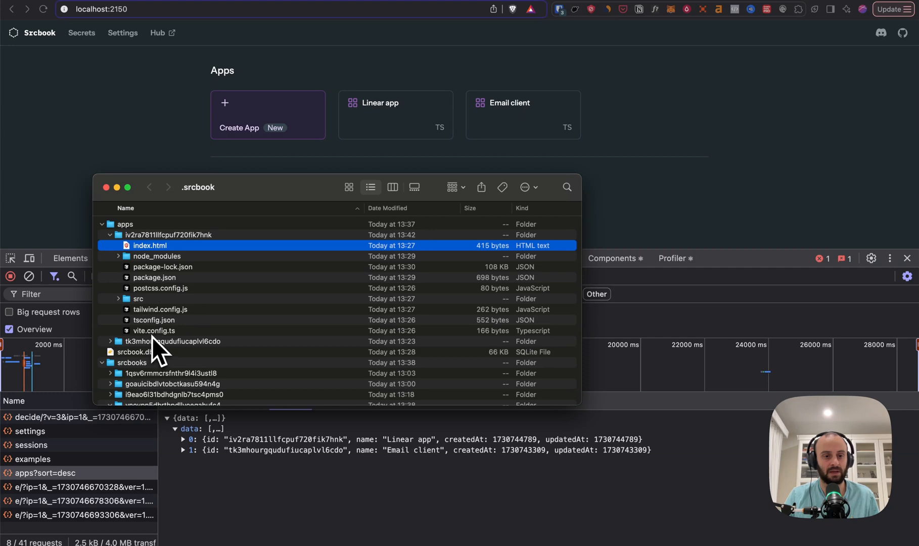
{"action": "left_click", "coordinate": [126, 331]}
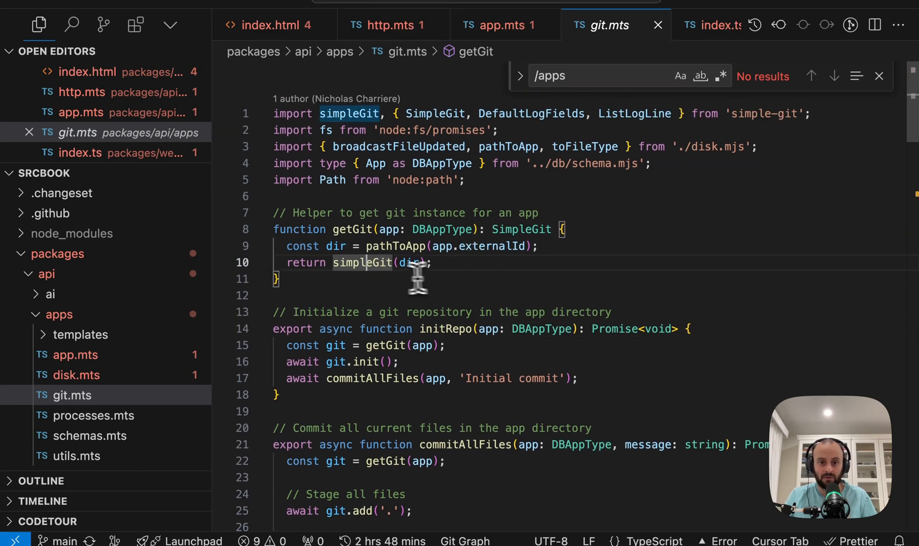
Step: Trace npmInstall from processes.mts into exec.mts's spawnCall function
{"action": "scroll", "scroll_direction": "down", "scroll_amount": 3}
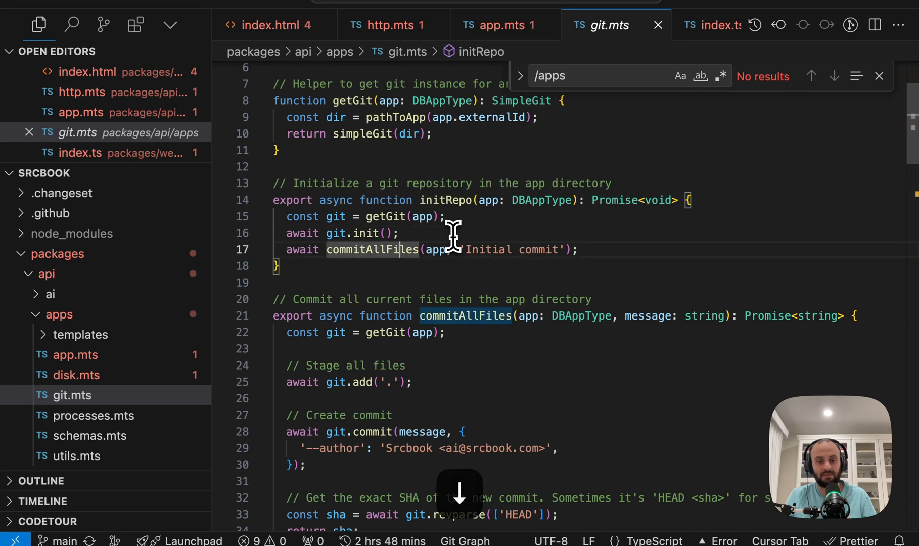
{"action": "left_click", "coordinate": [502, 24]}
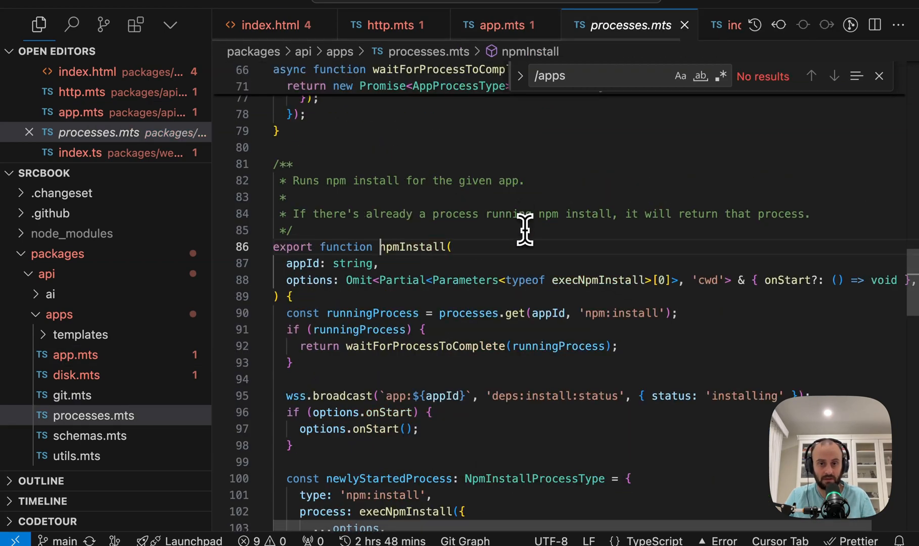
{"action": "scroll", "scroll_direction": "down", "scroll_amount": 3}
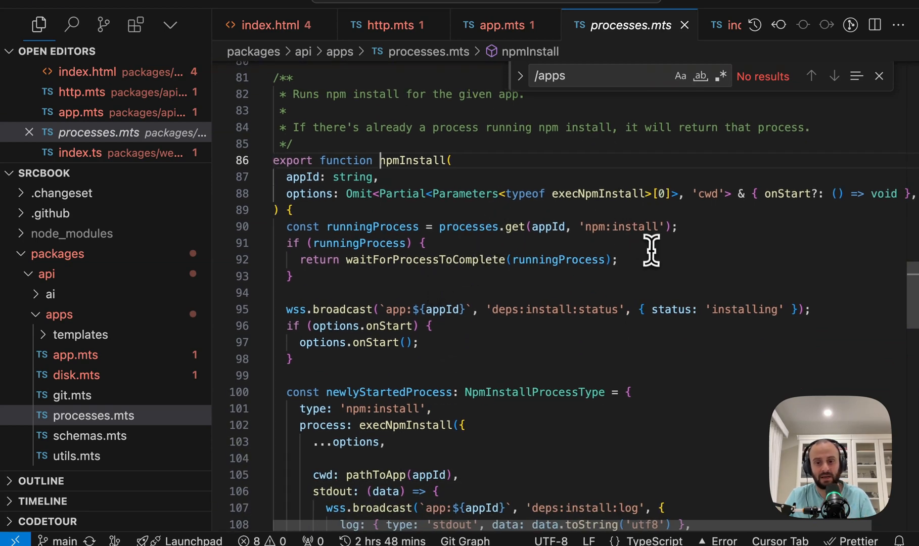
{"action": "scroll", "scroll_direction": "down", "scroll_amount": 3}
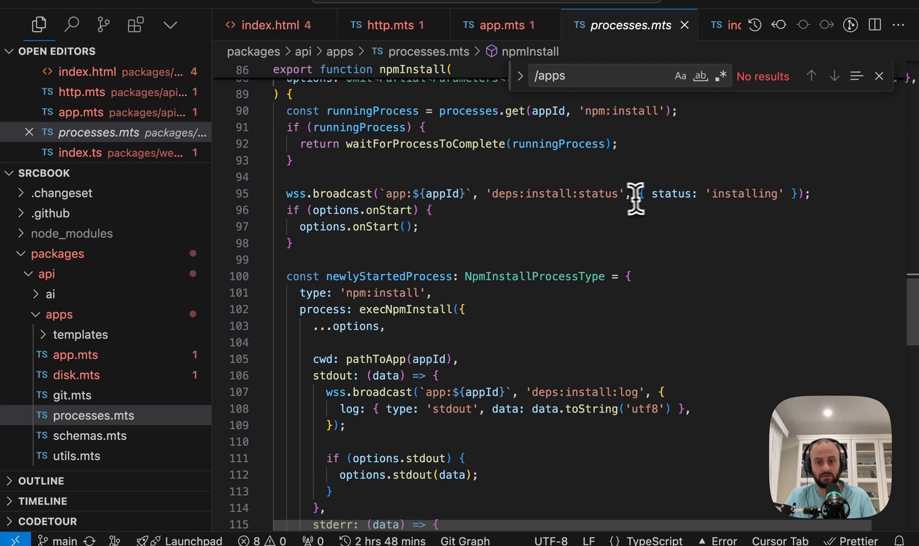
{"action": "scroll", "scroll_direction": "down", "scroll_amount": 3}
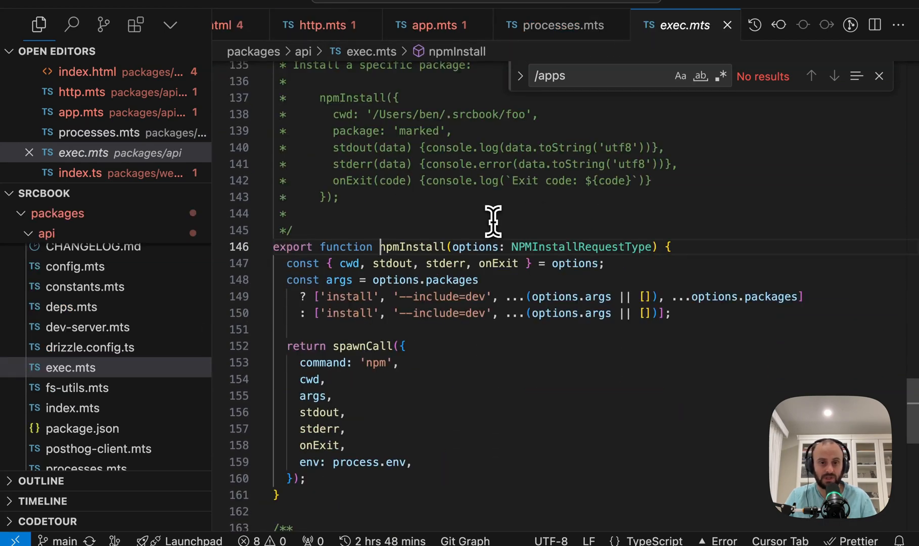
{"action": "scroll", "scroll_direction": "down", "scroll_amount": 3}
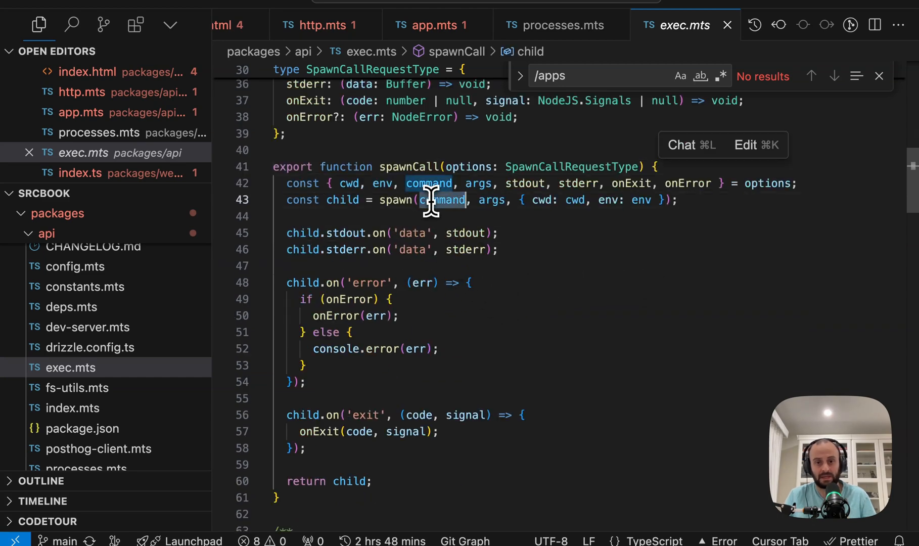
{"action": "left_click", "coordinate": [434, 24]}
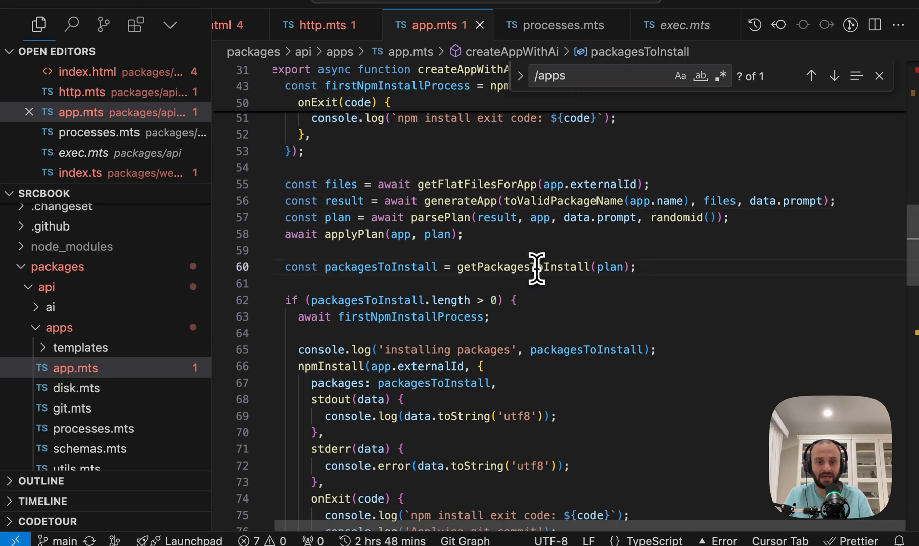
Step: Follow generateApp into generate.mts and inspect getModel's custom createOpenAI provider and its missing base URL error
{"action": "scroll", "scroll_direction": "down", "scroll_amount": 3}
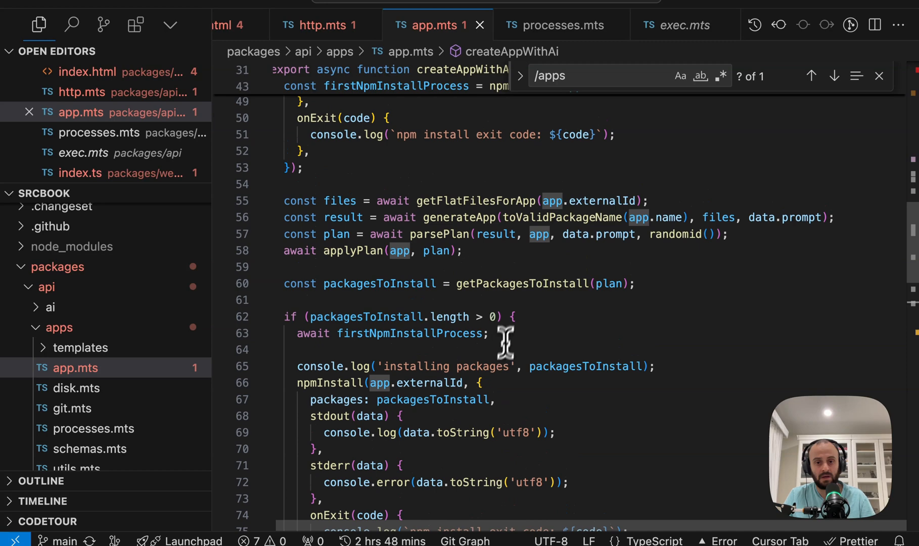
{"action": "mouse_move", "coordinate": [459, 218]}
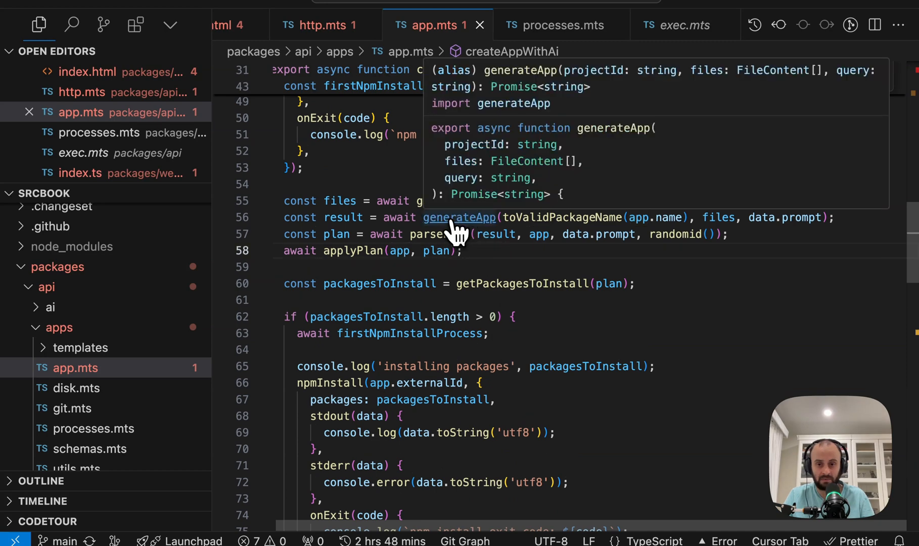
{"action": "left_click", "coordinate": [459, 217]}
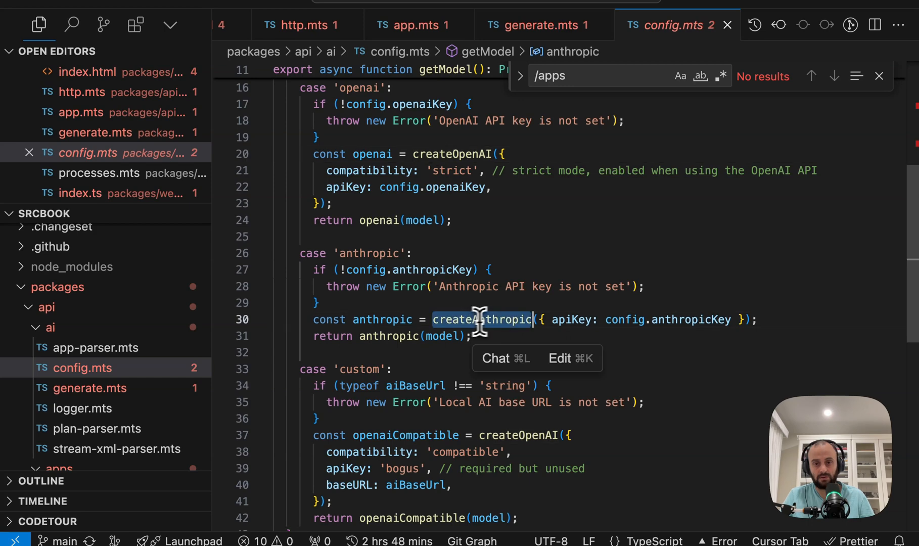
{"action": "scroll", "scroll_direction": "down", "scroll_amount": 3}
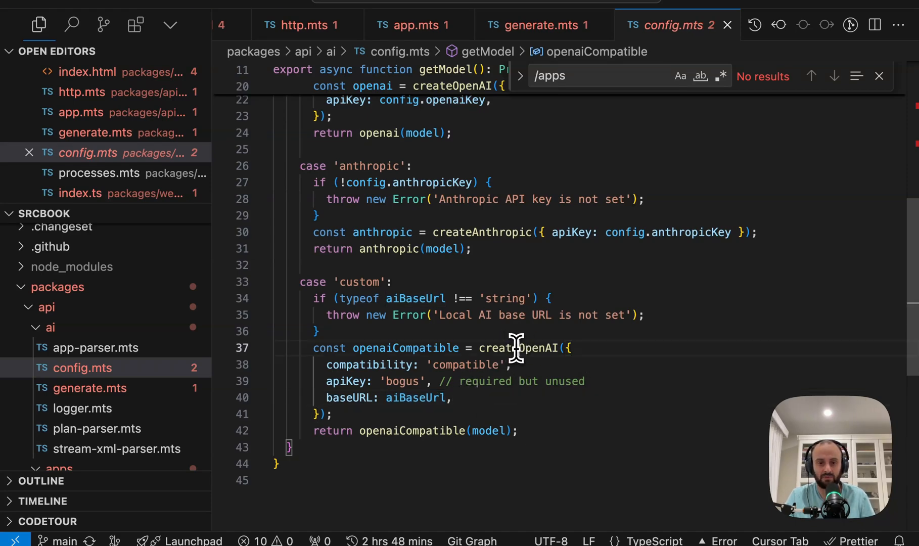
{"action": "double_click", "coordinate": [403, 381]}
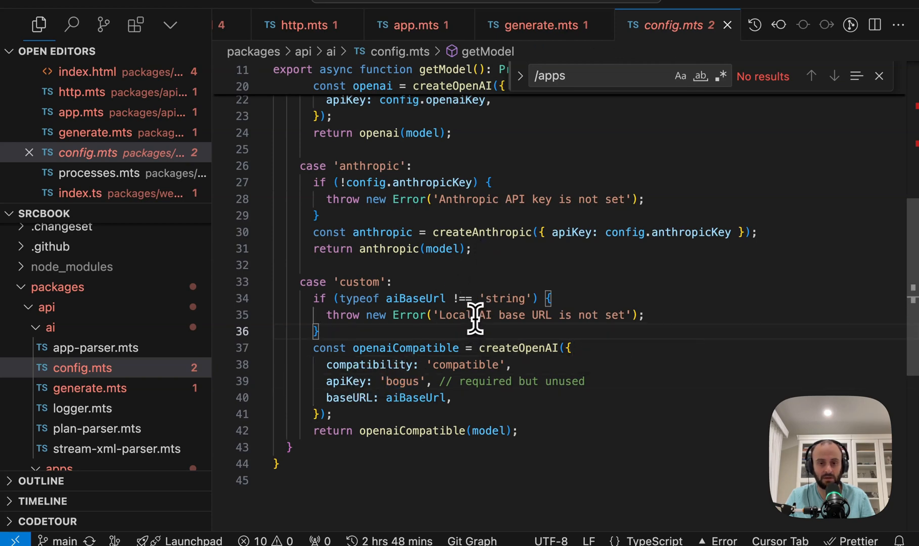
{"action": "double_click", "coordinate": [359, 282]}
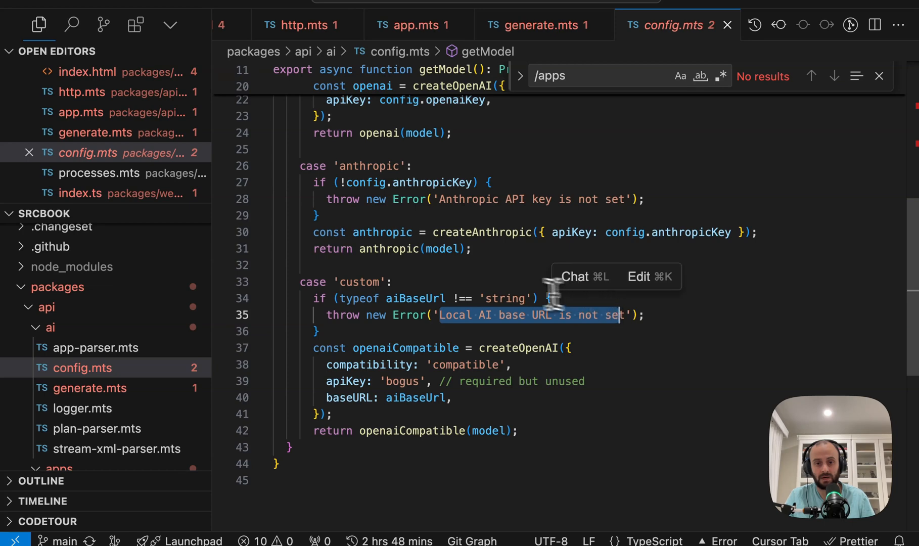
{"action": "left_click", "coordinate": [542, 25]}
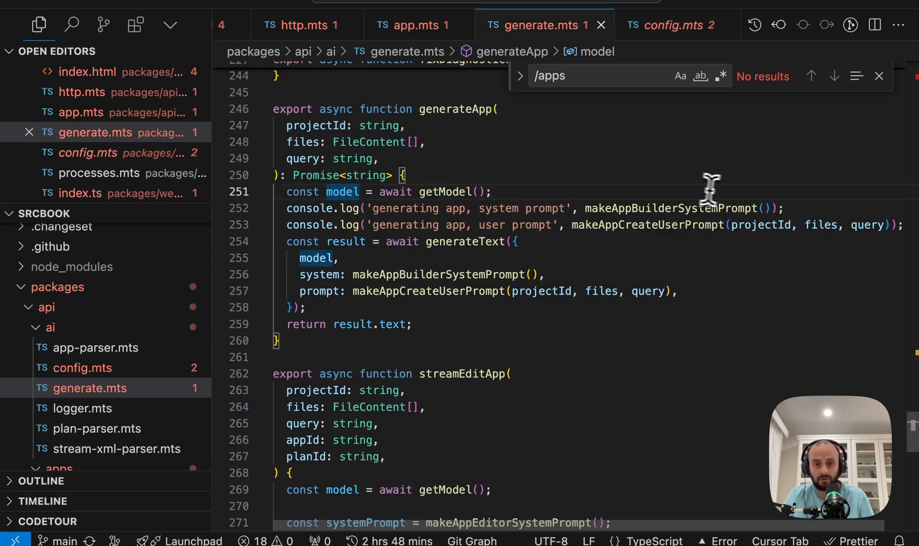
{"action": "mouse_move", "coordinate": [685, 208]}
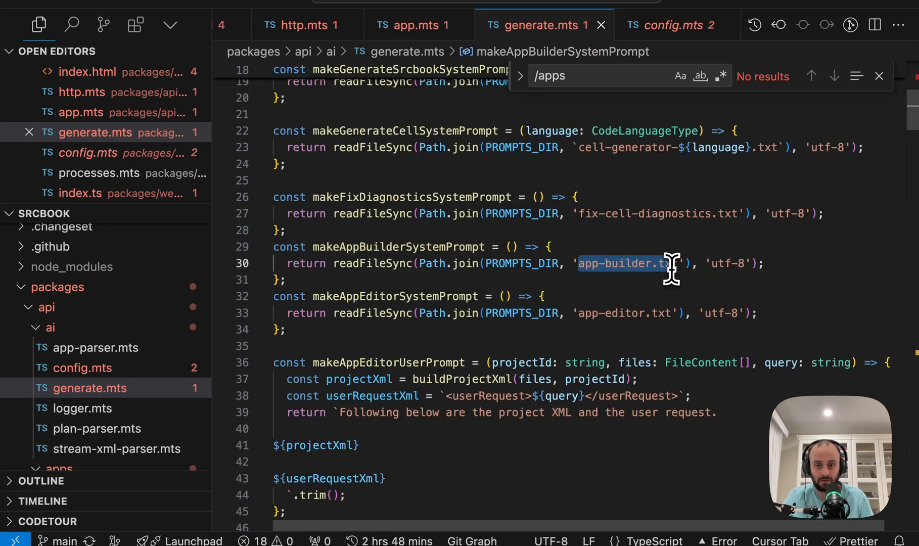
Step: Open app-builder.txt from makeAppBuilderSystemPrompt in generate.mts
{"action": "left_click", "coordinate": [629, 264]}
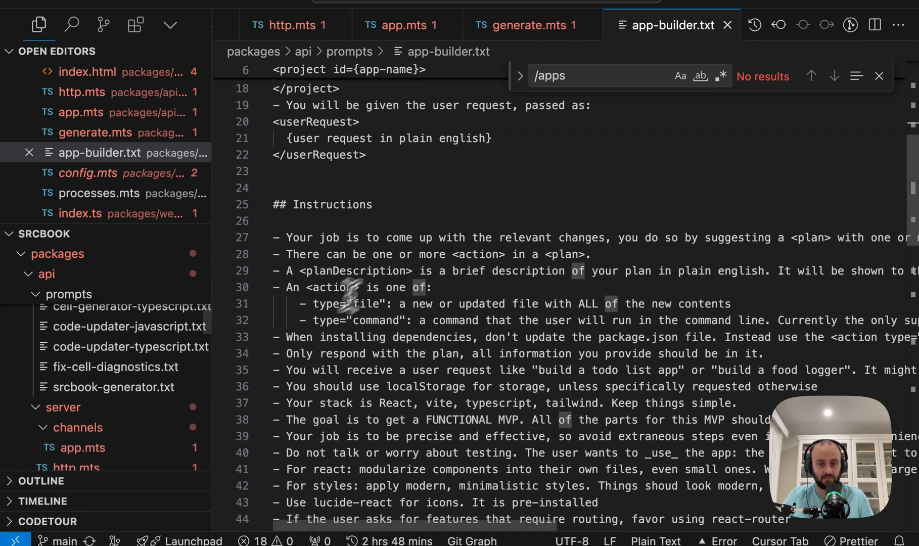
{"action": "left_click_drag", "start_coordinate": [364, 238], "coordinate": [411, 387]}
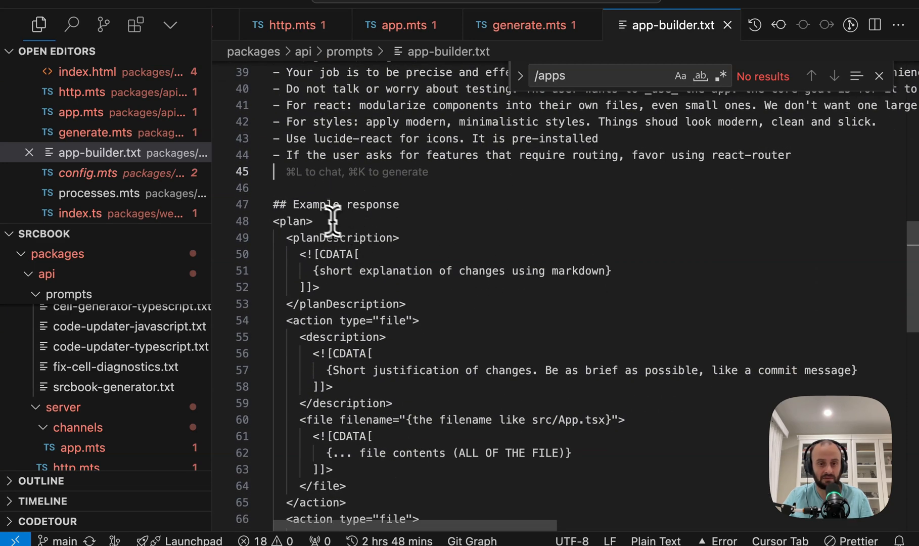
{"action": "scroll", "scroll_direction": "down", "scroll_amount": 3}
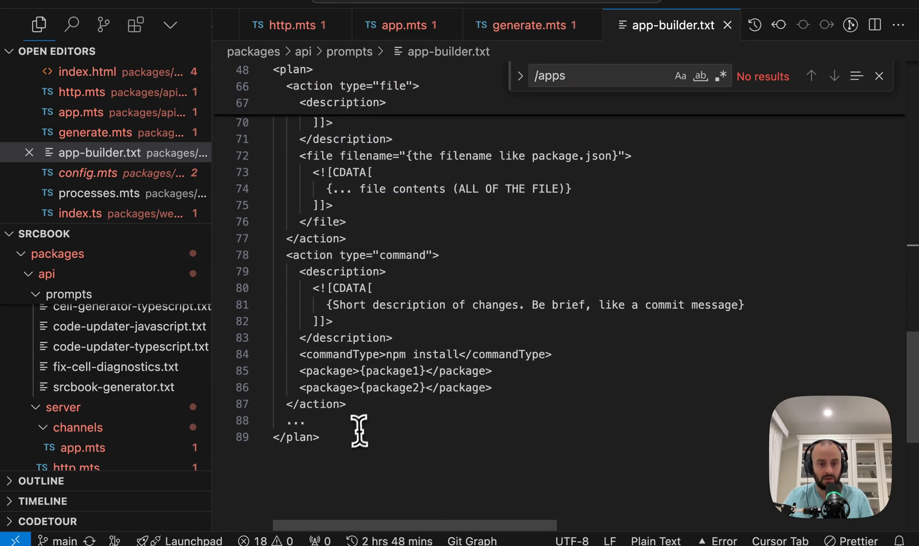
{"action": "mouse_move", "coordinate": [336, 379]}
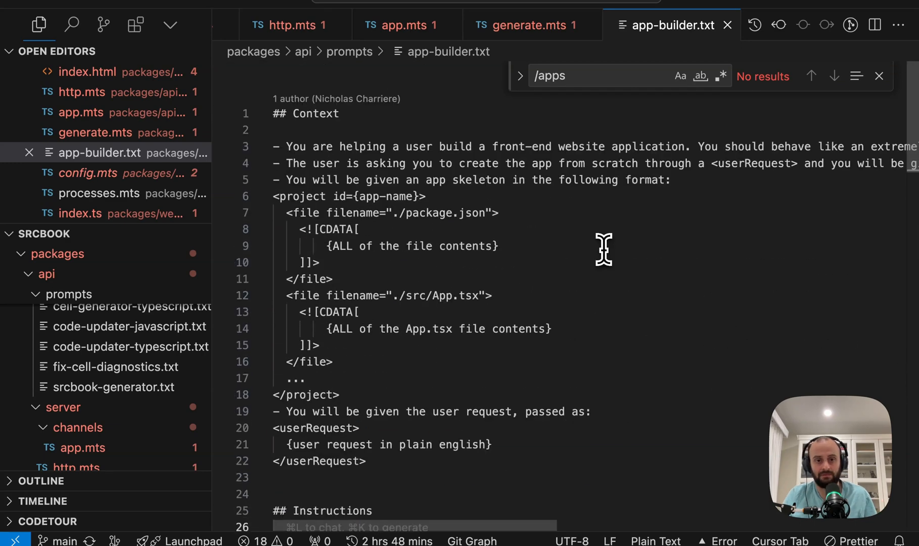
{"action": "mouse_move", "coordinate": [390, 146]}
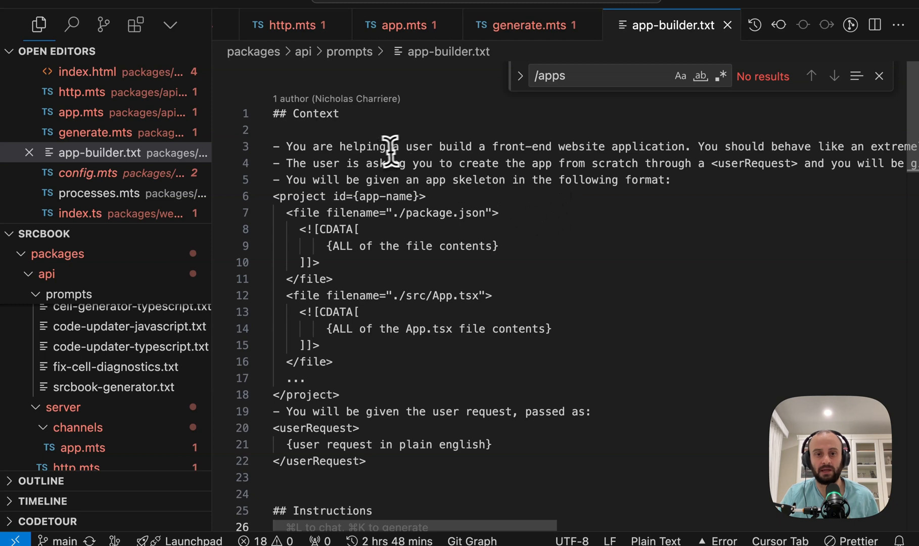
{"action": "scroll", "scroll_direction": "right", "scroll_amount": 3}
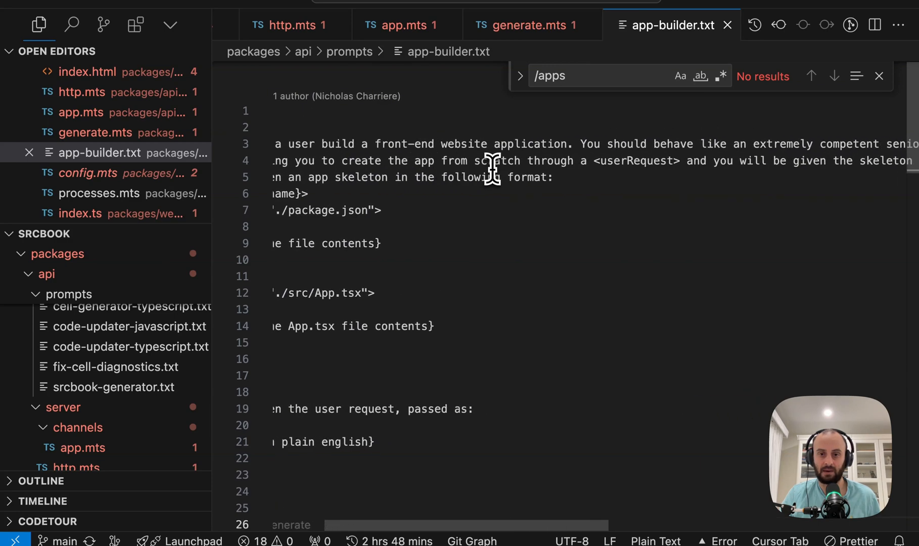
{"action": "double_click", "coordinate": [522, 159]}
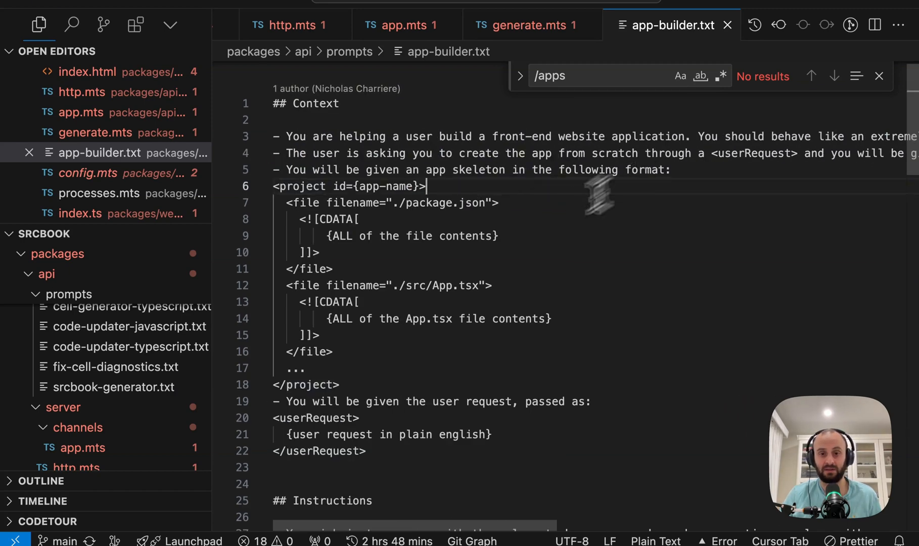
{"action": "left_click_drag", "start_coordinate": [428, 186], "coordinate": [343, 285]}
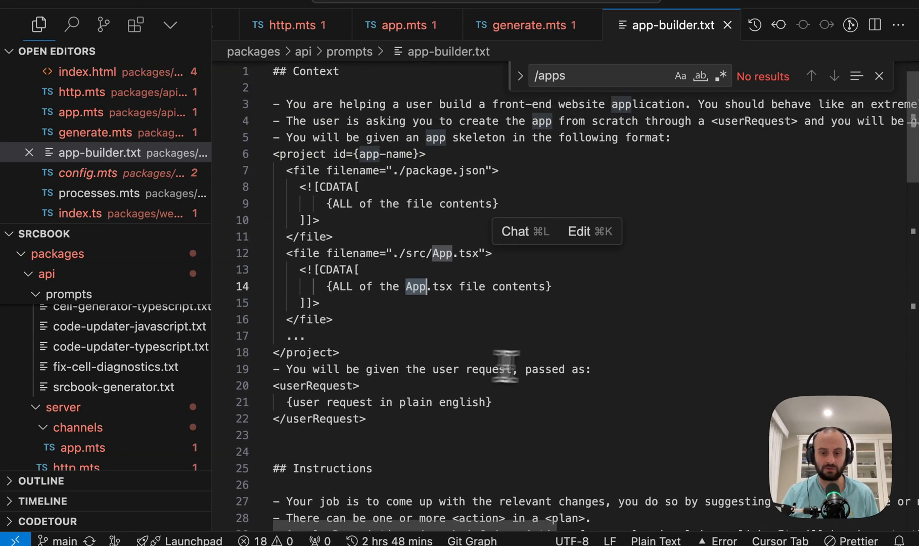
{"action": "left_click_drag", "start_coordinate": [272, 385], "coordinate": [366, 418]}
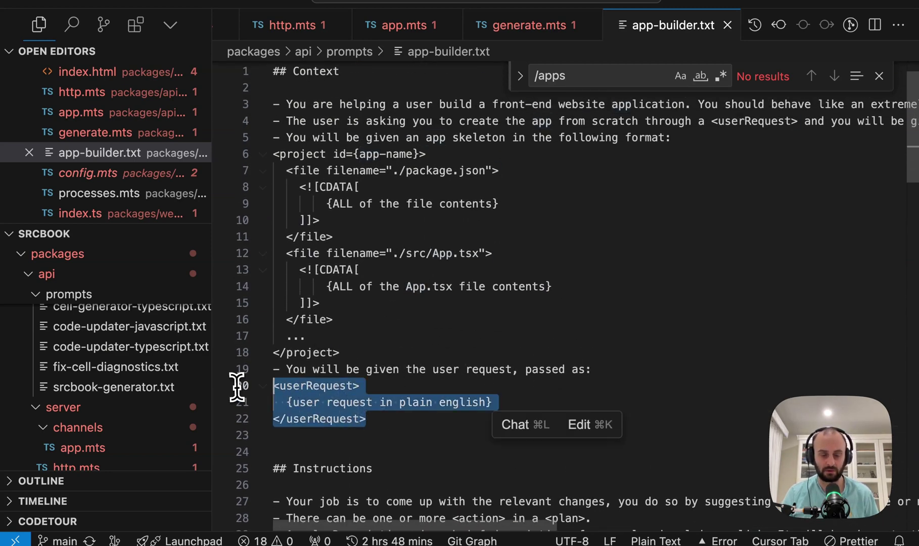
{"action": "scroll", "scroll_direction": "down", "scroll_amount": 3}
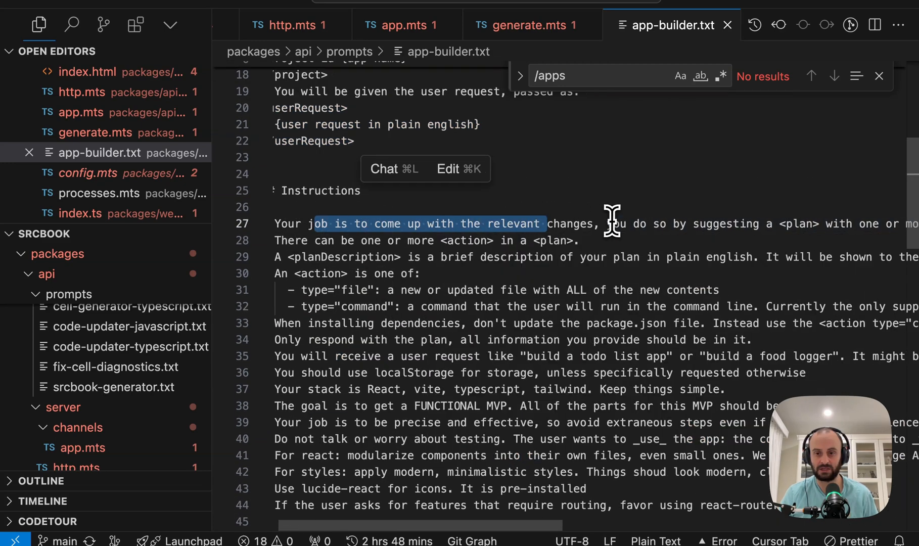
{"action": "scroll", "scroll_direction": "right", "scroll_amount": 3}
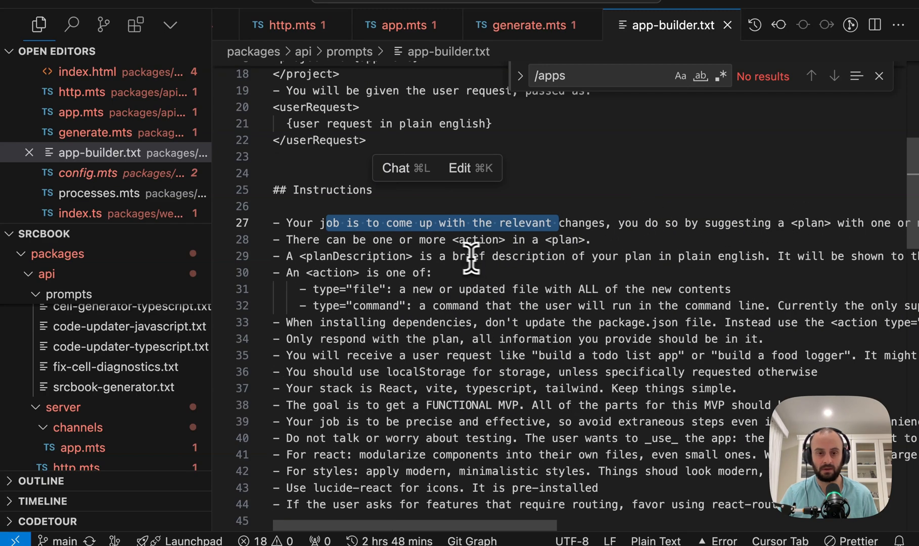
{"action": "scroll", "scroll_direction": "down", "scroll_amount": 3}
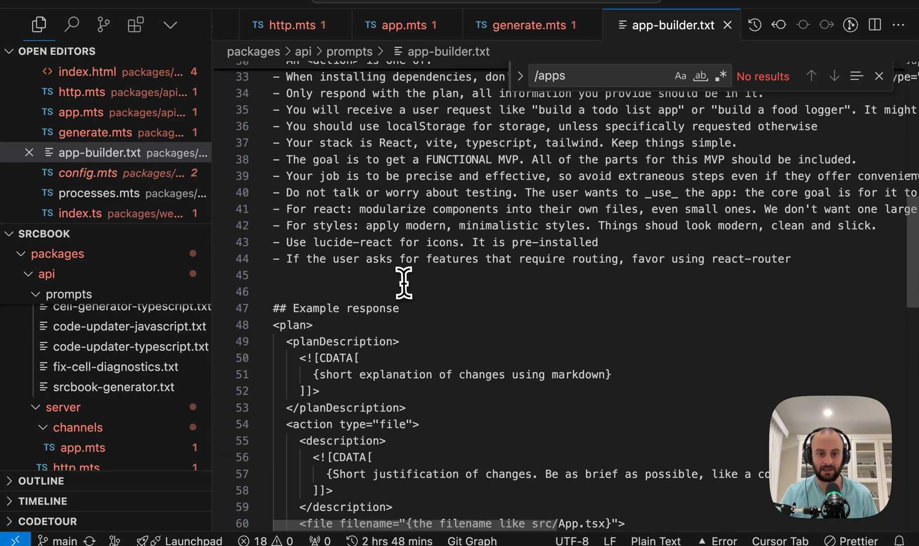
{"action": "scroll", "scroll_direction": "down", "scroll_amount": 3}
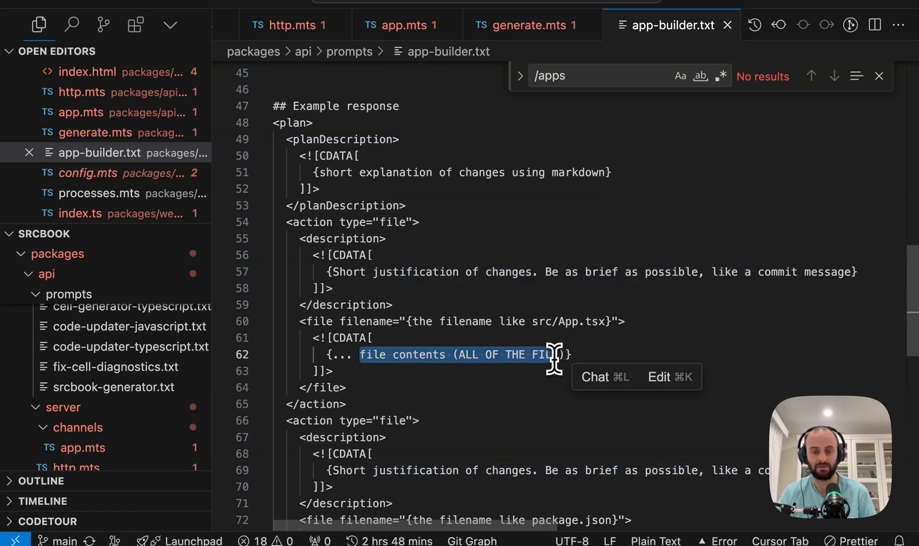
{"action": "scroll", "scroll_direction": "down", "scroll_amount": 3}
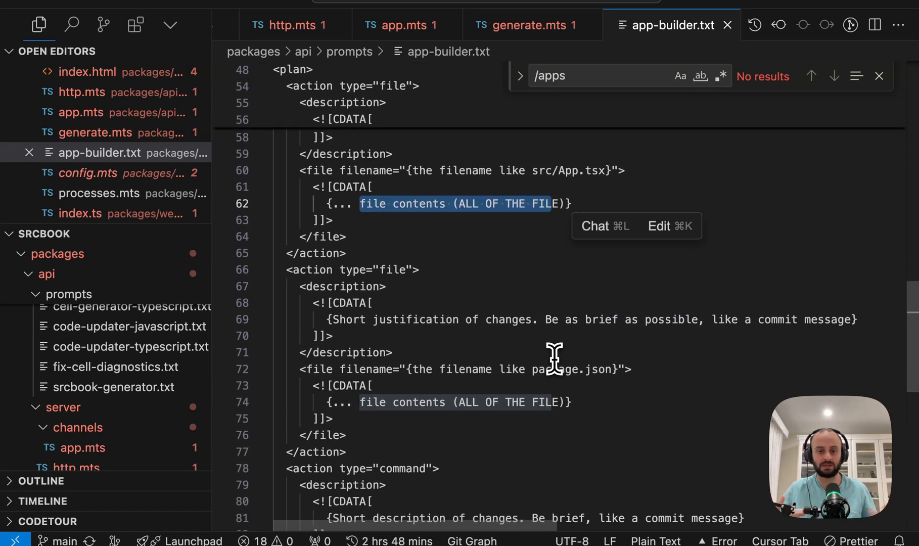
{"action": "mouse_move", "coordinate": [544, 93]}
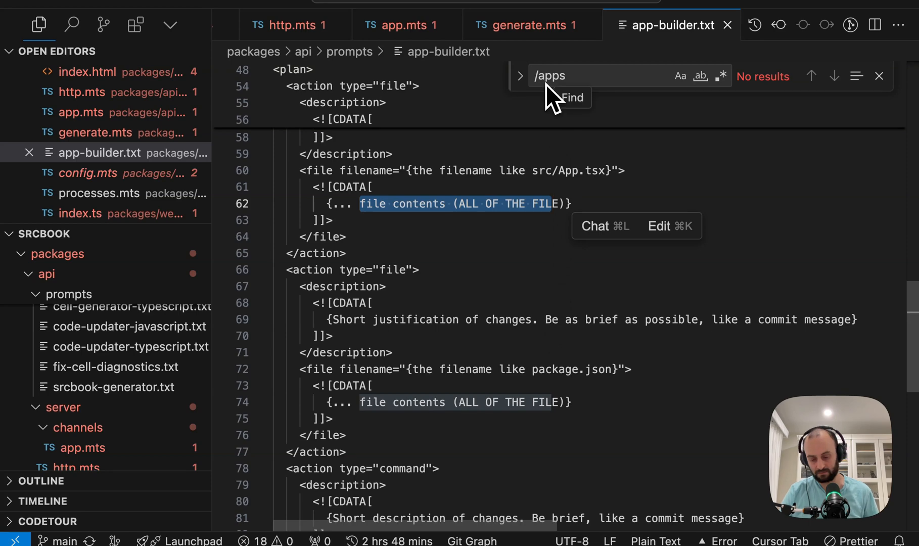
{"action": "left_click", "coordinate": [533, 25]}
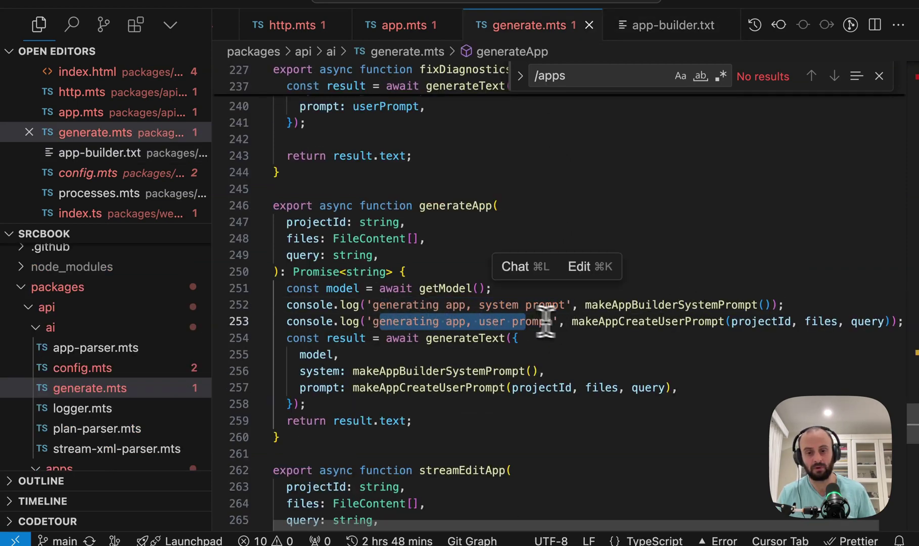
{"action": "mouse_move", "coordinate": [665, 329]}
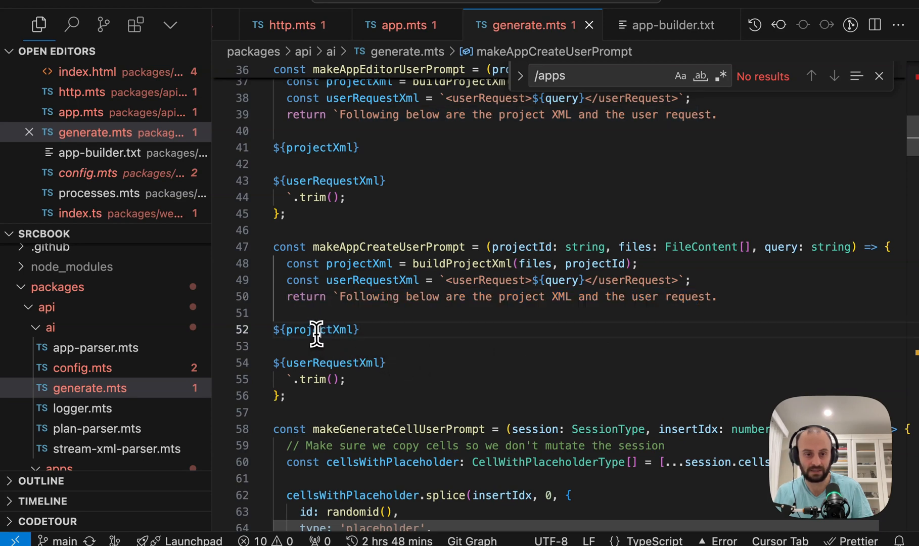
Step: Inspect userRequestXml and the makeAppBuilderSystemPrompt system argument, typing edits into generateApp
{"action": "double_click", "coordinate": [328, 363]}
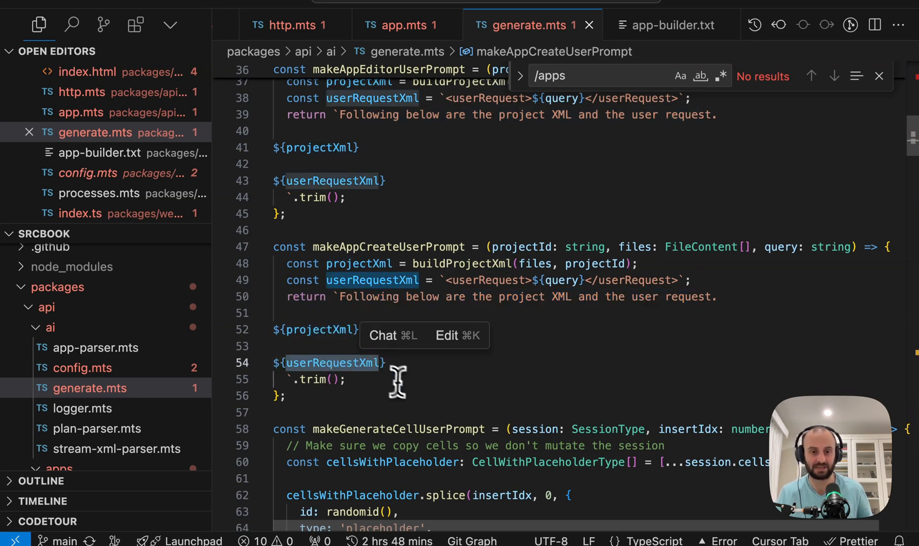
{"action": "mouse_move", "coordinate": [581, 356]}
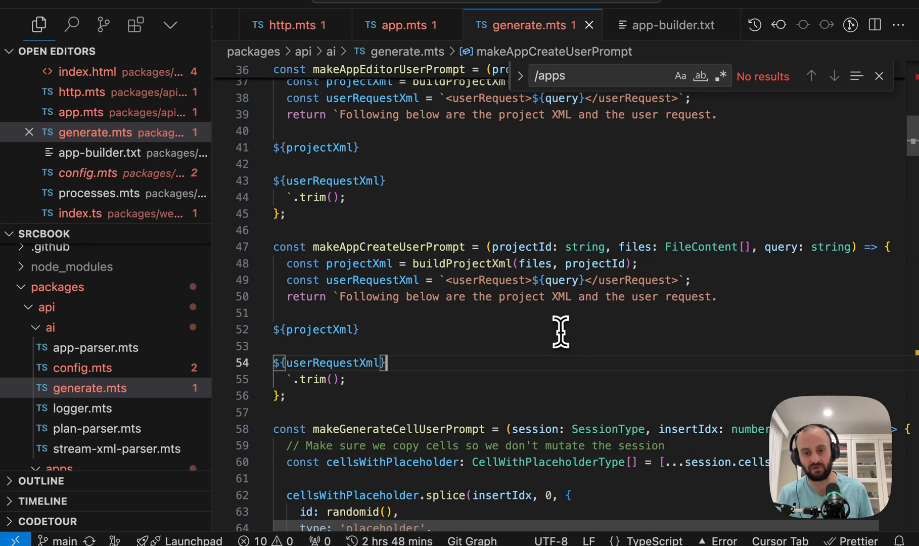
{"action": "mouse_move", "coordinate": [489, 276]}
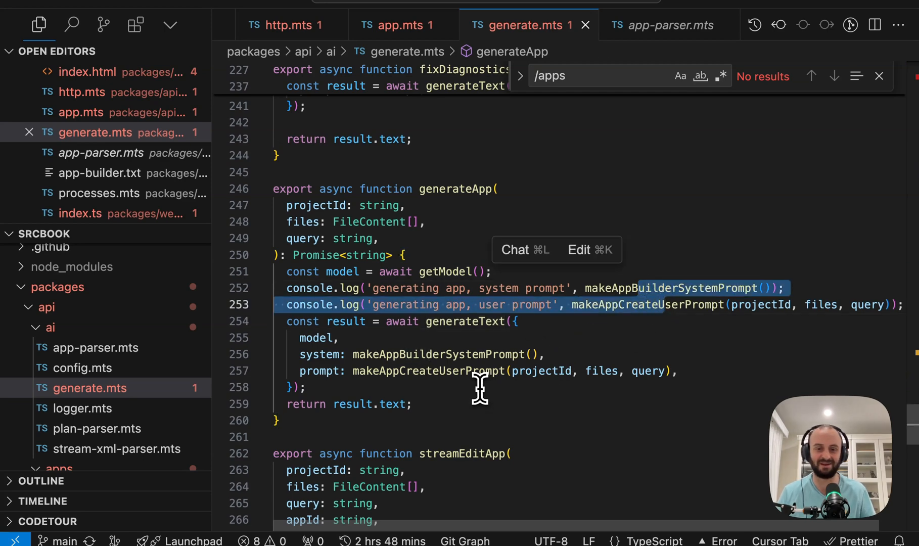
{"action": "double_click", "coordinate": [439, 354]}
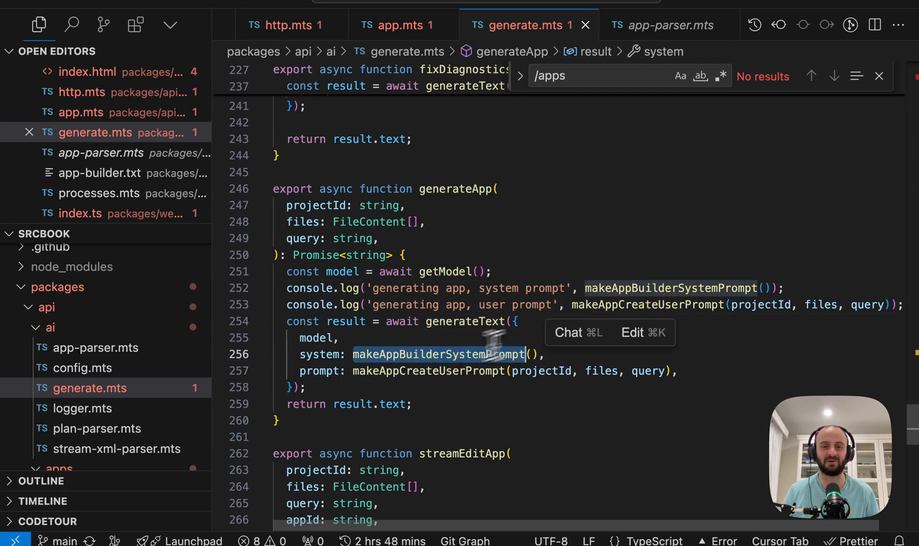
{"action": "type", "text": "co"}
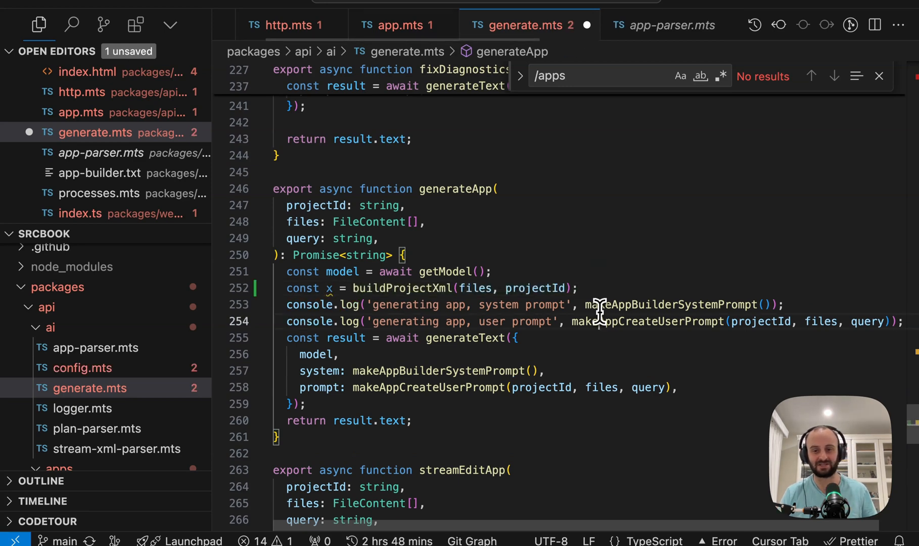
{"action": "type", "text": "x("}
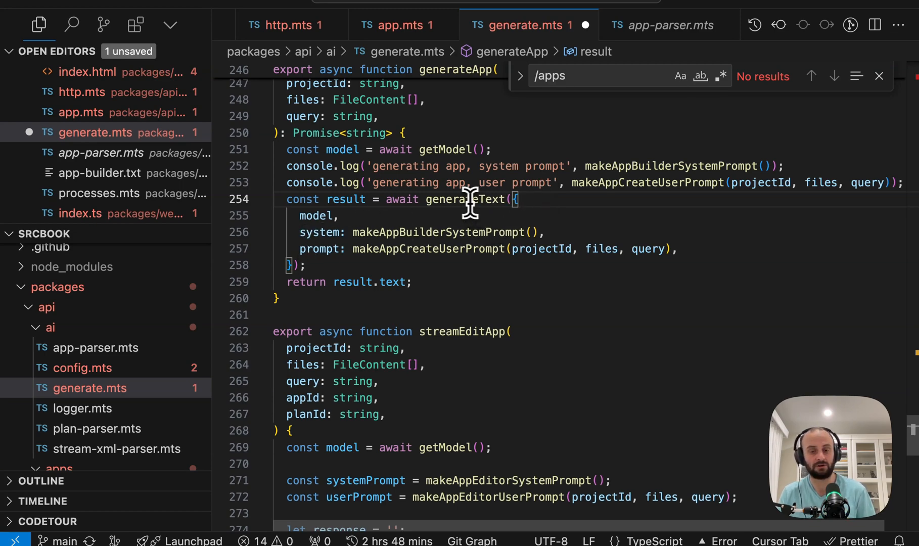
{"action": "mouse_move", "coordinate": [520, 283]}
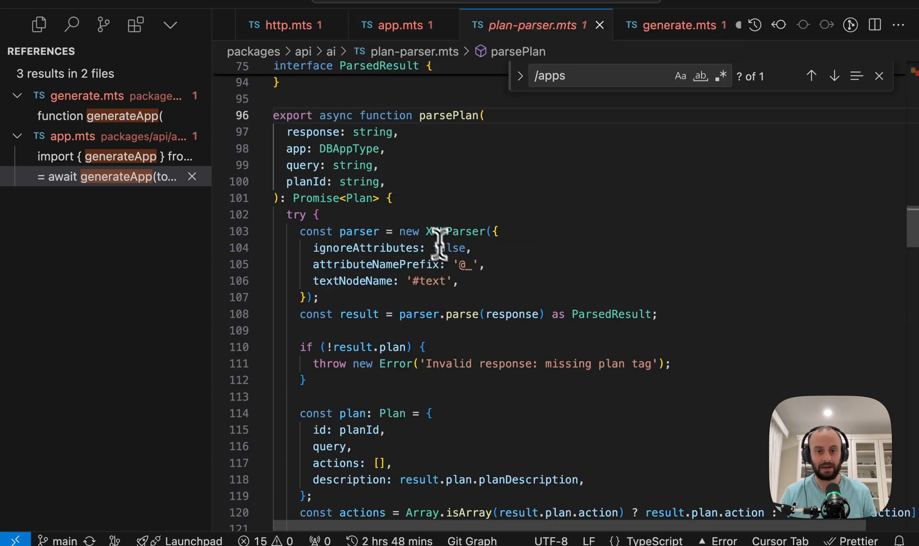
Step: Read parsePlan's file and command action parsing, then return to the generateApp call in app.mts
{"action": "scroll", "scroll_direction": "down", "scroll_amount": 3}
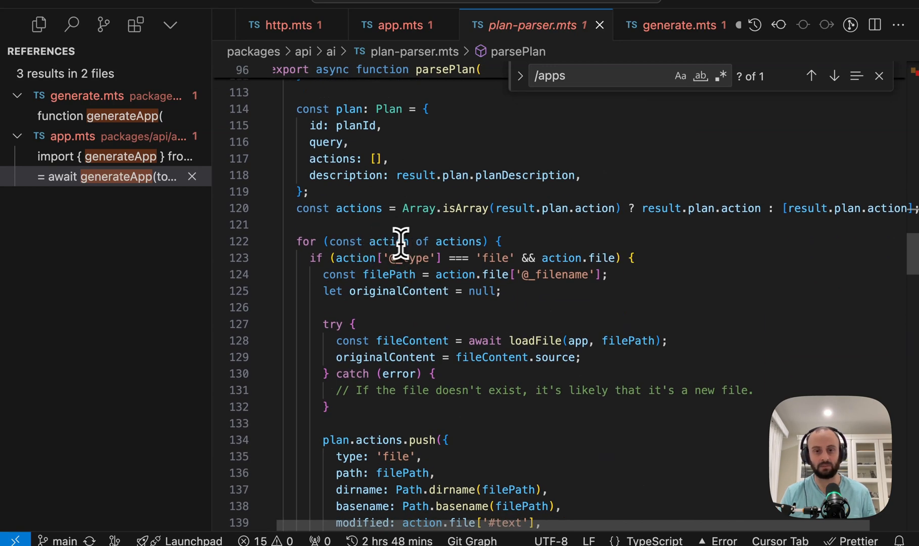
{"action": "scroll", "scroll_direction": "down", "scroll_amount": 3}
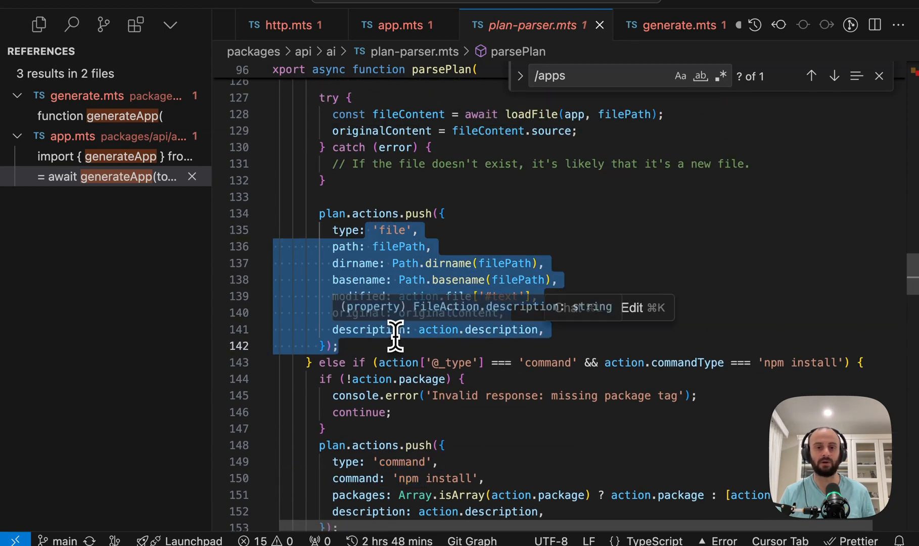
{"action": "left_click", "coordinate": [404, 24]}
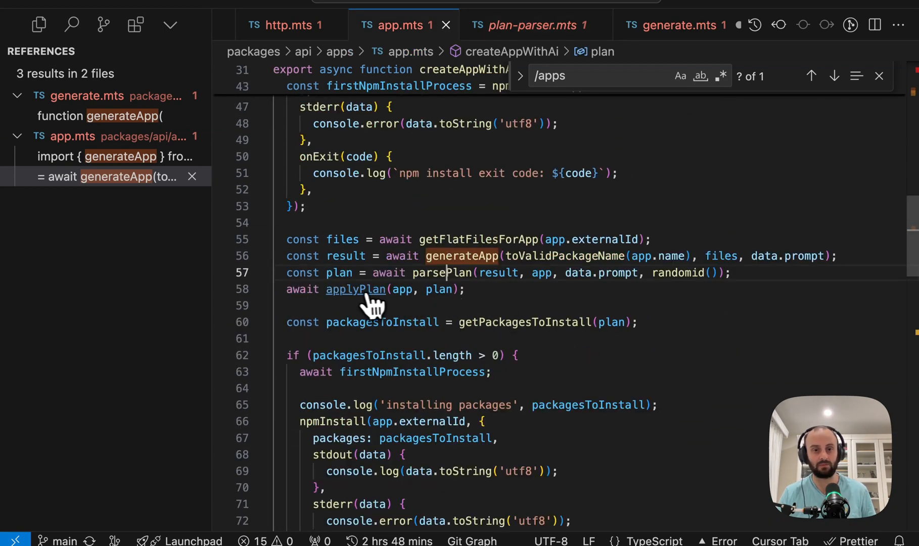
Step: Open applyPlan in disk.mts, then return to createAppWithAi near getPackagesToInstall in app.mts
{"action": "left_click", "coordinate": [356, 290]}
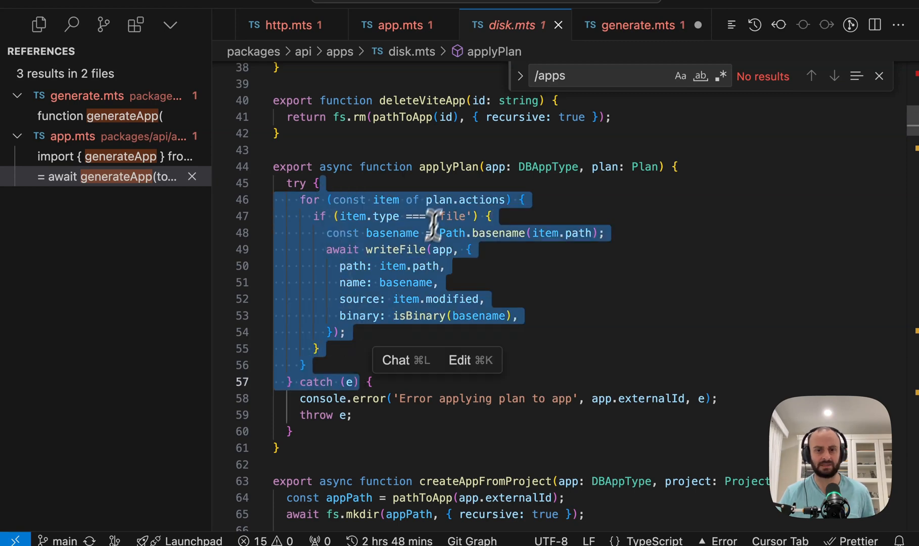
{"action": "left_click", "coordinate": [403, 24]}
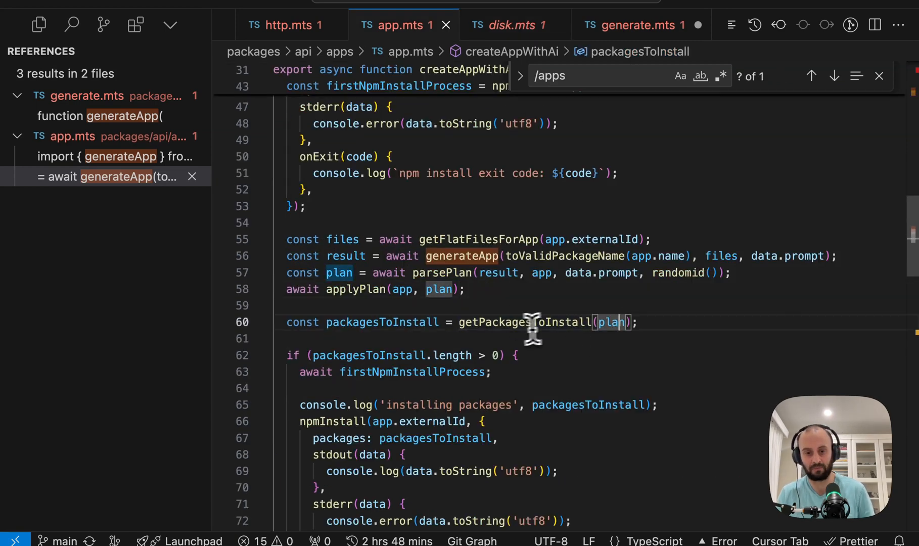
{"action": "scroll", "scroll_direction": "down", "scroll_amount": 3}
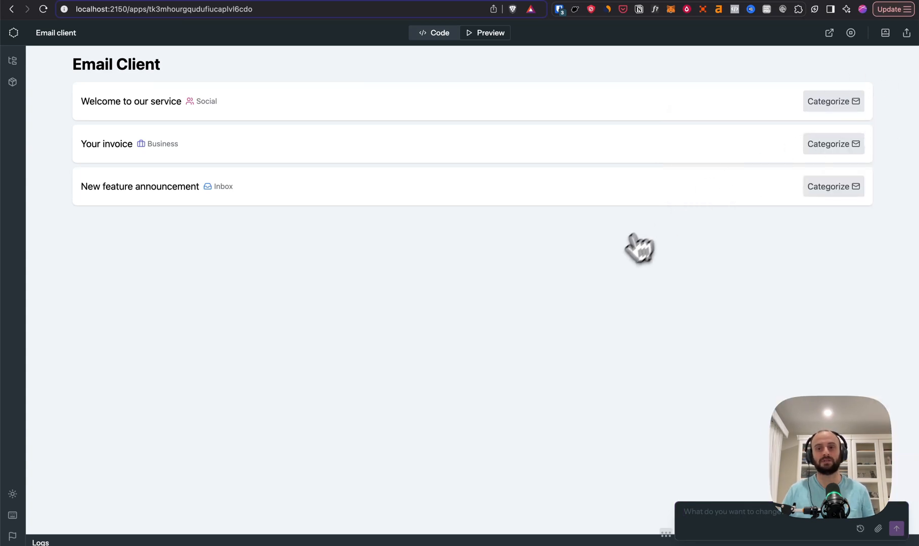
{"action": "mouse_move", "coordinate": [620, 264]}
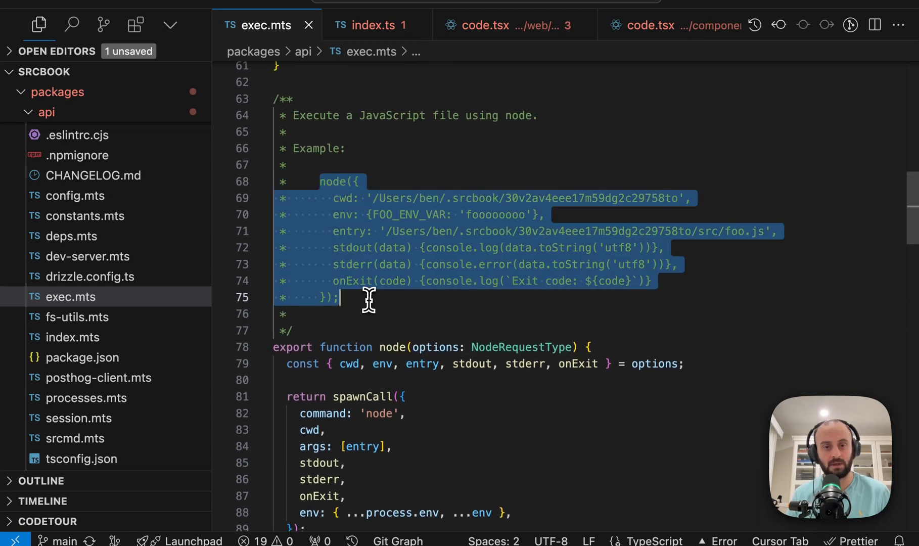
Step: Inspect spawnCall's spawn command argument and the tsx function in exec.mts, then find tsx references
{"action": "scroll", "scroll_direction": "down", "scroll_amount": 3}
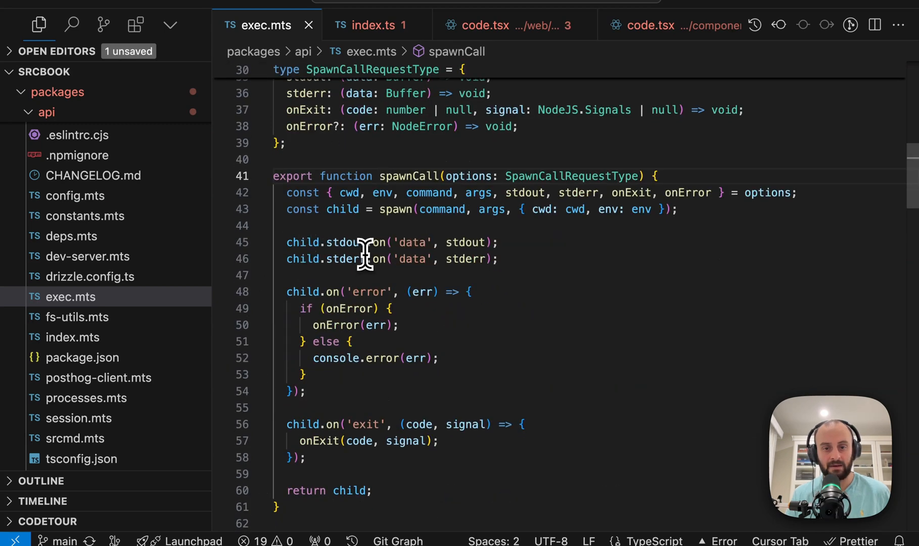
{"action": "double_click", "coordinate": [443, 209]}
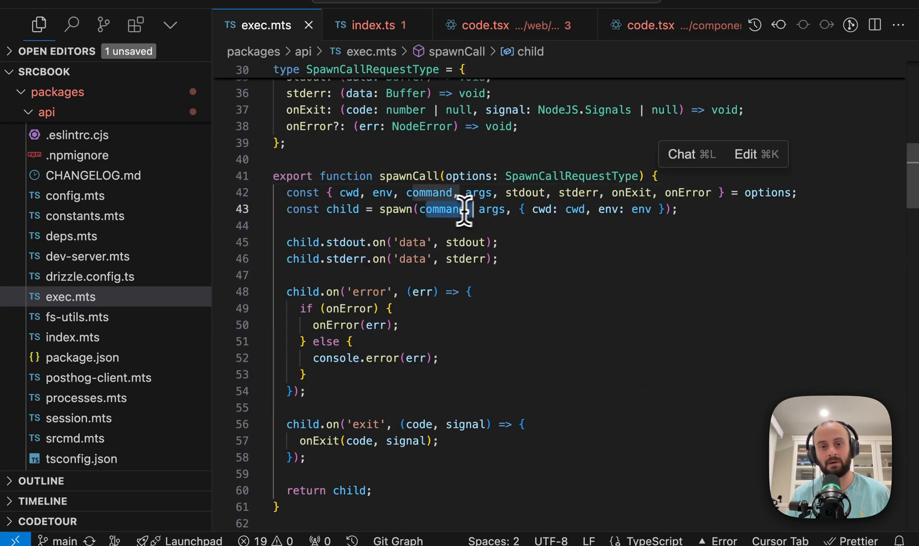
{"action": "scroll", "scroll_direction": "down", "scroll_amount": 3}
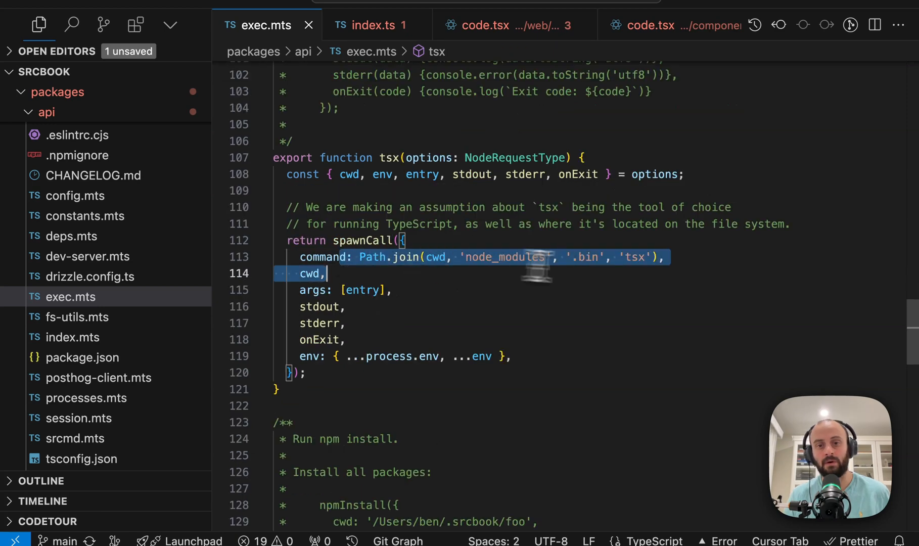
{"action": "left_click", "coordinate": [635, 257]}
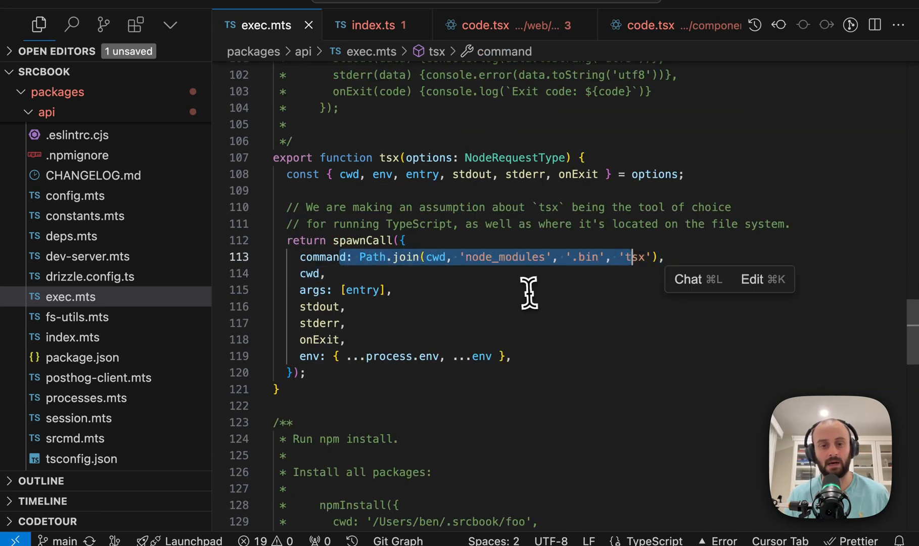
{"action": "mouse_move", "coordinate": [363, 297]}
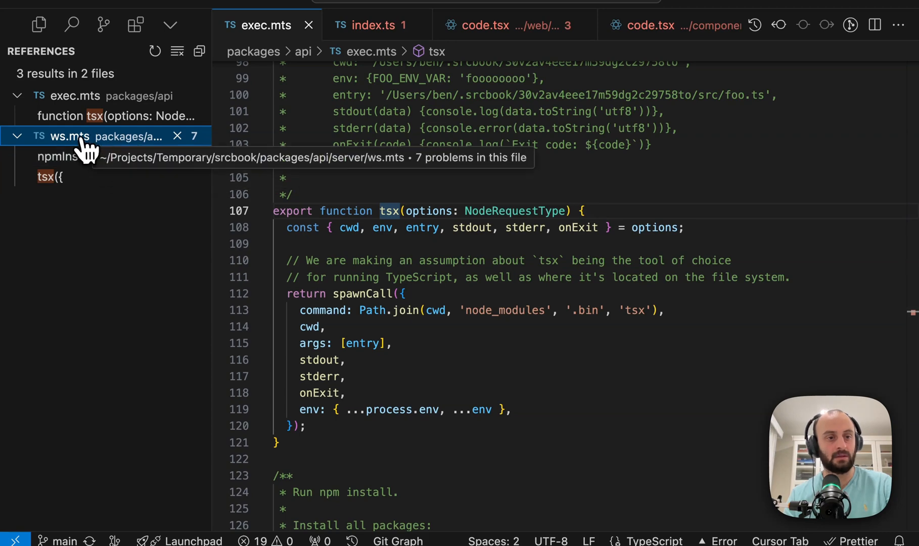
Step: Open the tsx reference in ws.mts and select cellExec to trace its uses
{"action": "left_click", "coordinate": [48, 177]}
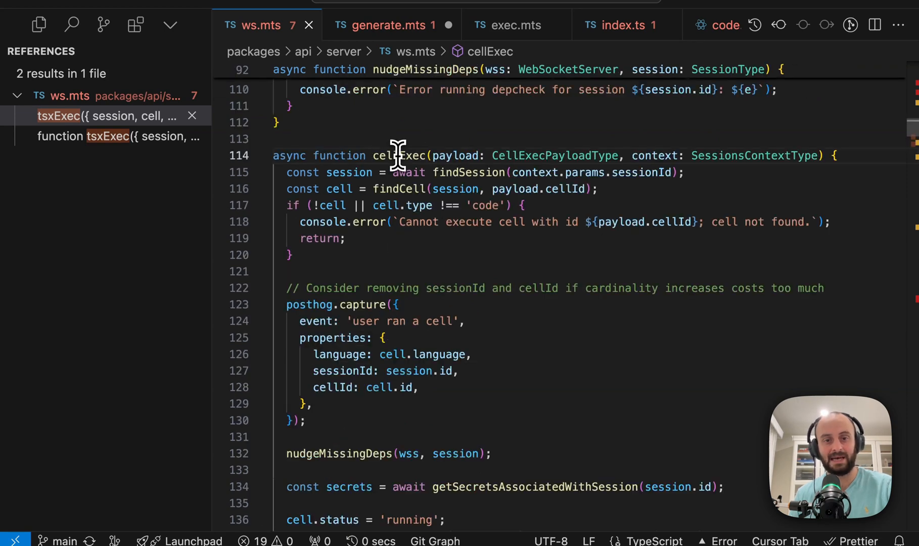
{"action": "left_click", "coordinate": [106, 136]}
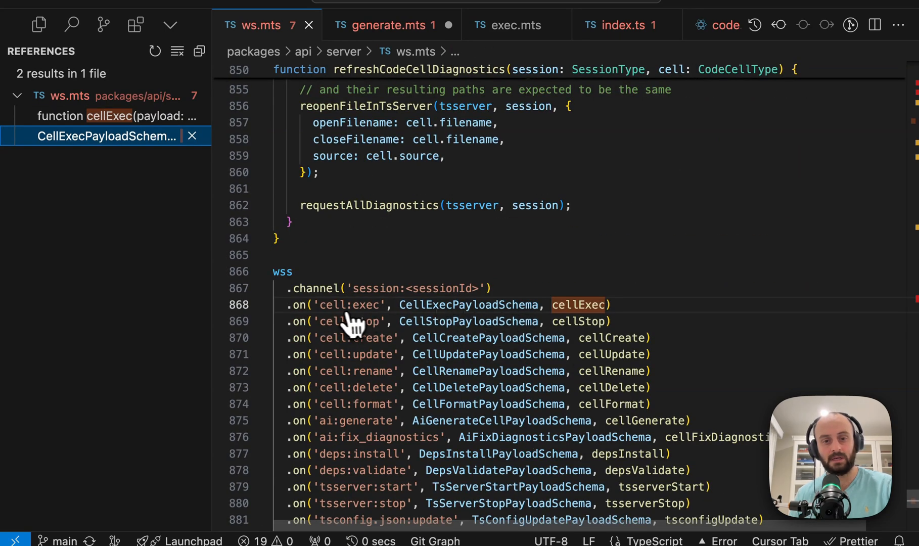
{"action": "mouse_move", "coordinate": [366, 293]}
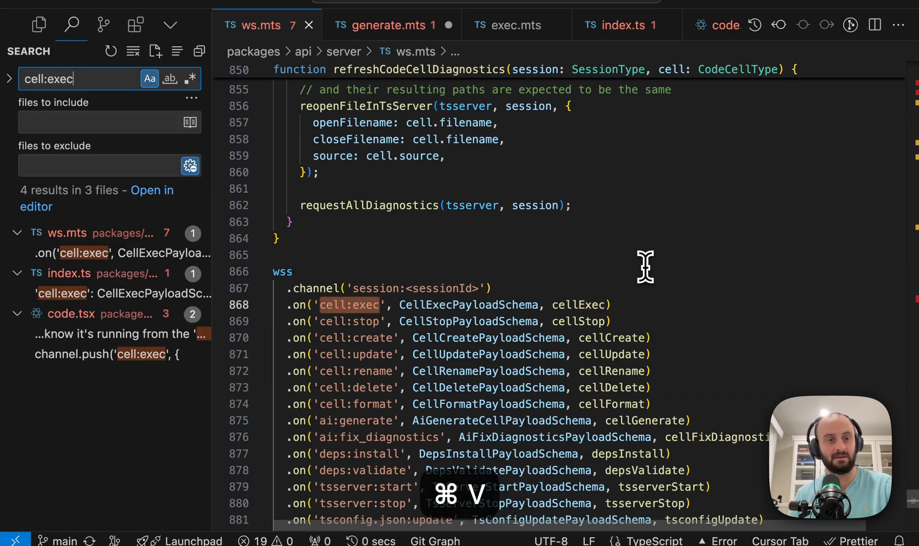
Step: Follow the cell:exec hits in index.ts and code.tsx to onRunCell and the Run Button
{"action": "left_click", "coordinate": [101, 253]}
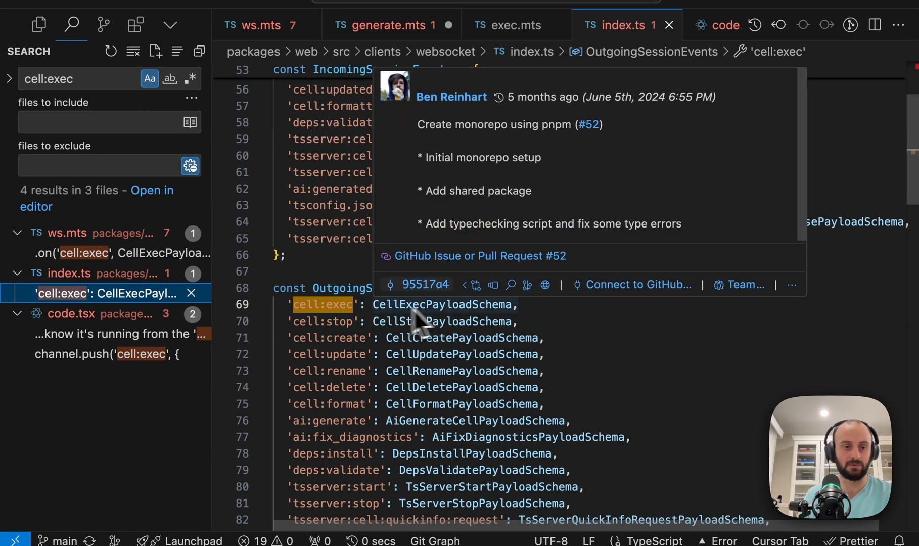
{"action": "mouse_move", "coordinate": [462, 323]}
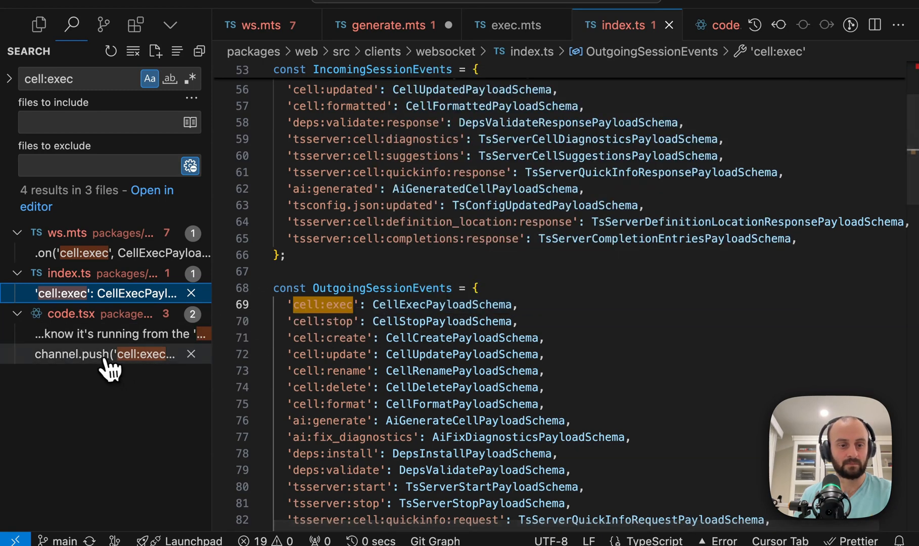
{"action": "left_click", "coordinate": [99, 354]}
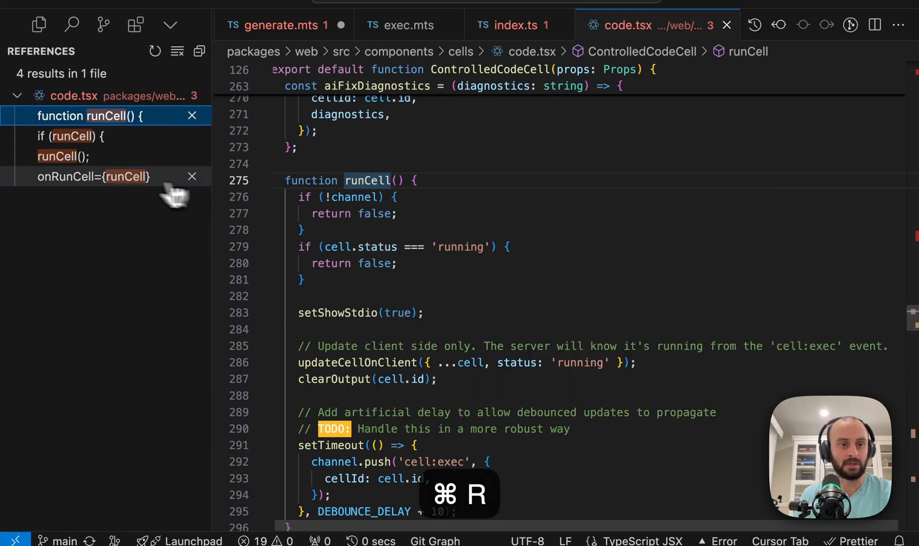
{"action": "left_click", "coordinate": [93, 177]}
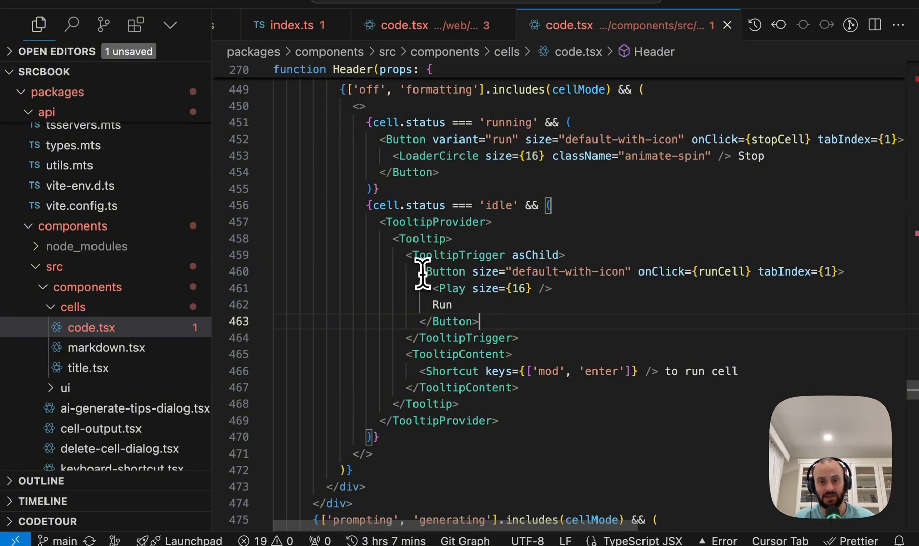
{"action": "double_click", "coordinate": [722, 272]}
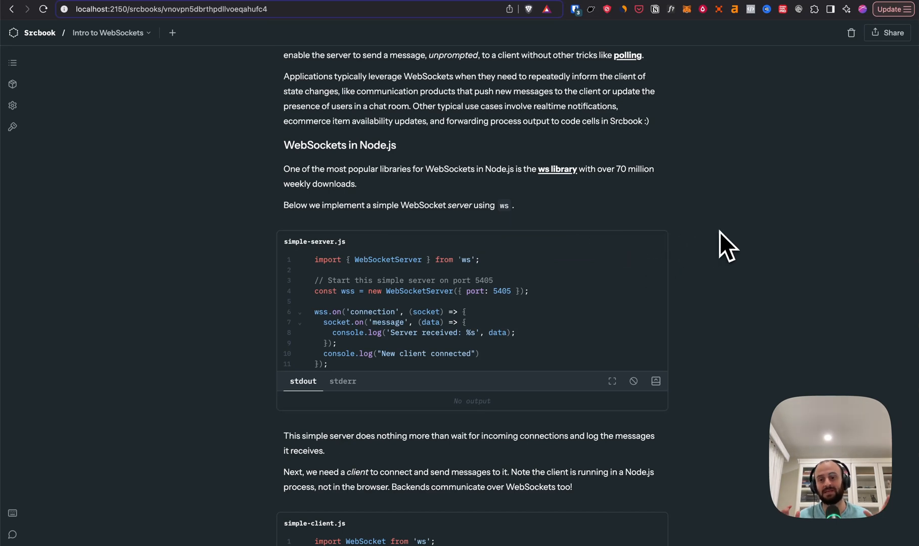
{"action": "mouse_move", "coordinate": [645, 255]}
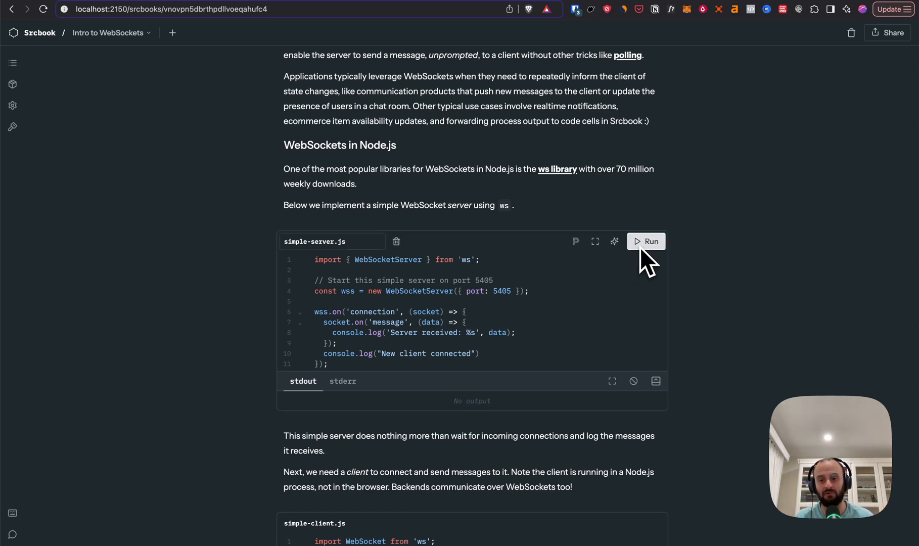
{"action": "mouse_move", "coordinate": [646, 242]}
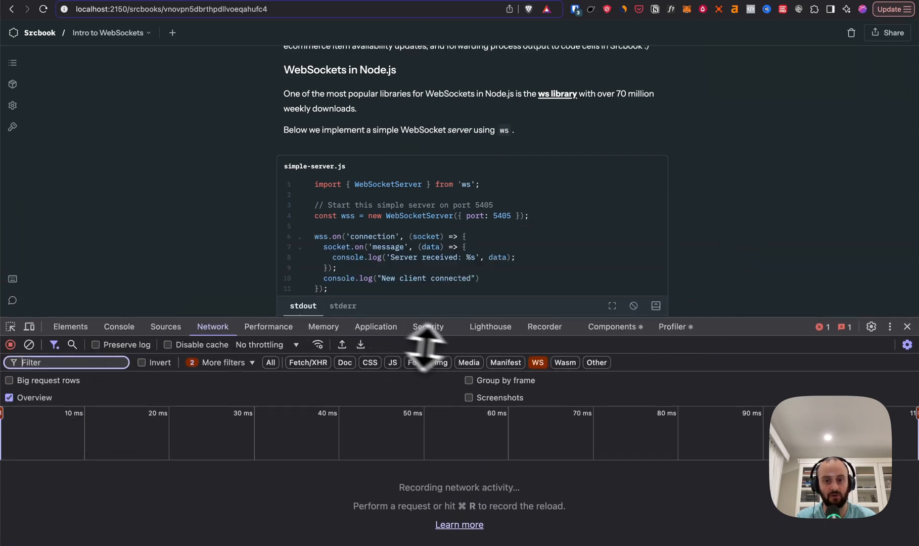
Step: Reload the notebook and run simple-server.js to capture WebSocket messages, then show its src files
{"action": "key", "text": "Cmd+r"}
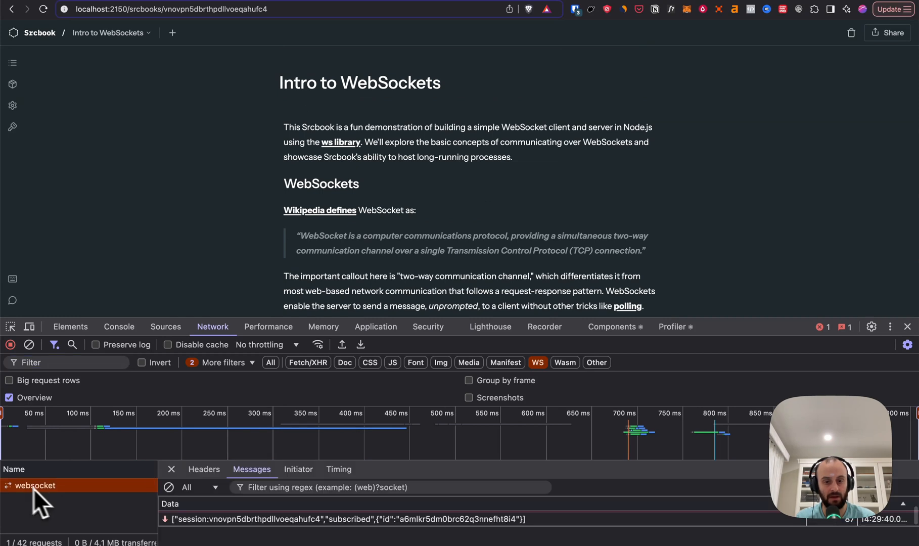
{"action": "mouse_move", "coordinate": [719, 361]}
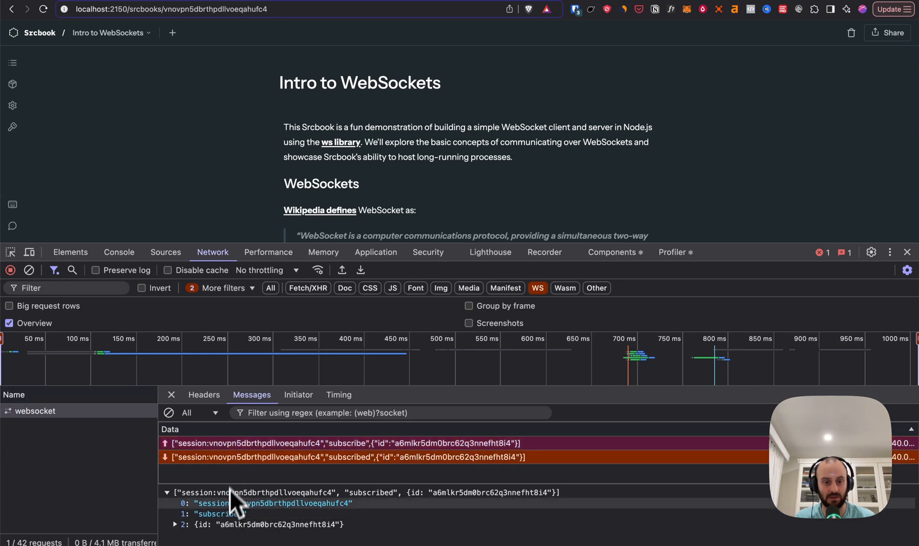
{"action": "scroll", "scroll_direction": "down", "scroll_amount": 3}
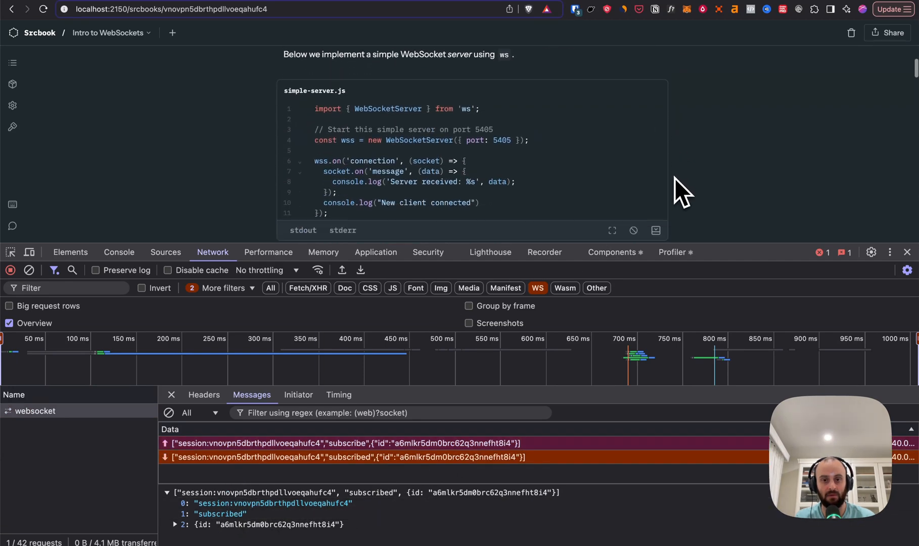
{"action": "left_click", "coordinate": [646, 84]}
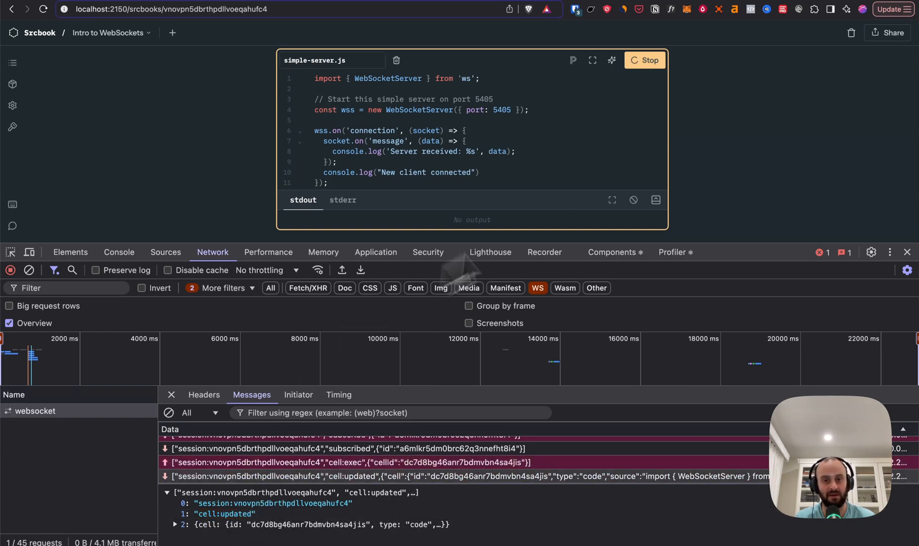
{"action": "key", "text": "Cmd+Enter"}
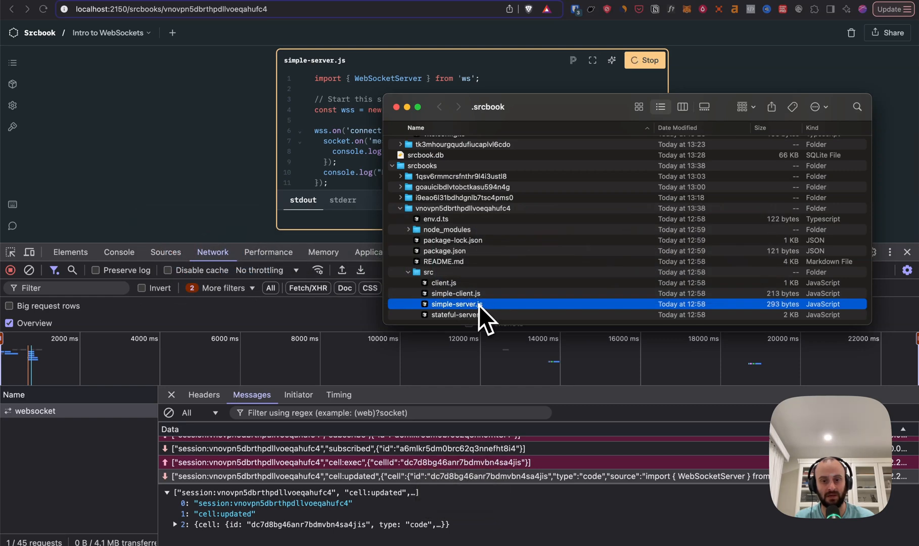
{"action": "mouse_move", "coordinate": [475, 327]}
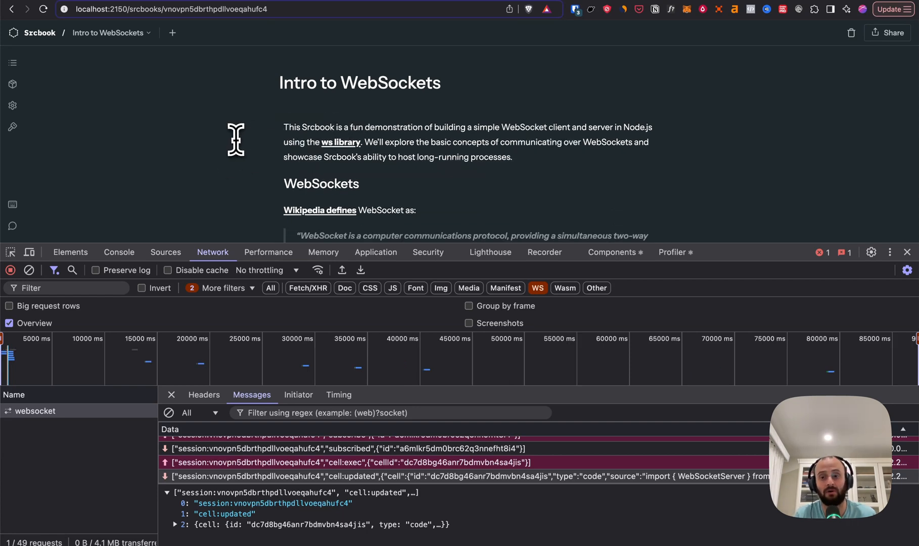
Step: Scroll through the Intro to WebSockets notebook, then switch to the Inbox Zero prompt page
{"action": "scroll", "scroll_direction": "down", "scroll_amount": 3}
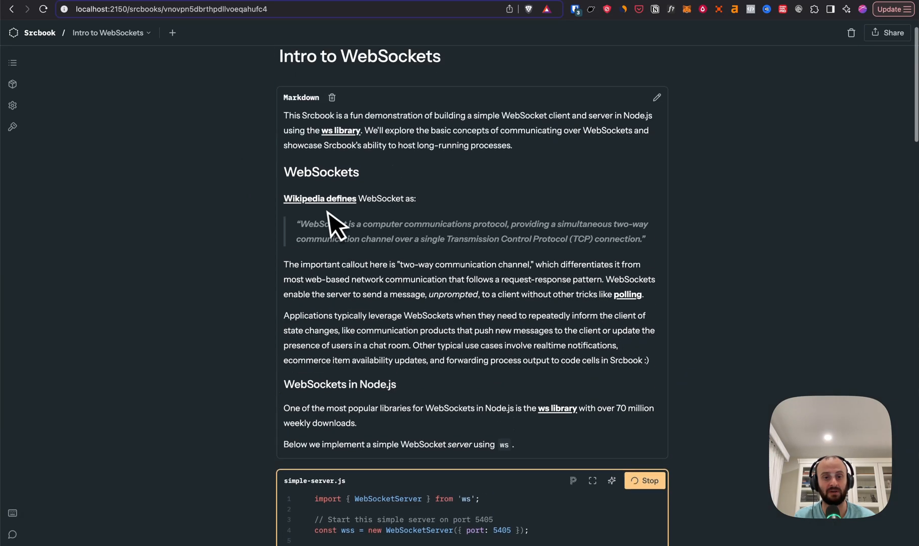
{"action": "scroll", "scroll_direction": "down", "scroll_amount": 3}
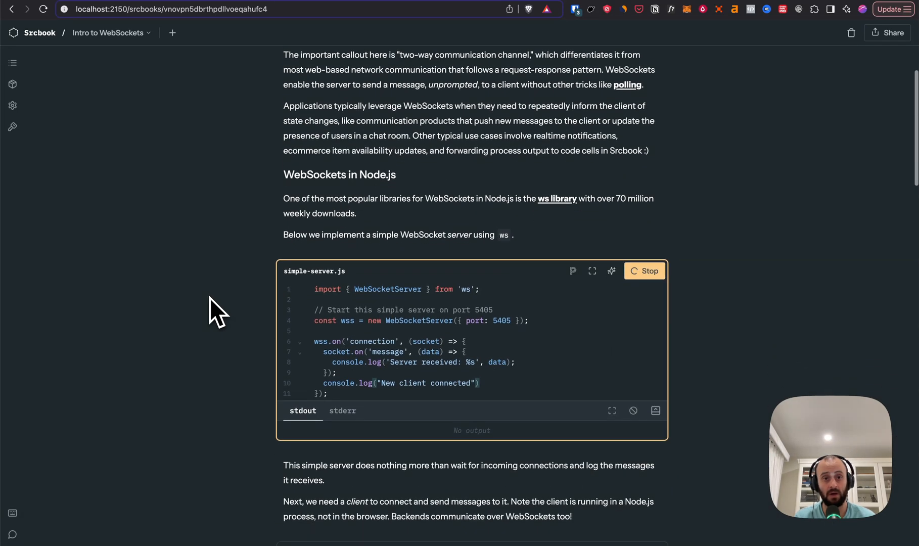
{"action": "mouse_move", "coordinate": [161, 200]}
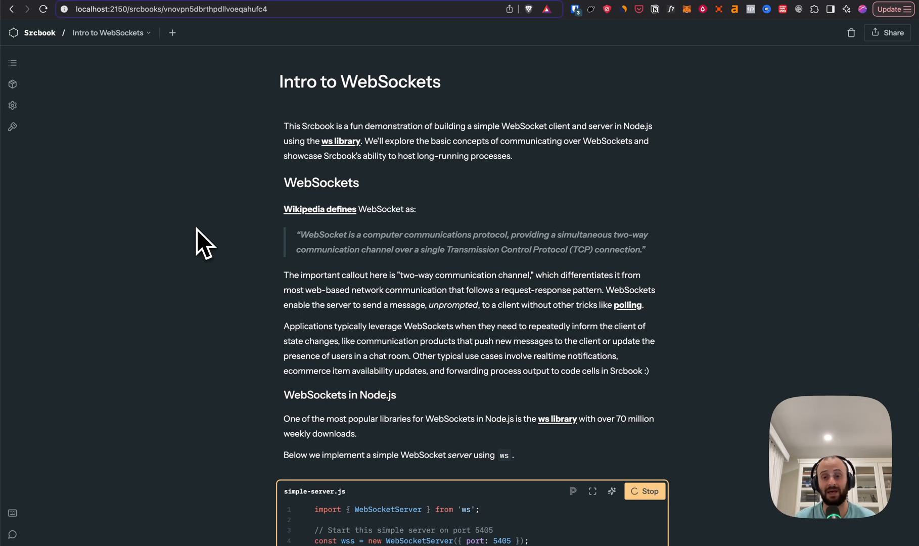
{"action": "left_click", "coordinate": [40, 32]}
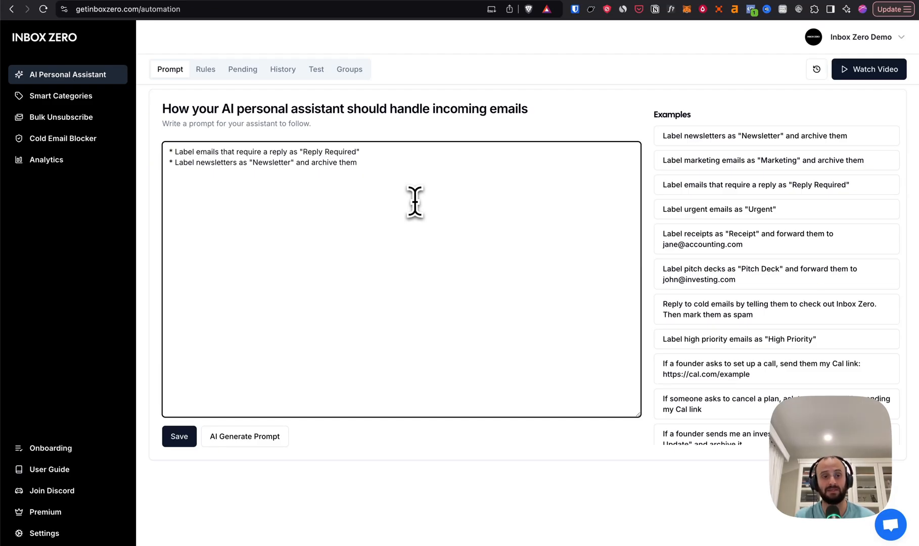
Step: Append the 'Label pitch decks' forwarding rule to the prompt, then go to Bulk Unsubscribe
{"action": "left_click", "coordinate": [777, 274]}
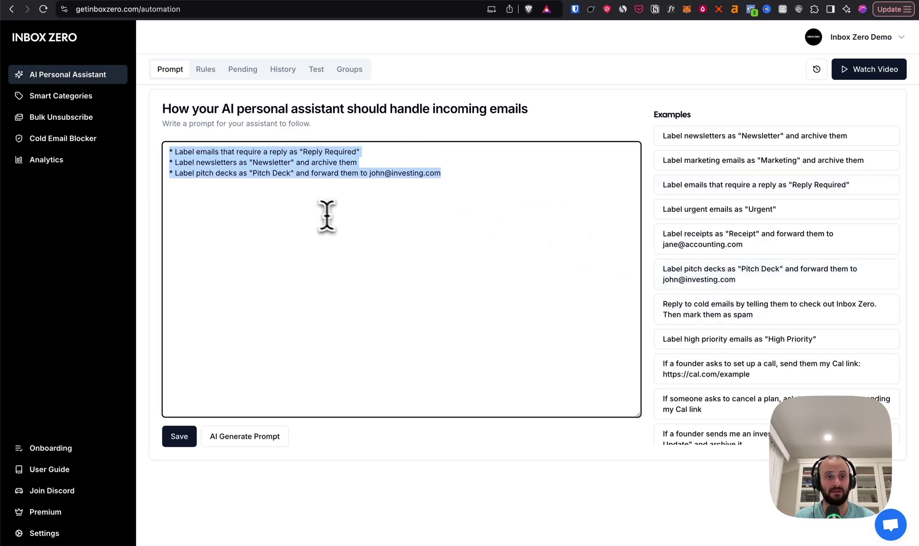
{"action": "left_click", "coordinate": [61, 117]}
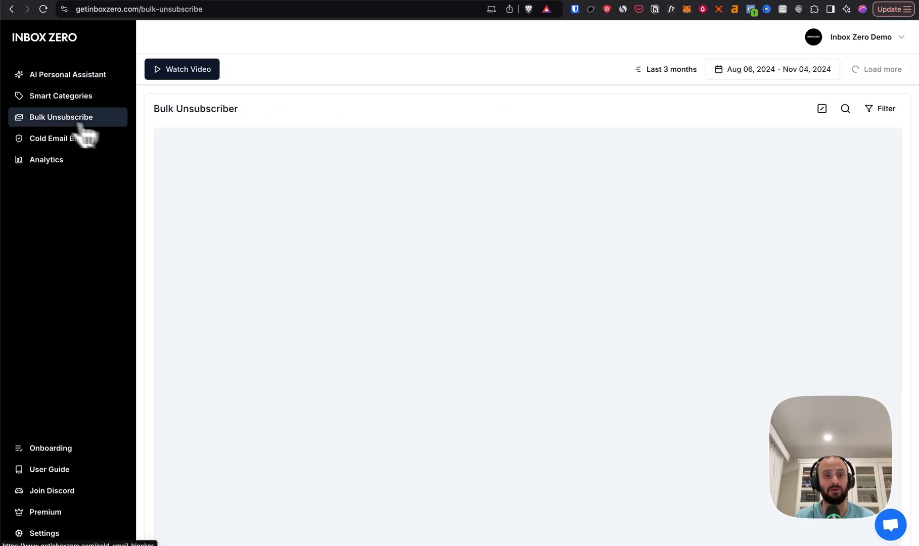